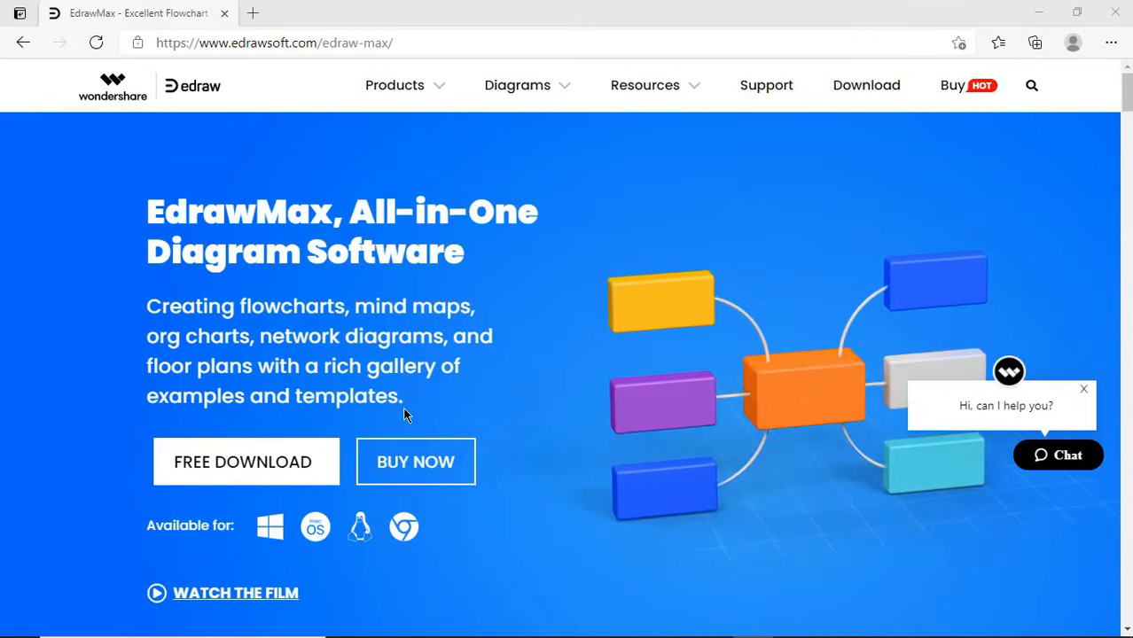
Step: Reach the EdrawMax free download page and compare the Mac, Linux and Windows download options
{"action": "left_click", "coordinate": [244, 460]}
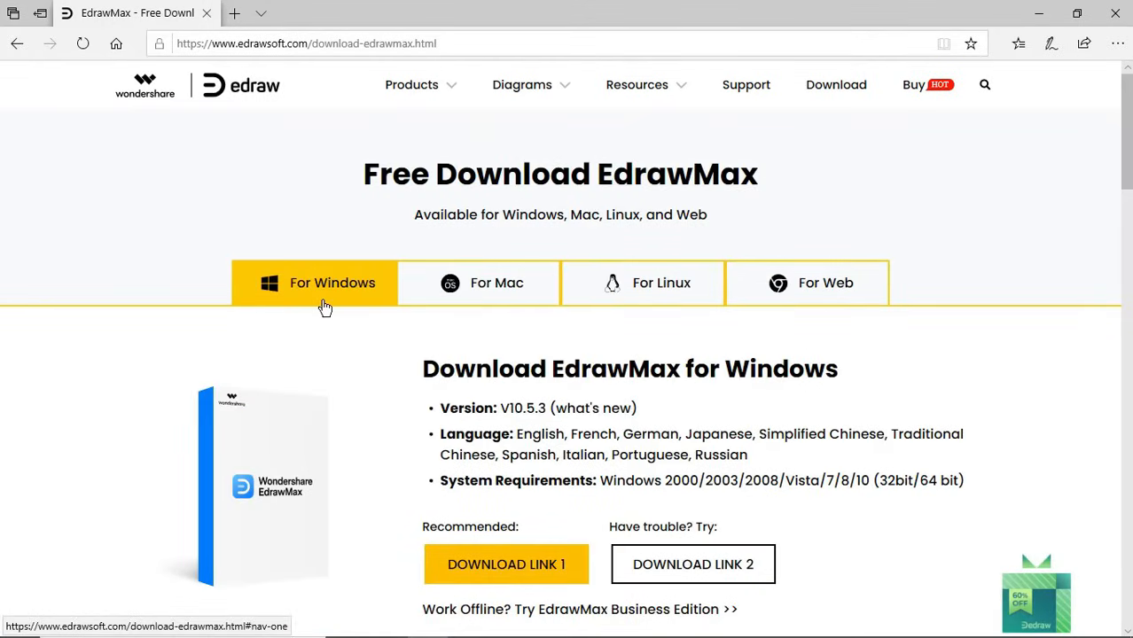
{"action": "left_click", "coordinate": [478, 283]}
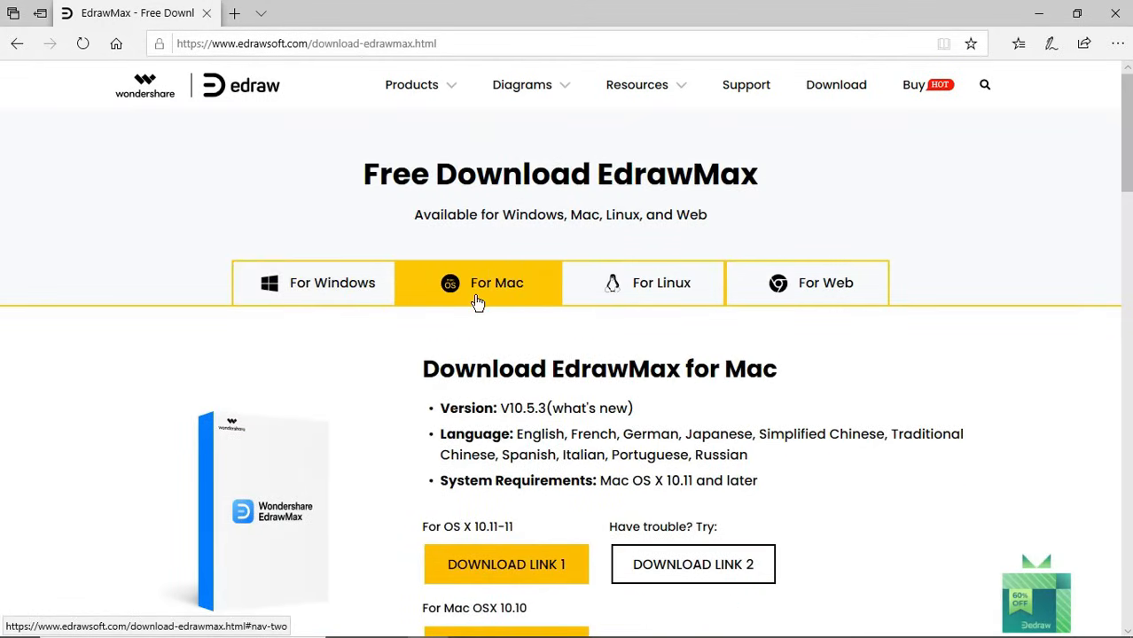
{"action": "left_click", "coordinate": [659, 284]}
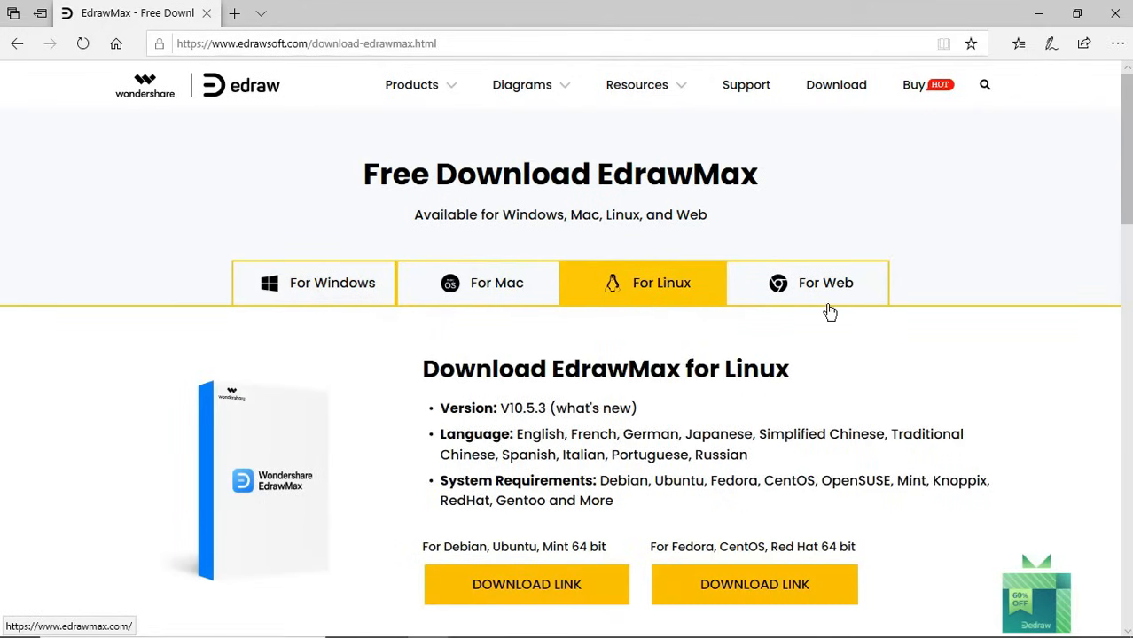
{"action": "mouse_move", "coordinate": [302, 287]}
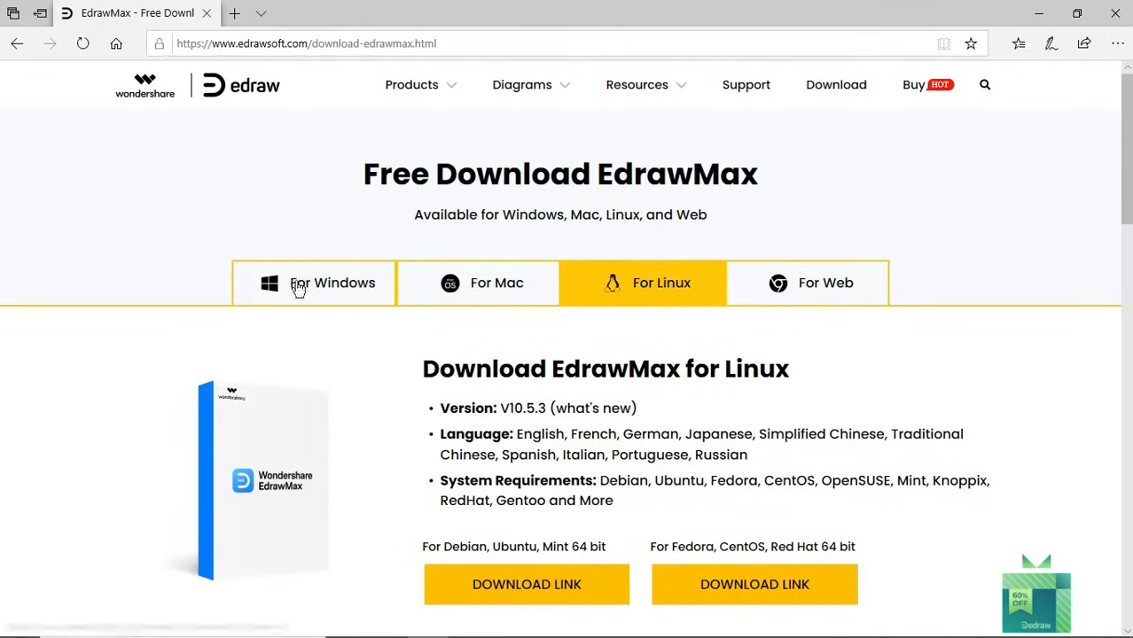
{"action": "left_click", "coordinate": [332, 283]}
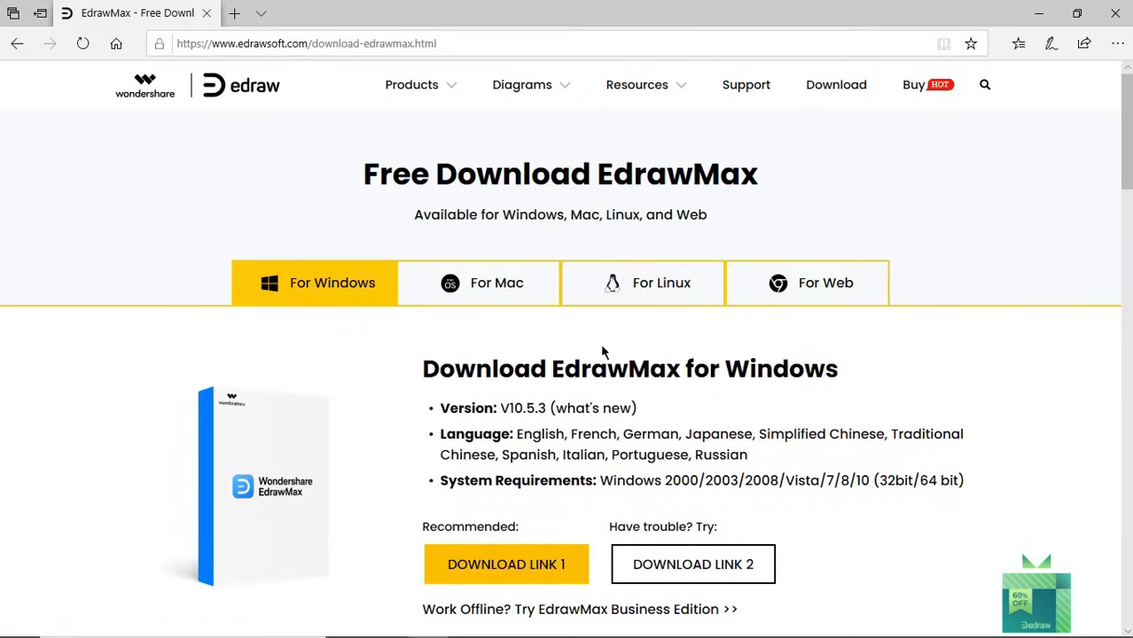
{"action": "mouse_move", "coordinate": [450, 454]}
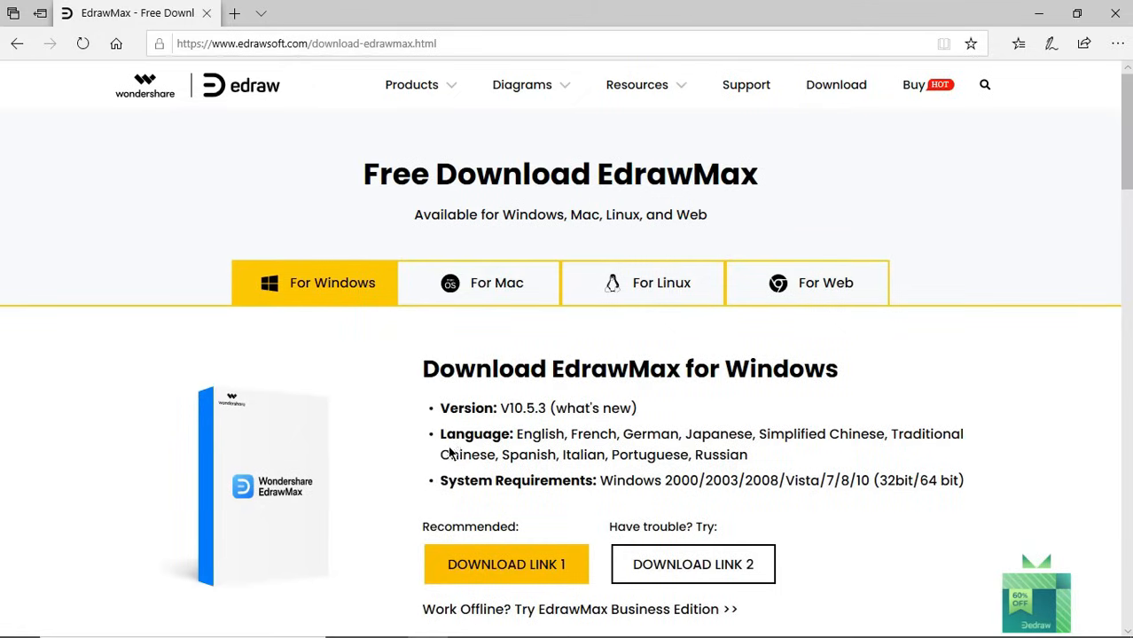
{"action": "mouse_move", "coordinate": [542, 436]}
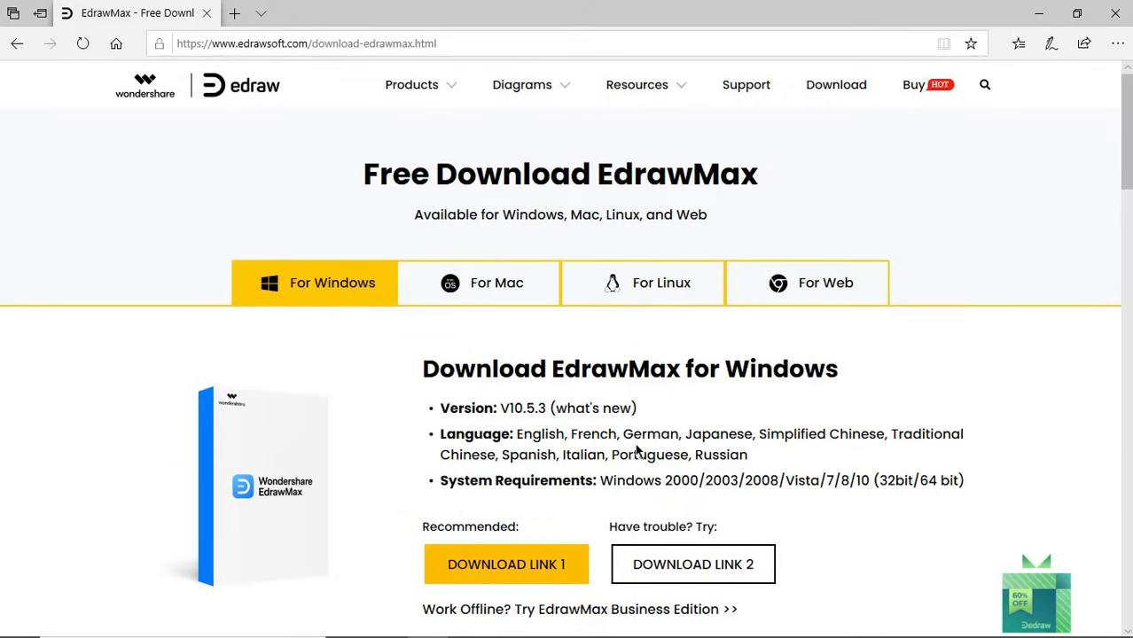
{"action": "mouse_move", "coordinate": [730, 436]}
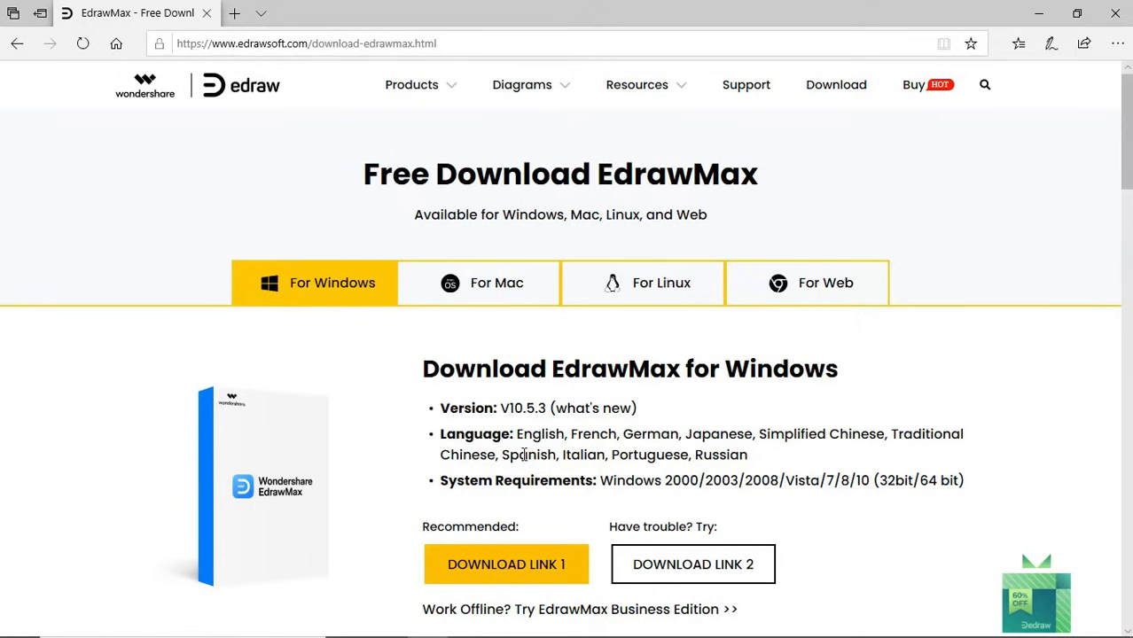
{"action": "mouse_move", "coordinate": [649, 455]}
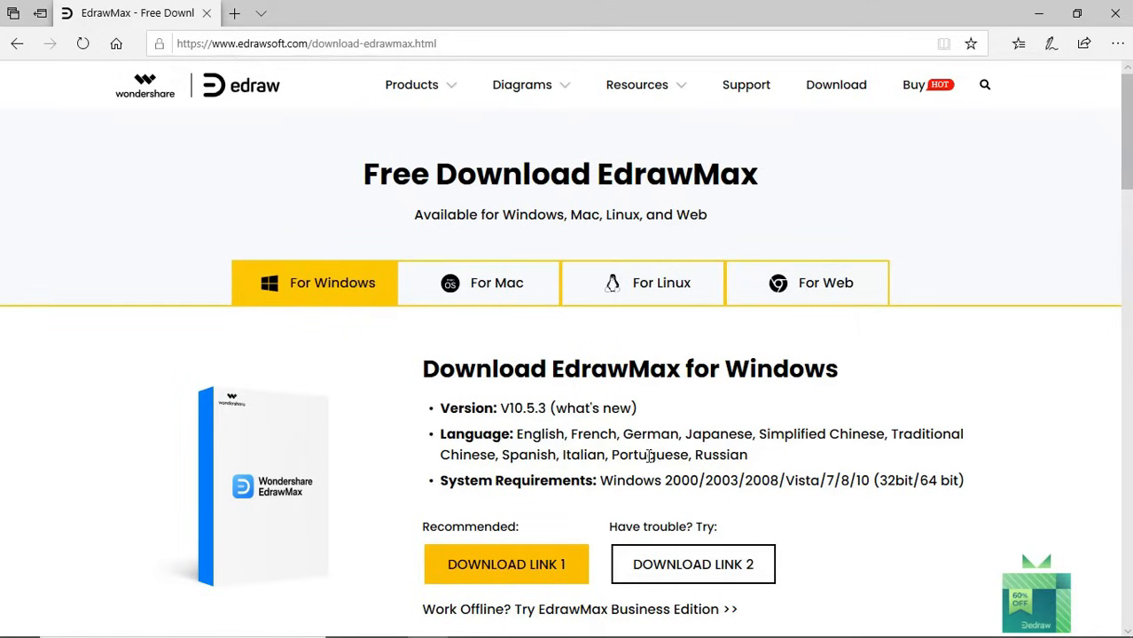
{"action": "mouse_move", "coordinate": [764, 468]}
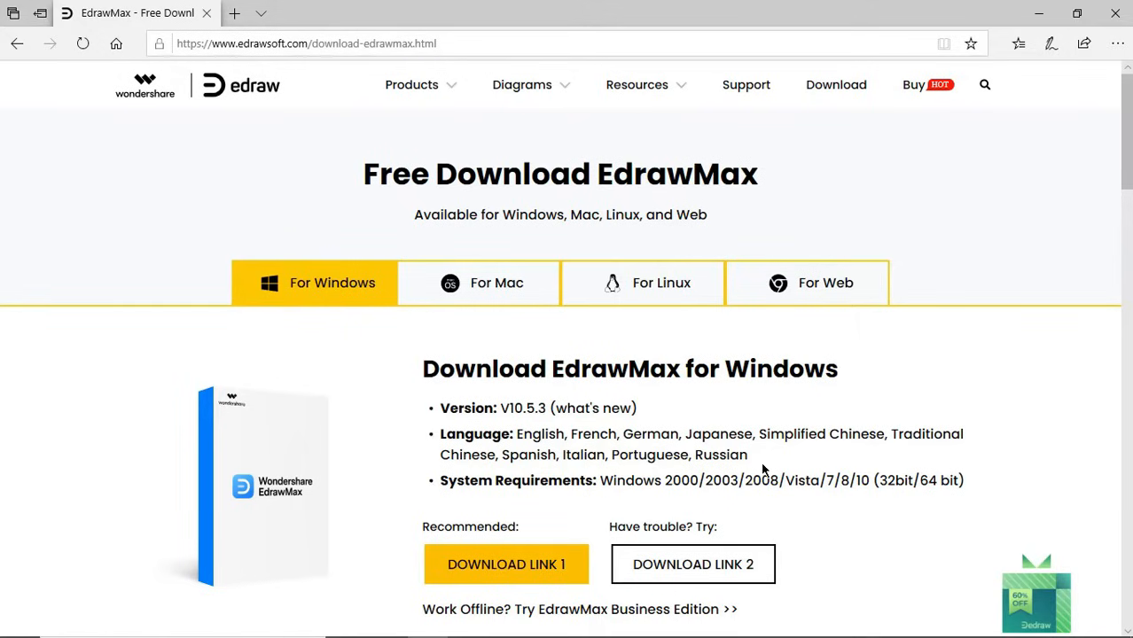
{"action": "mouse_move", "coordinate": [546, 500]}
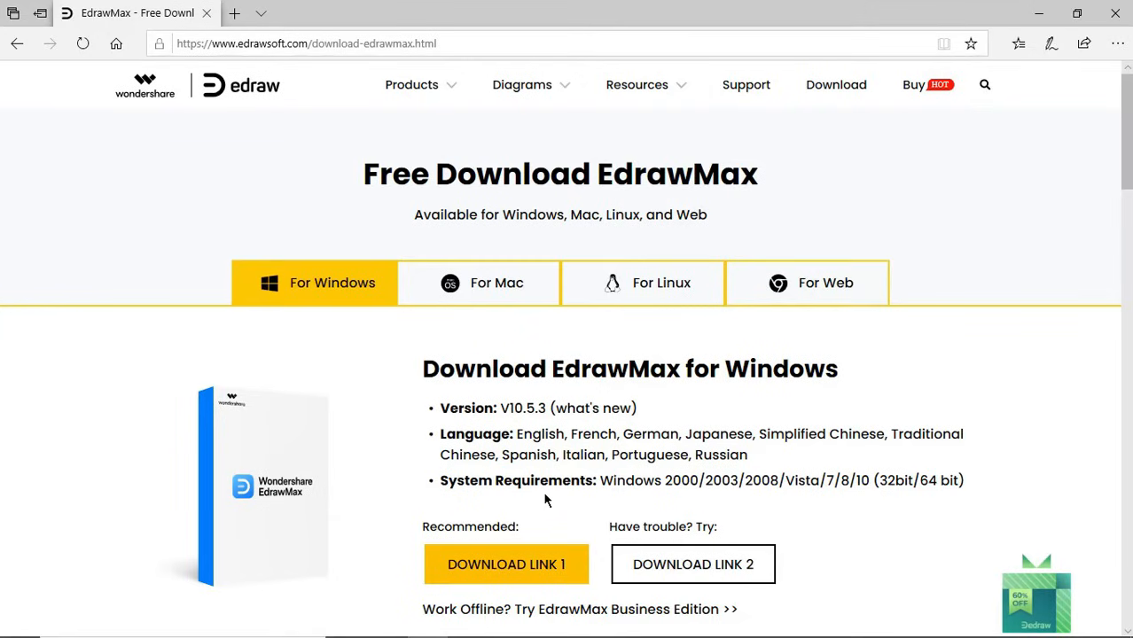
{"action": "mouse_move", "coordinate": [932, 500]}
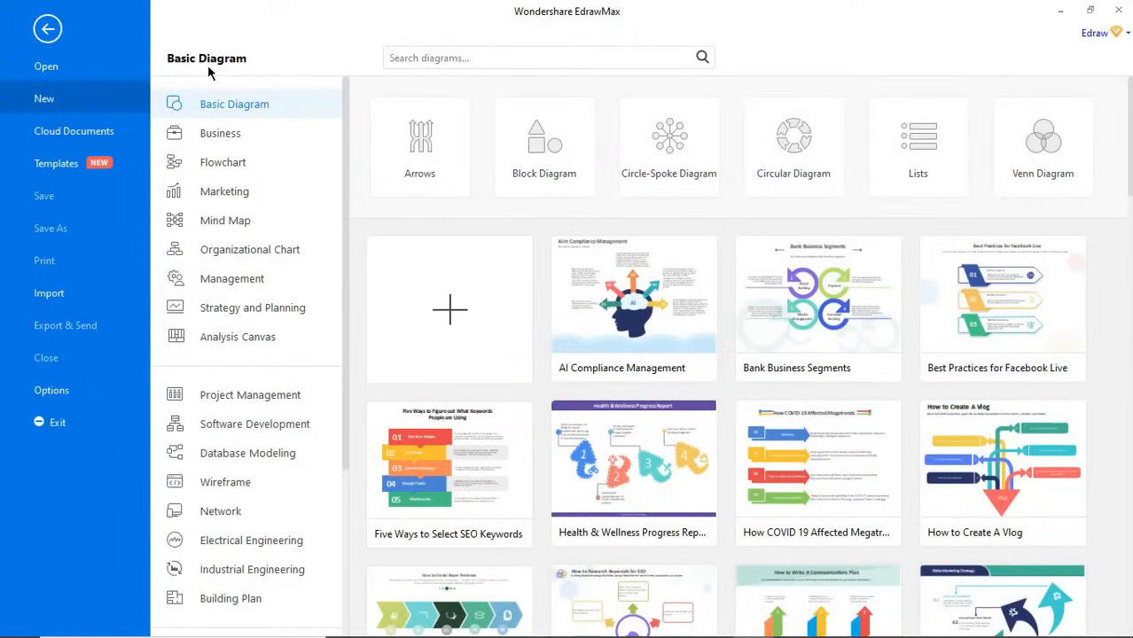
{"action": "mouse_move", "coordinate": [865, 165]}
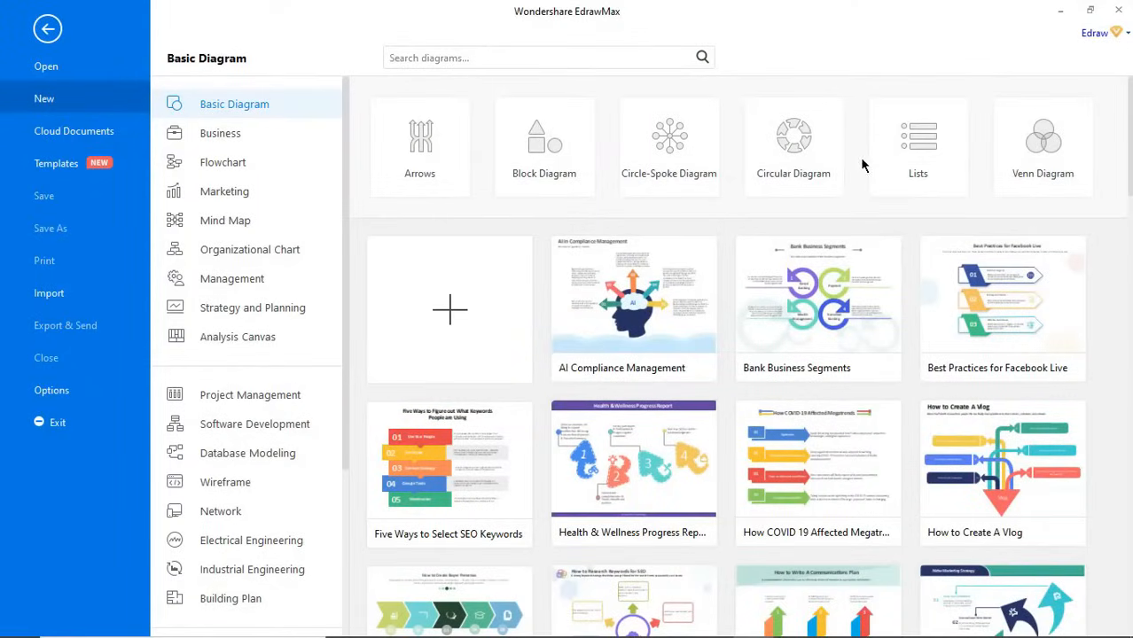
Step: Browse the Business, Flowchart, Organizational Chart, Analysis Canvas, Database Modeling, Electrical Engineering and Building Plan template categories
{"action": "left_click", "coordinate": [220, 133]}
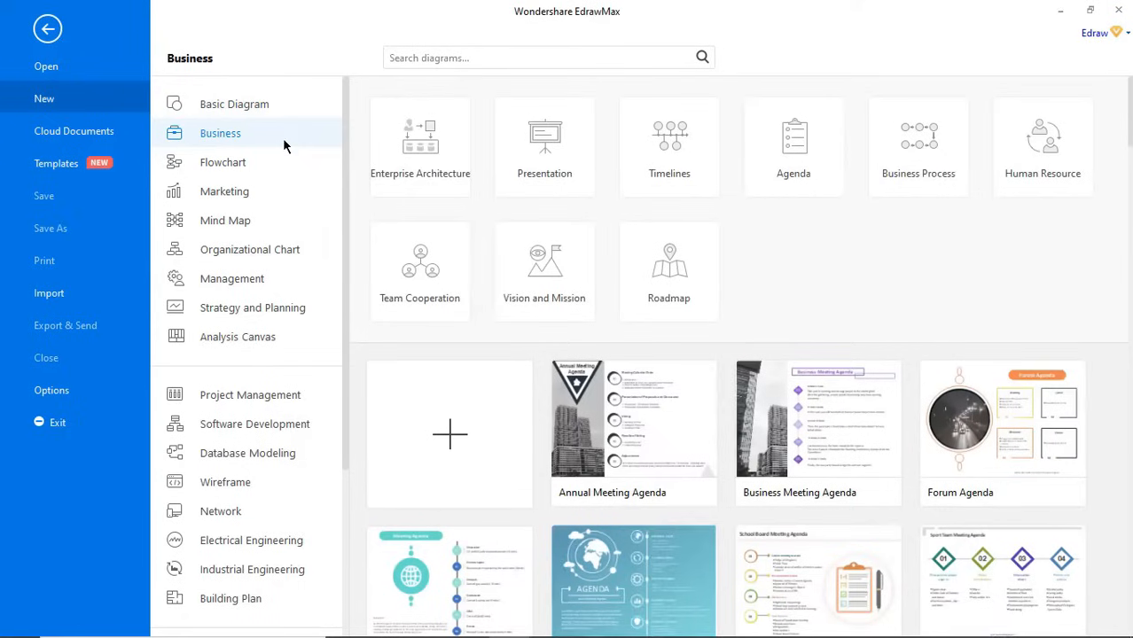
{"action": "mouse_move", "coordinate": [644, 231]}
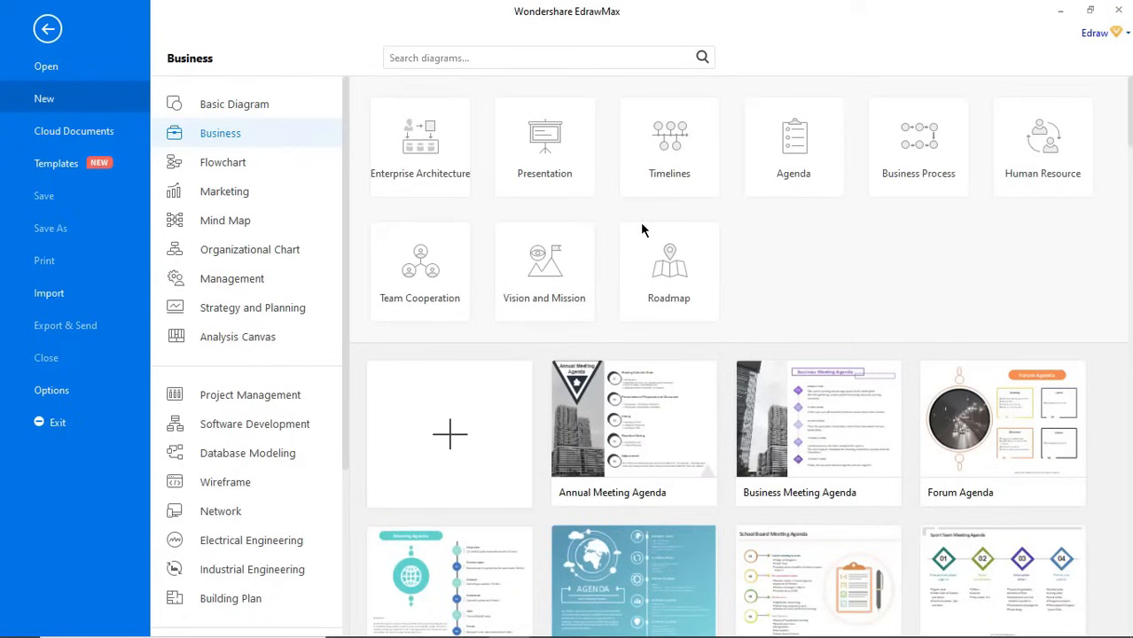
{"action": "left_click", "coordinate": [223, 162]}
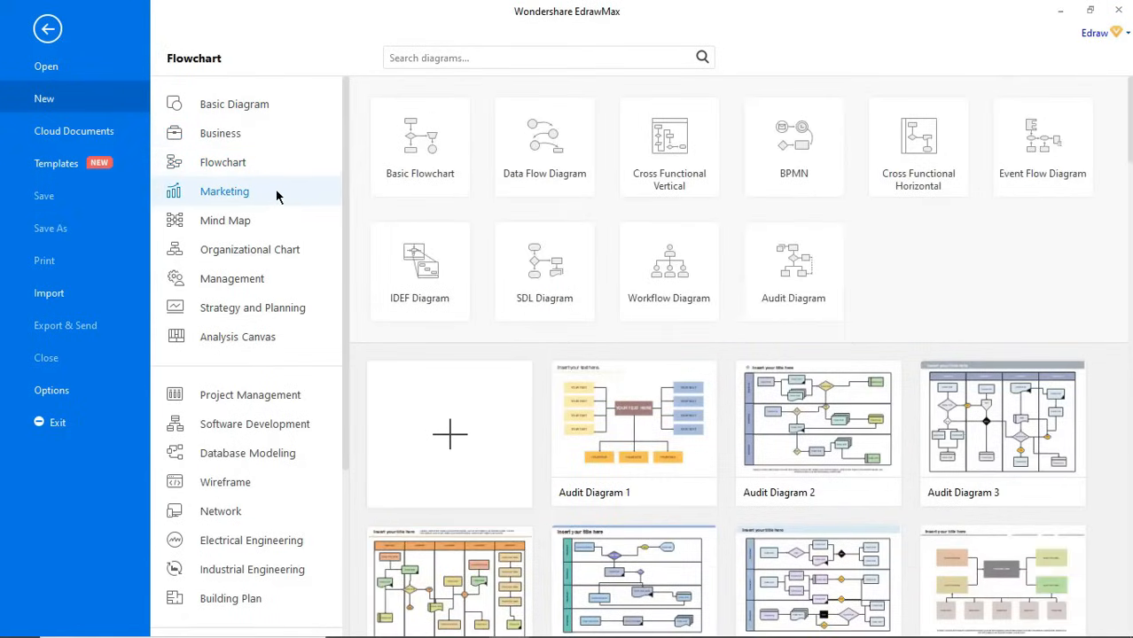
{"action": "left_click", "coordinate": [250, 248]}
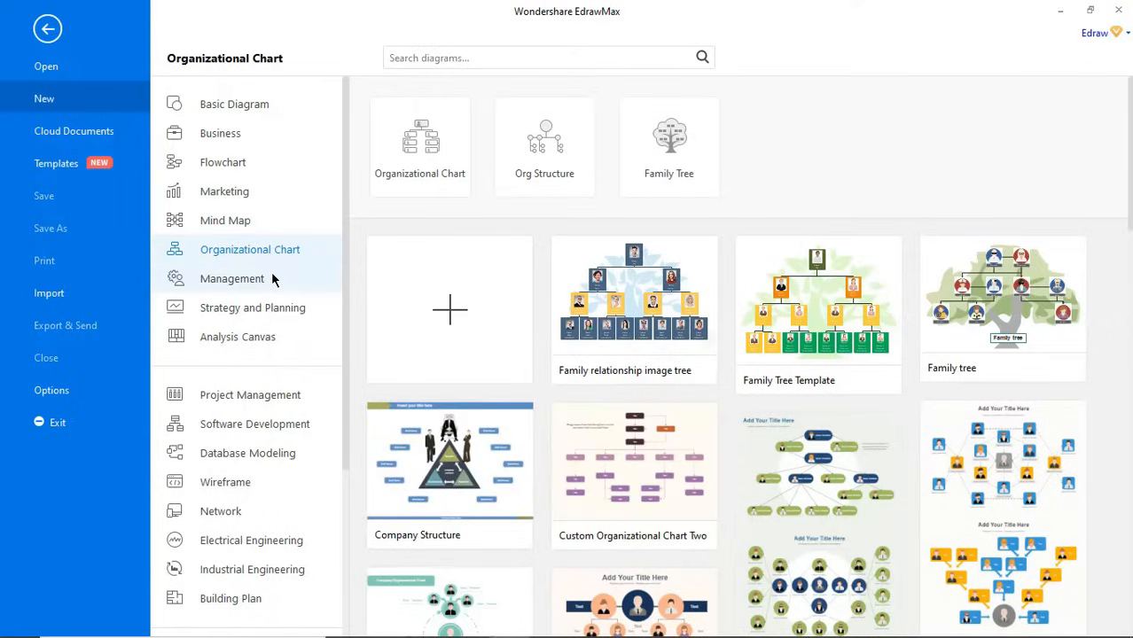
{"action": "left_click", "coordinate": [238, 336]}
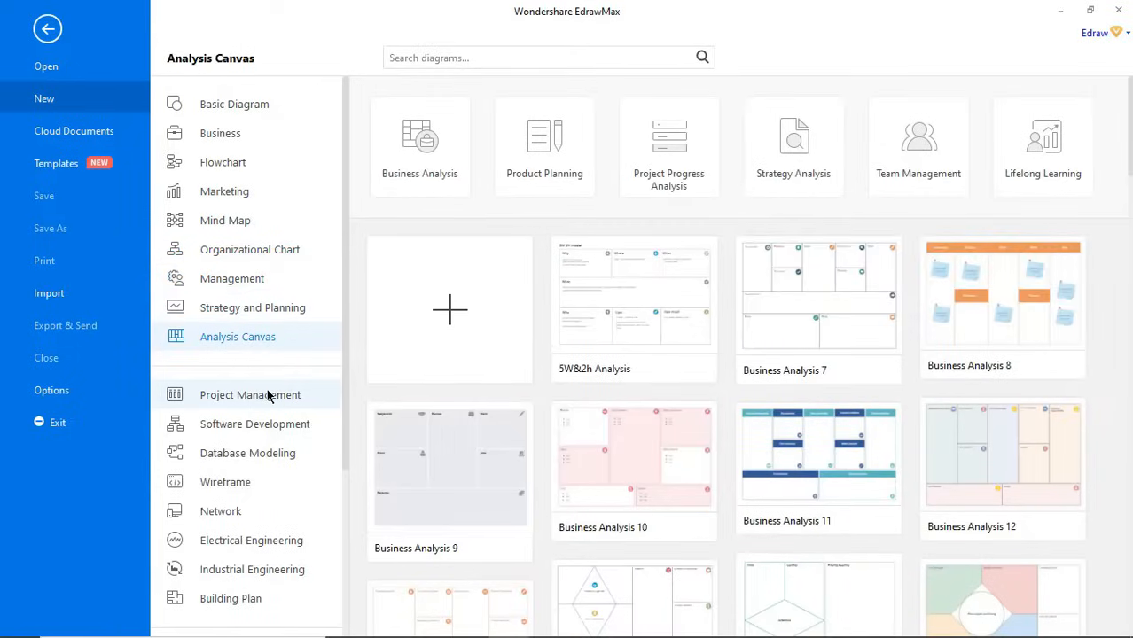
{"action": "left_click", "coordinate": [248, 453]}
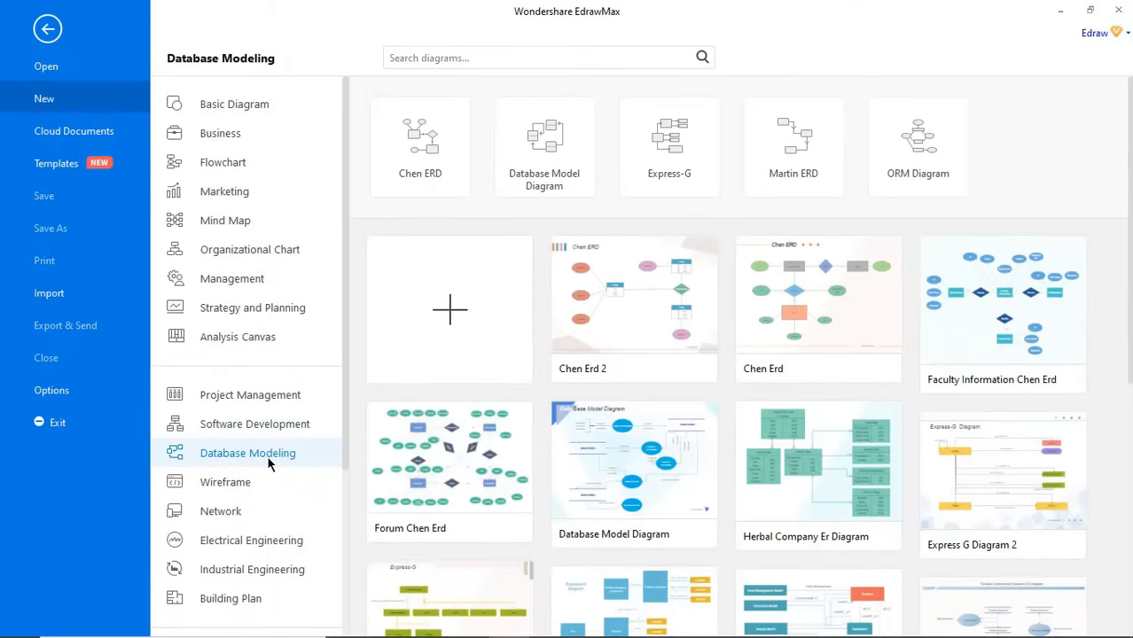
{"action": "left_click", "coordinate": [251, 539]}
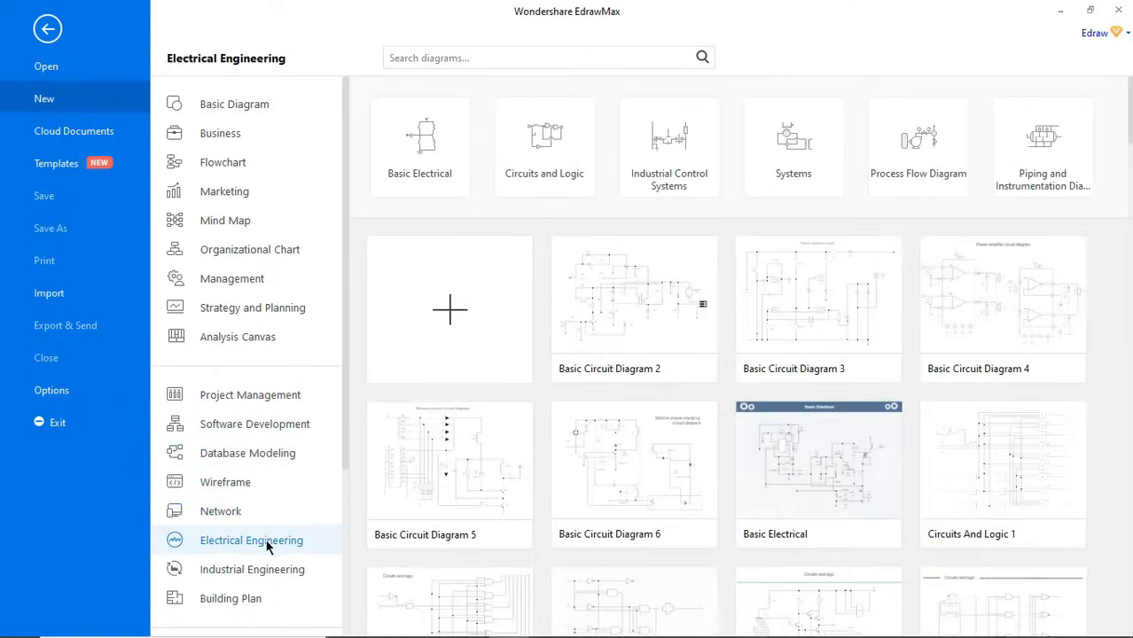
{"action": "left_click", "coordinate": [232, 599]}
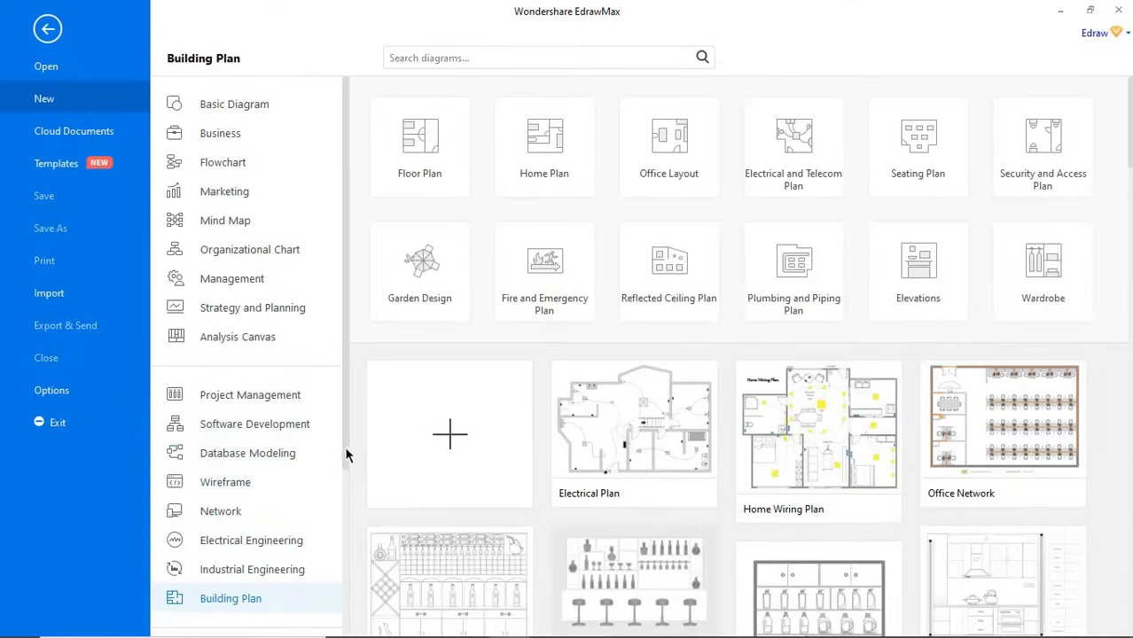
Step: Browse the Graphic Design, Map, Card and Form categories, then return to Flowchart templates
{"action": "left_click", "coordinate": [238, 419]}
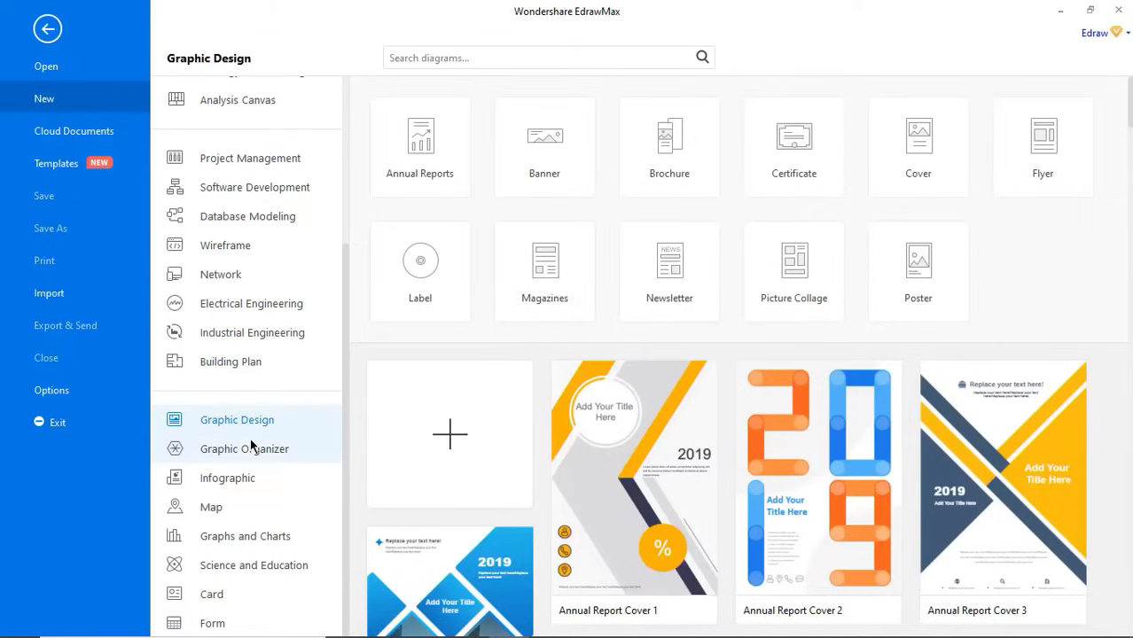
{"action": "left_click", "coordinate": [211, 507]}
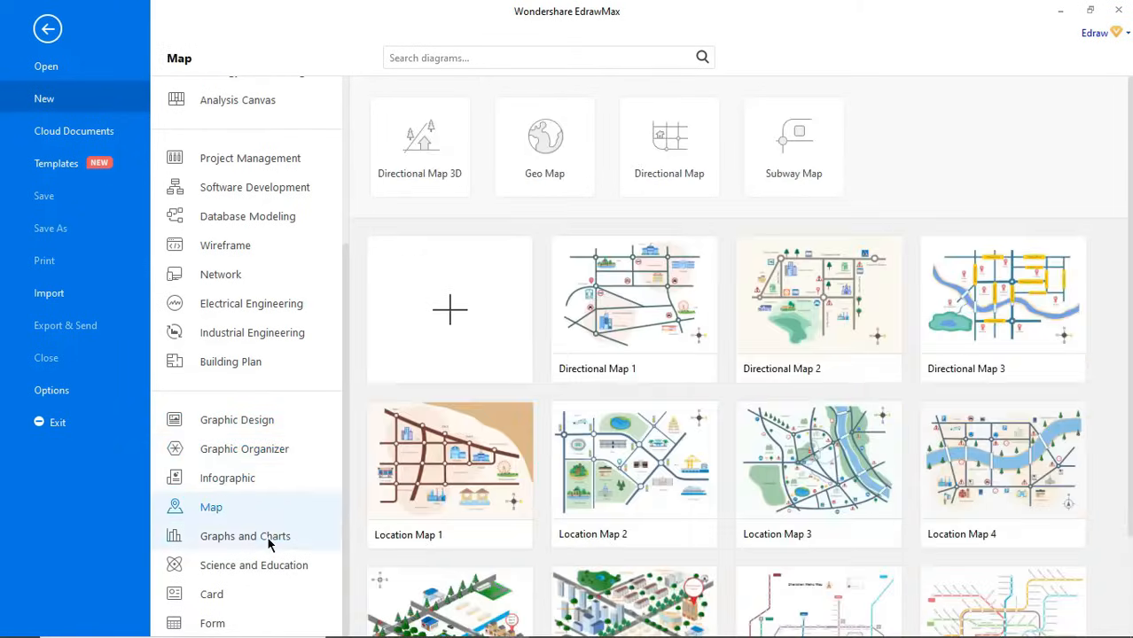
{"action": "left_click", "coordinate": [211, 593]}
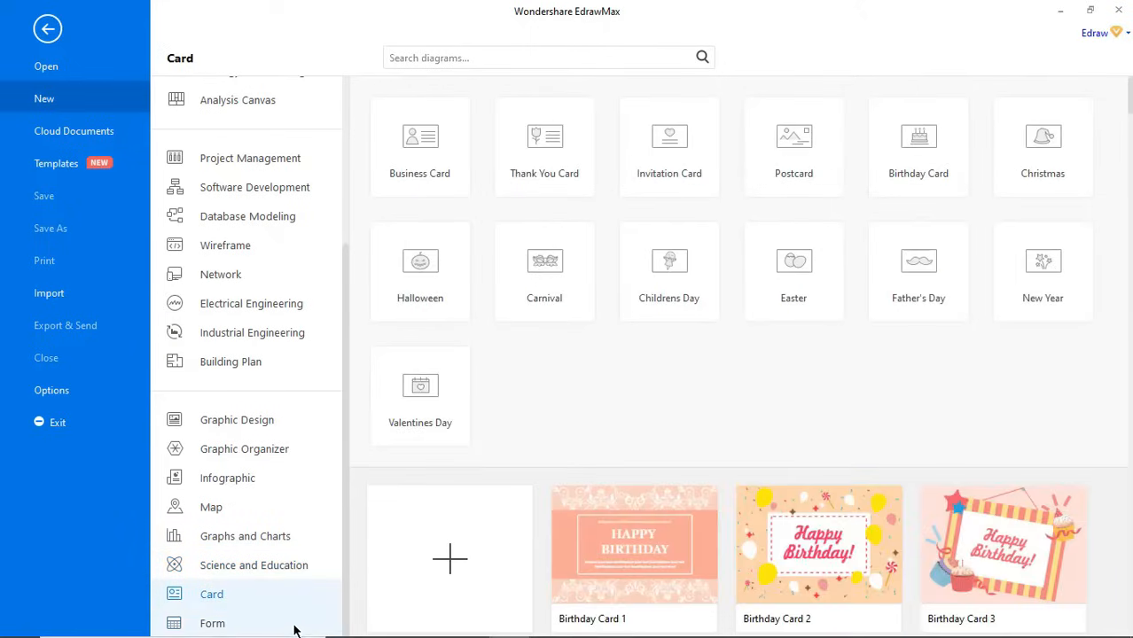
{"action": "left_click", "coordinate": [213, 624]}
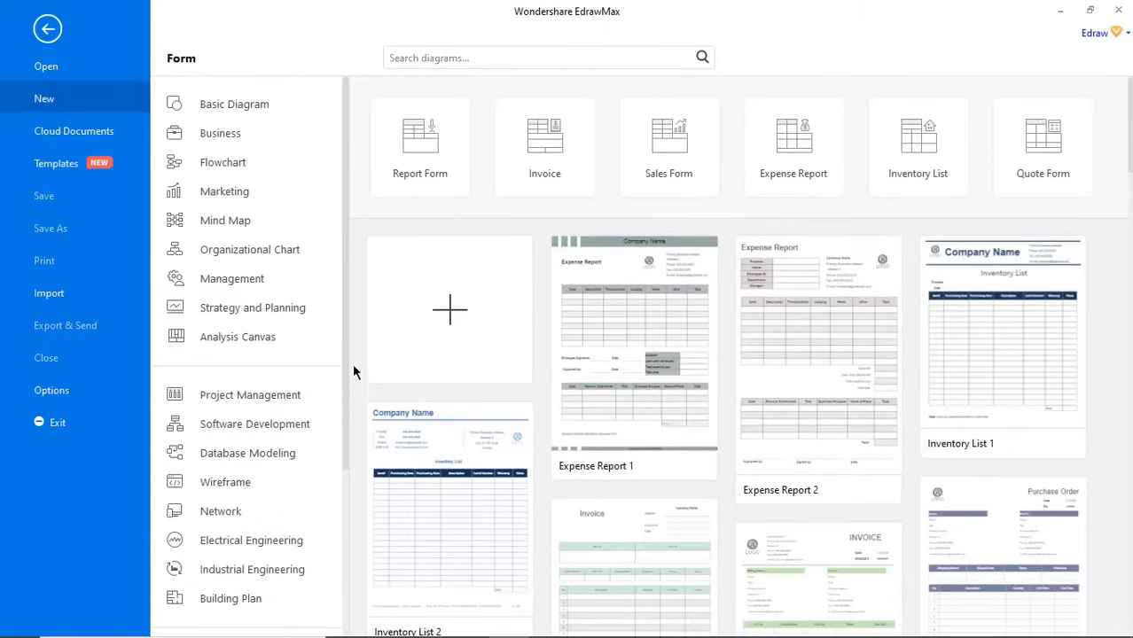
{"action": "left_click", "coordinate": [224, 161]}
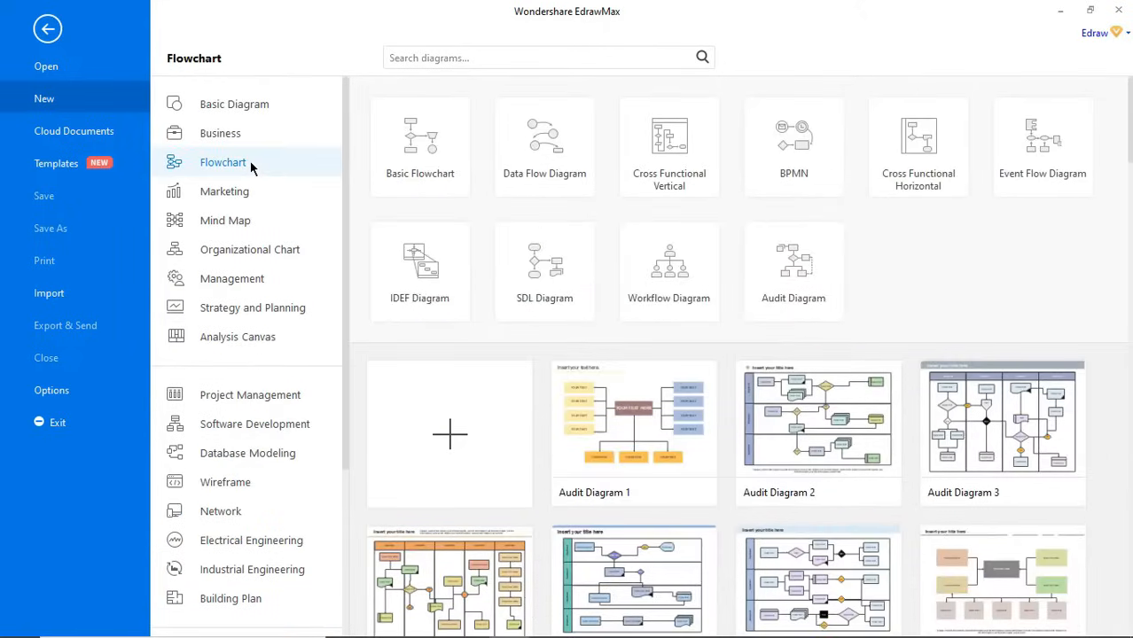
Step: Preview the Data Flow, BPMN, Event Flow, SDL and Audit Diagram flowchart subtypes
{"action": "scroll", "scroll_direction": "down", "scroll_amount": 3}
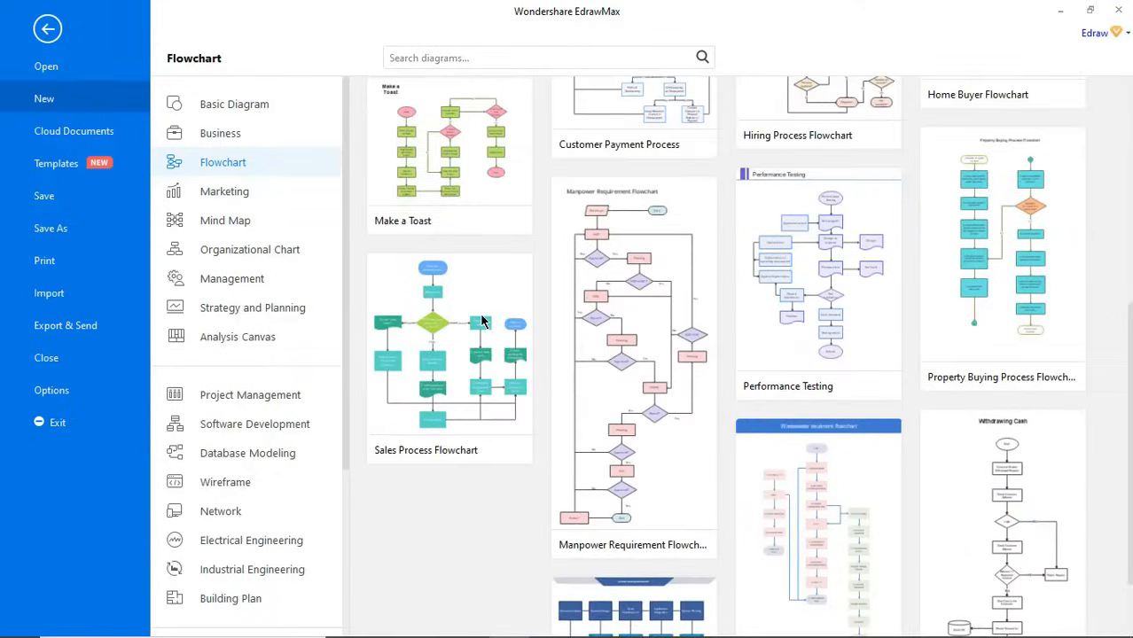
{"action": "scroll", "scroll_direction": "up", "scroll_amount": 3}
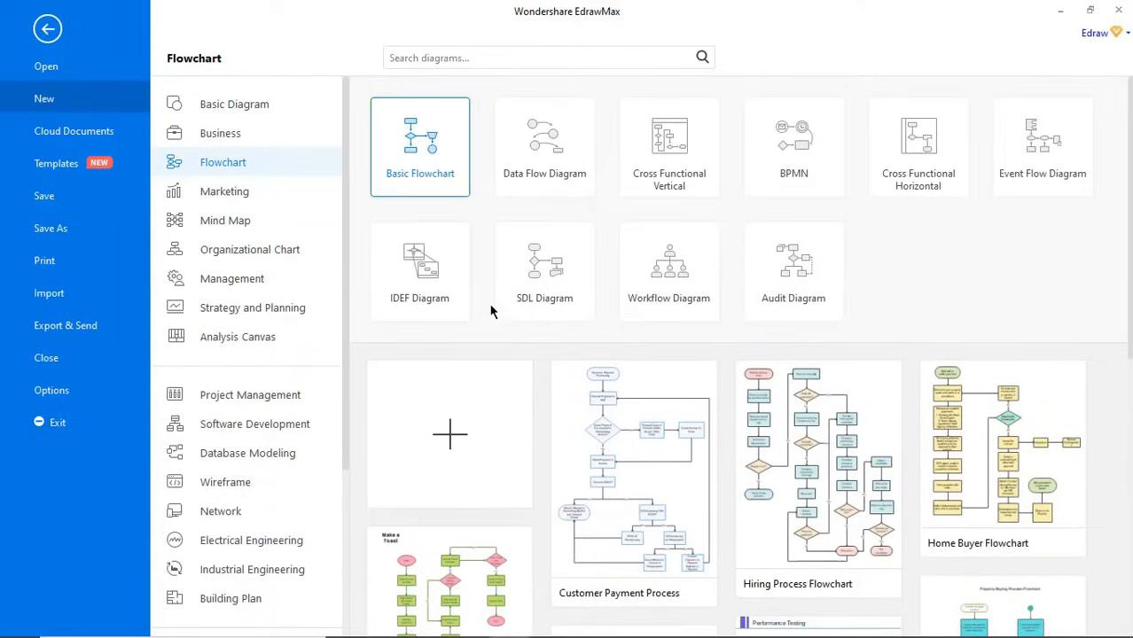
{"action": "left_click", "coordinate": [544, 142]}
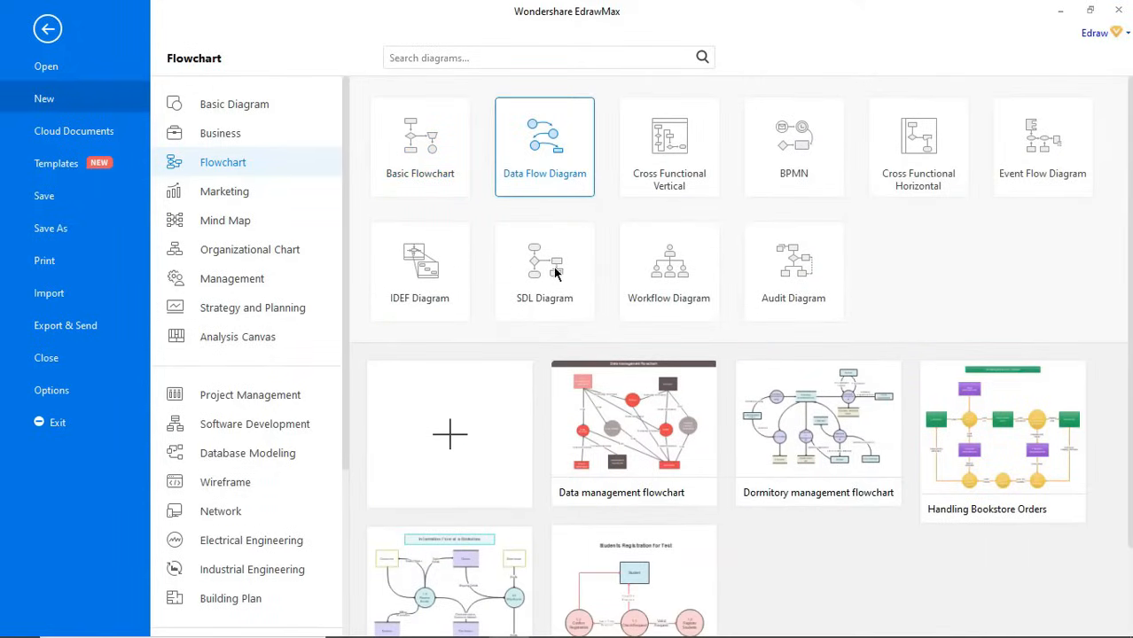
{"action": "left_click", "coordinate": [794, 145]}
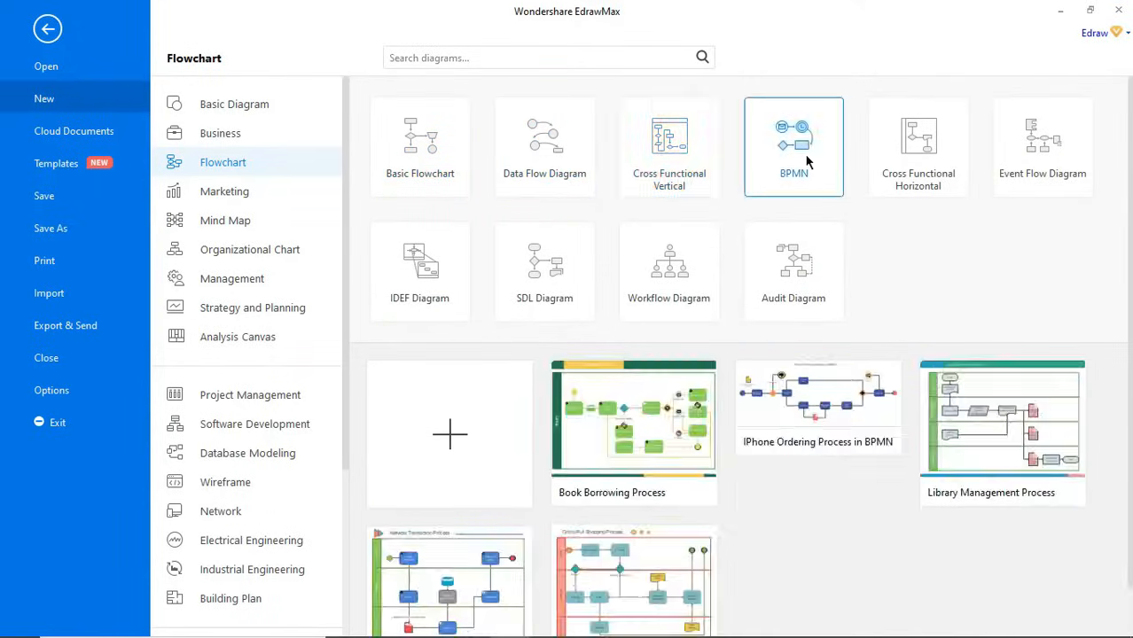
{"action": "left_click", "coordinate": [1042, 145]}
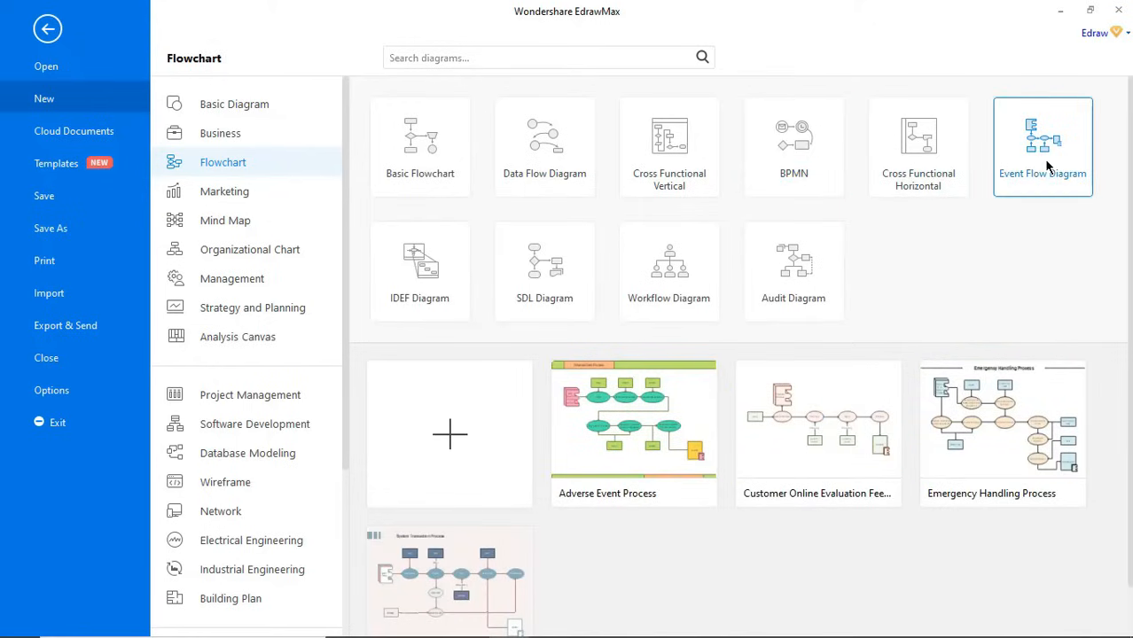
{"action": "left_click", "coordinate": [542, 269]}
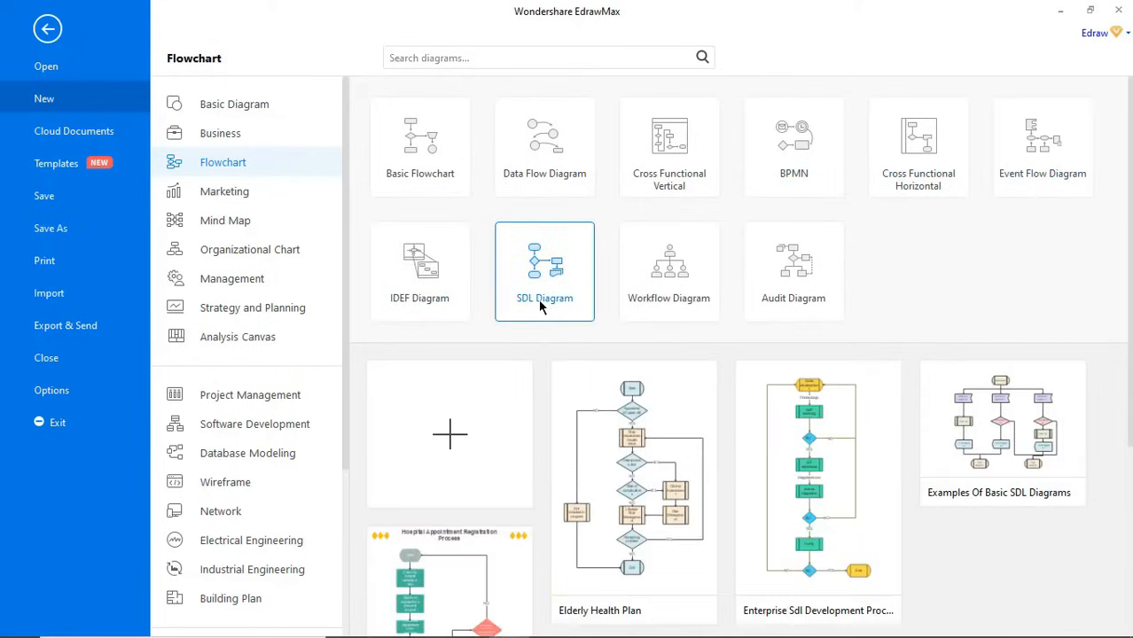
{"action": "left_click", "coordinate": [794, 269]}
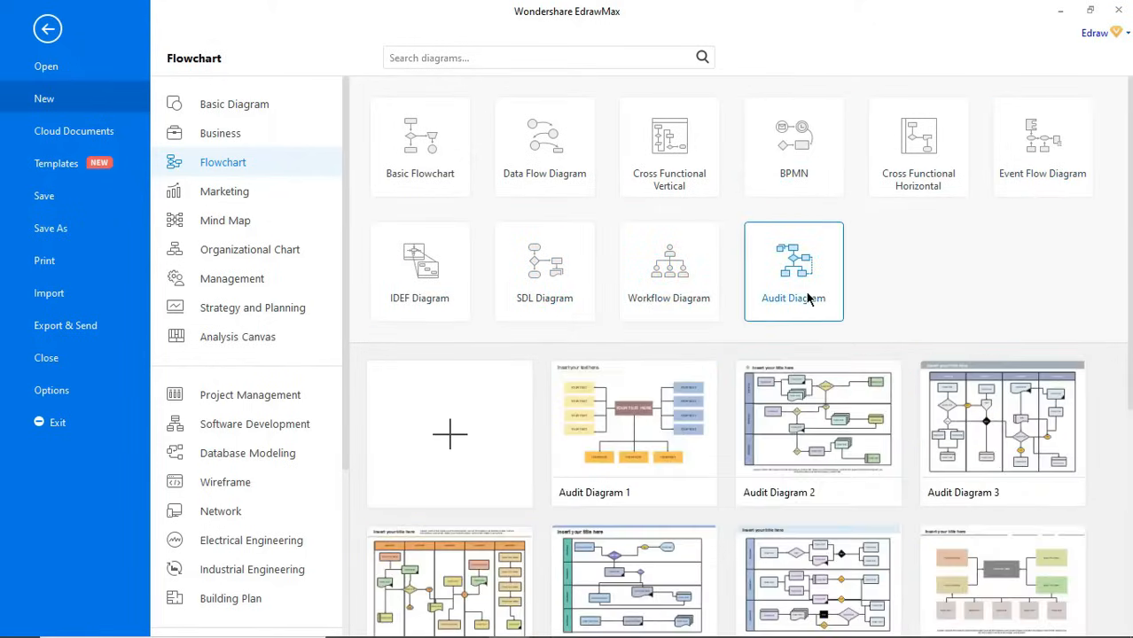
Step: Browse the online Templates gallery, expanding and collapsing its Roles filter list
{"action": "left_click", "coordinate": [55, 163]}
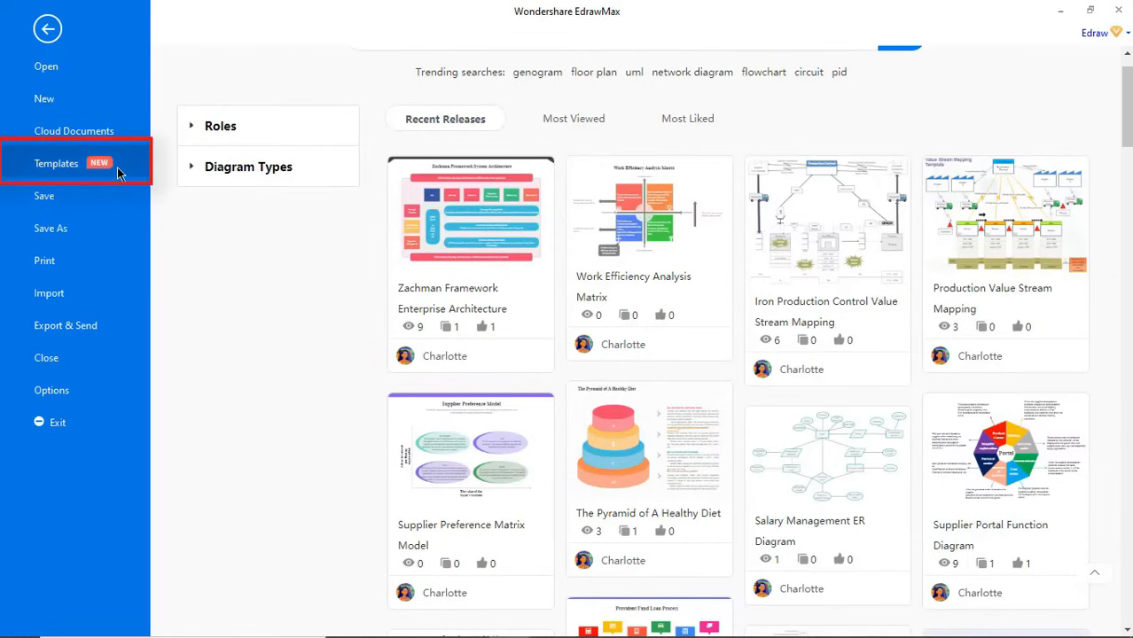
{"action": "scroll", "scroll_direction": "down", "scroll_amount": 3}
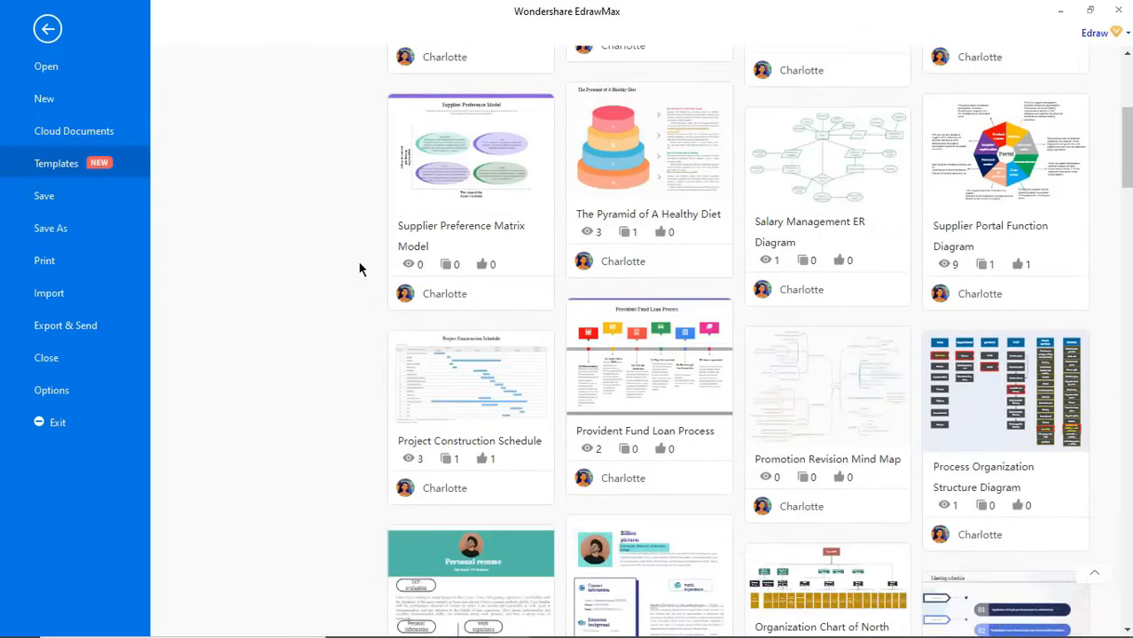
{"action": "scroll", "scroll_direction": "down", "scroll_amount": 3}
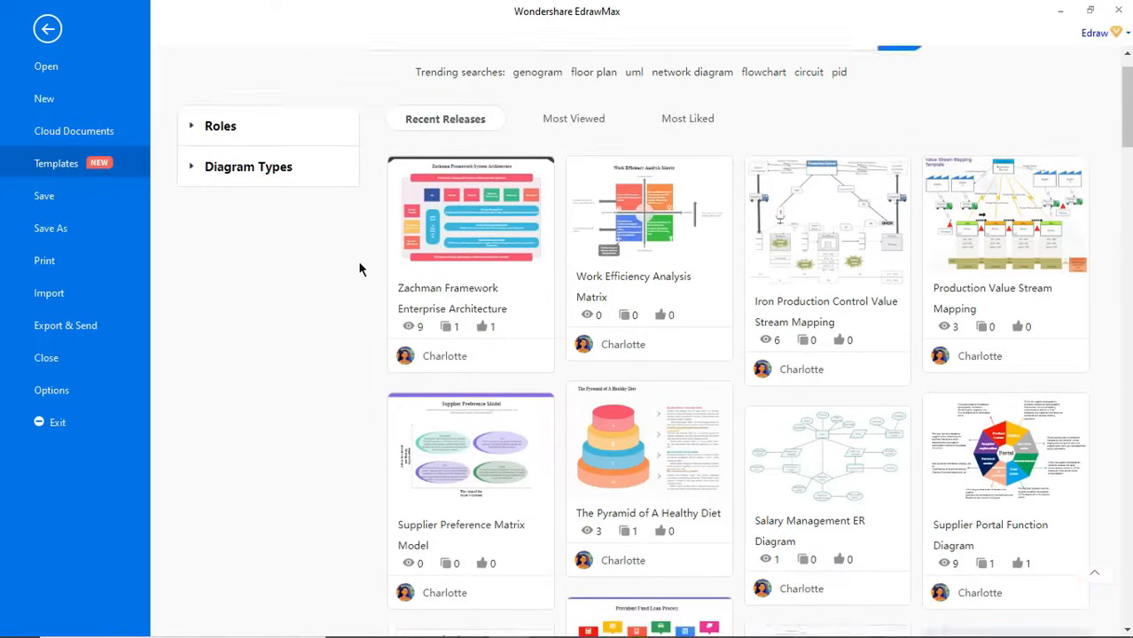
{"action": "left_click", "coordinate": [218, 124]}
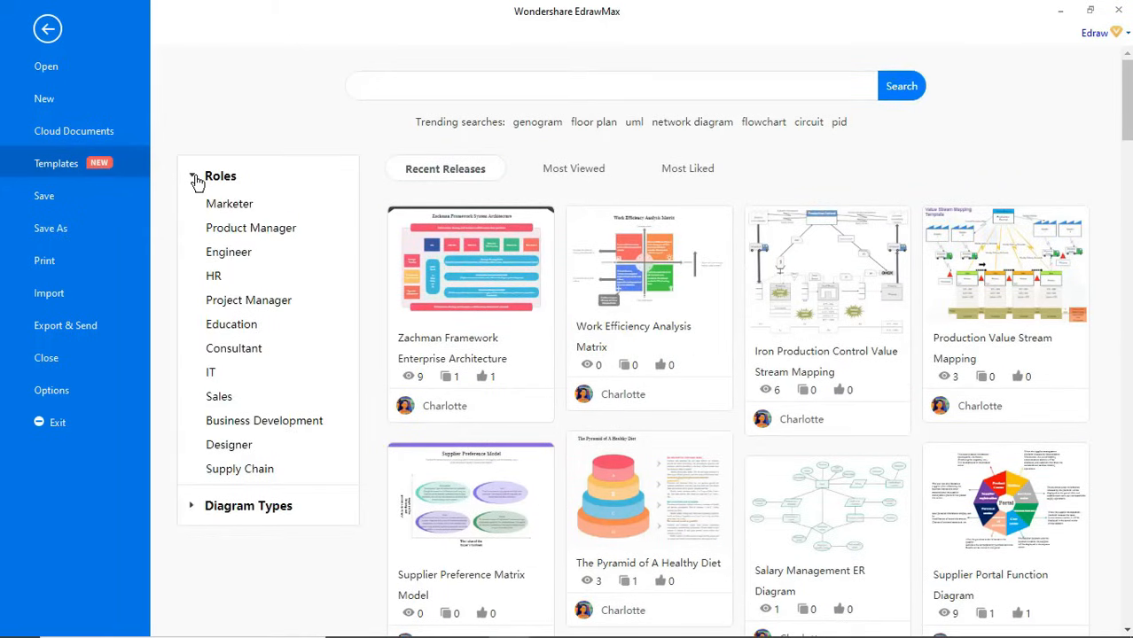
{"action": "left_click", "coordinate": [207, 175]}
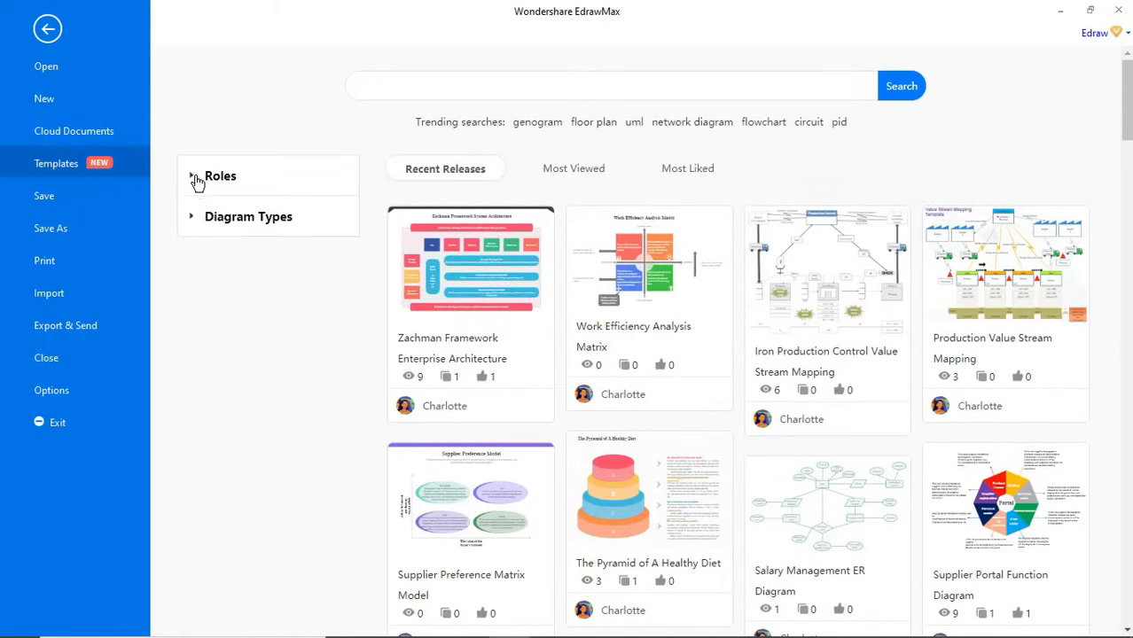
{"action": "left_click", "coordinate": [248, 216]}
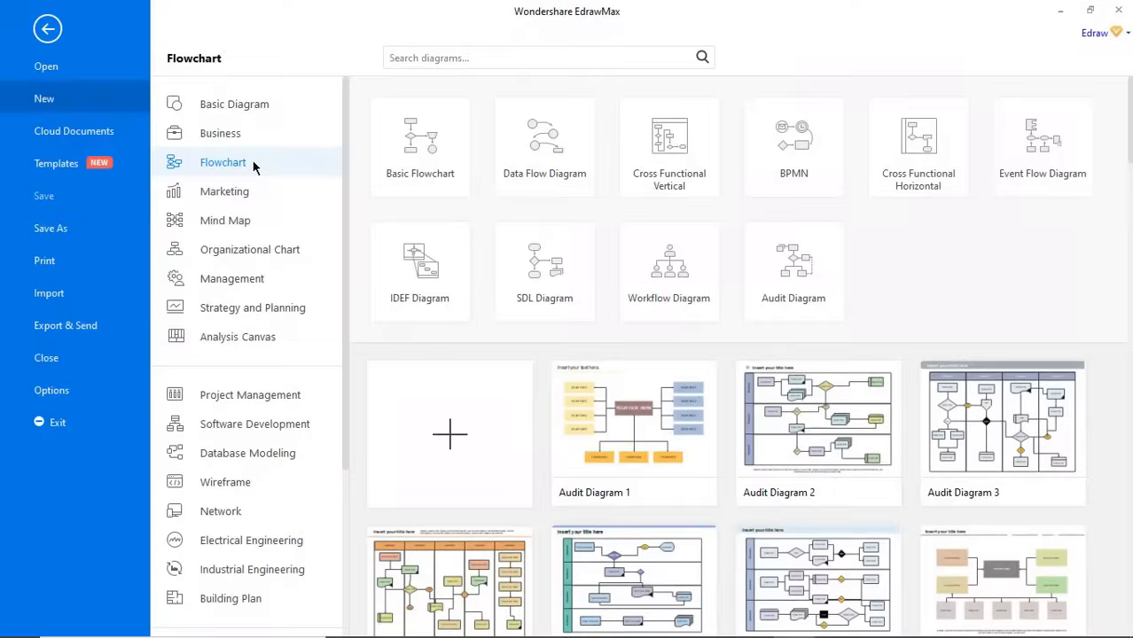
Step: Start a blank drawing and look through the other open drawing tabs (Building Plan, Android UI 4)
{"action": "left_click", "coordinate": [451, 434]}
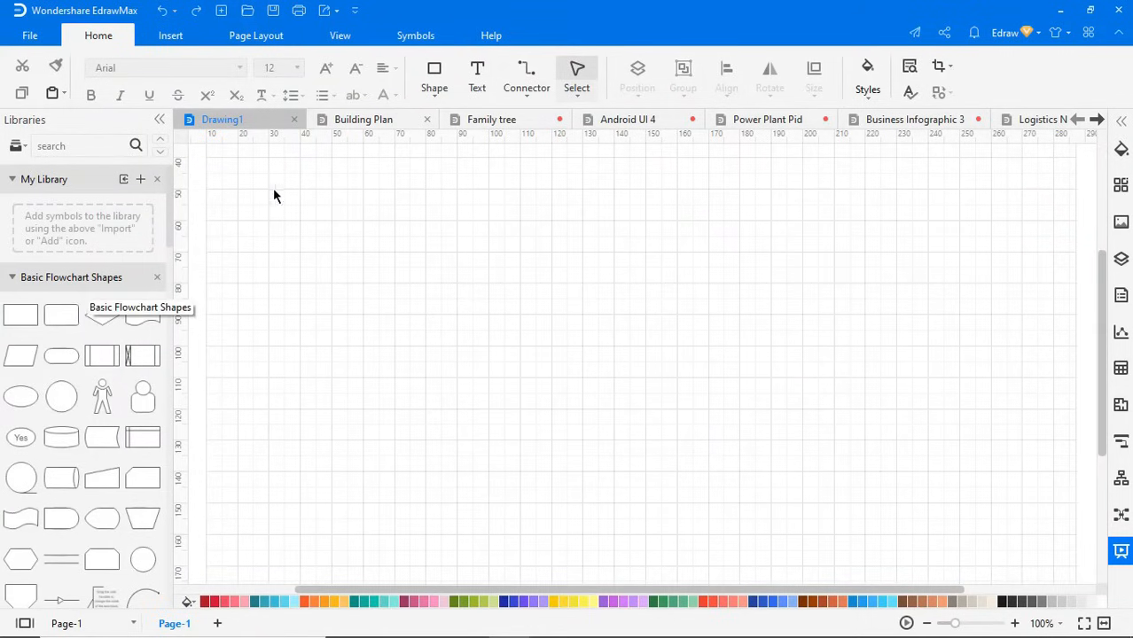
{"action": "left_click", "coordinate": [361, 119]}
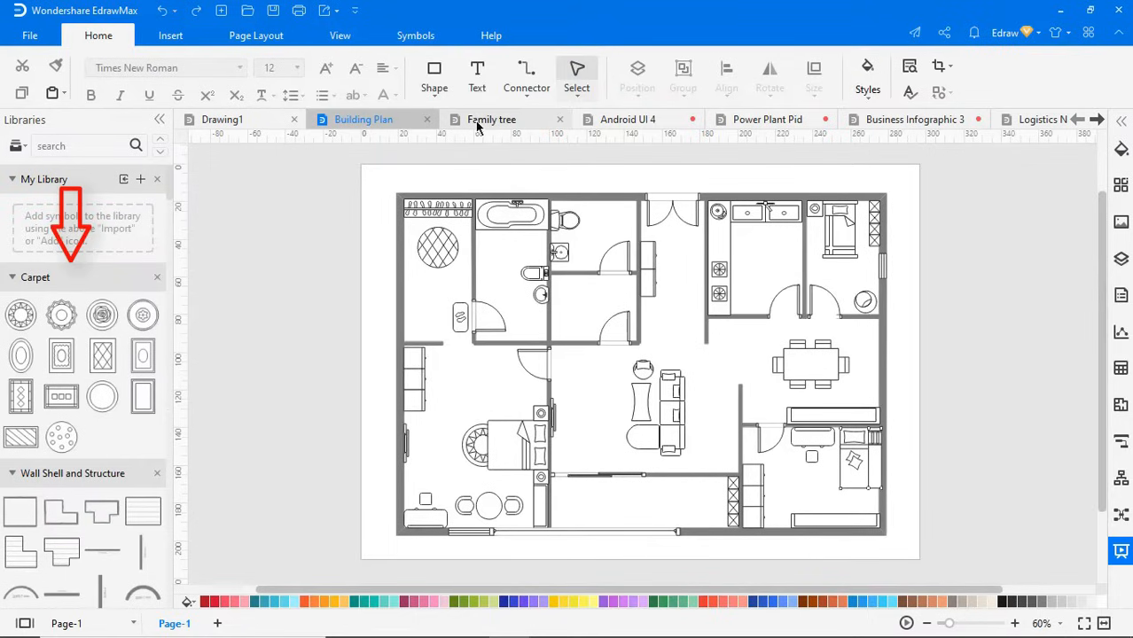
{"action": "left_click", "coordinate": [628, 119]}
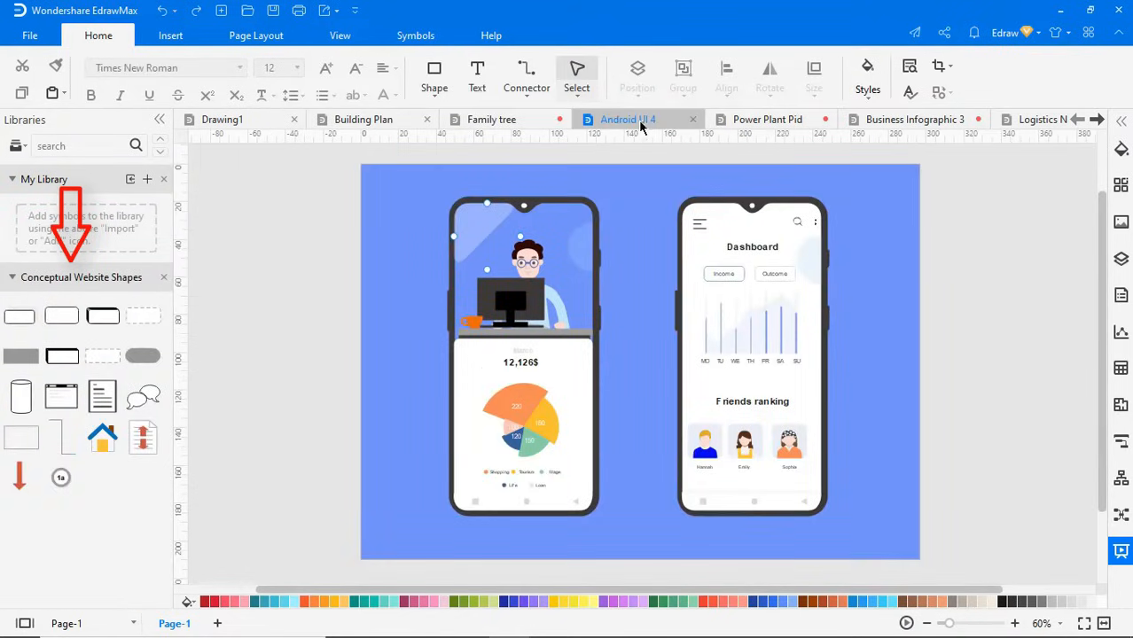
{"action": "left_click", "coordinate": [769, 119]}
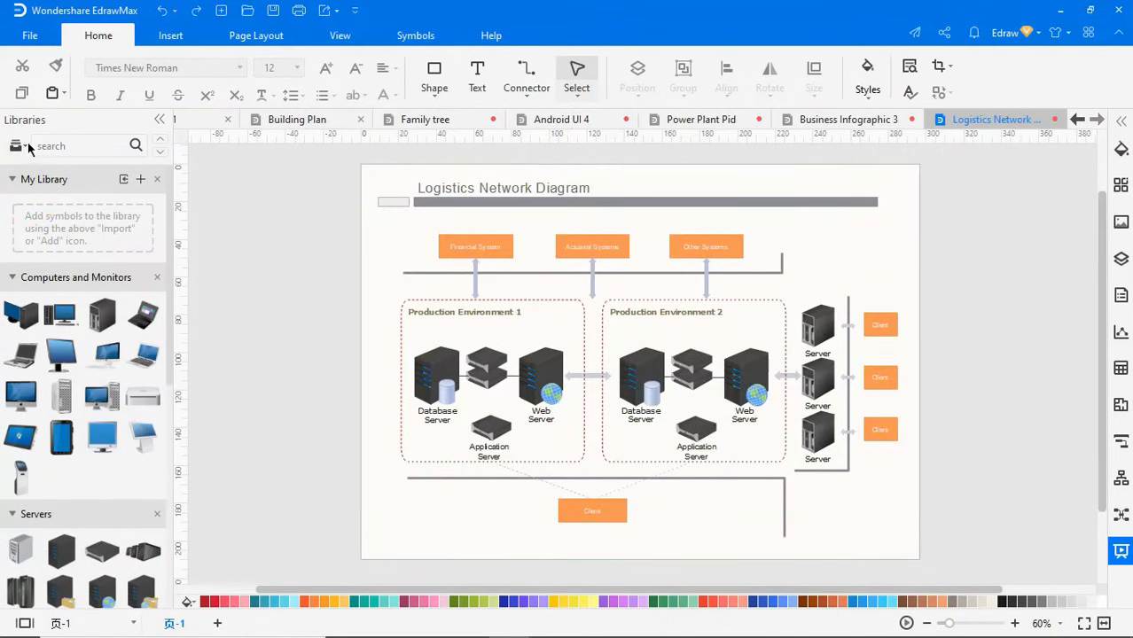
Step: Add the desktop computer symbol to My Library and close the Import Symbols window
{"action": "left_click", "coordinate": [15, 145]}
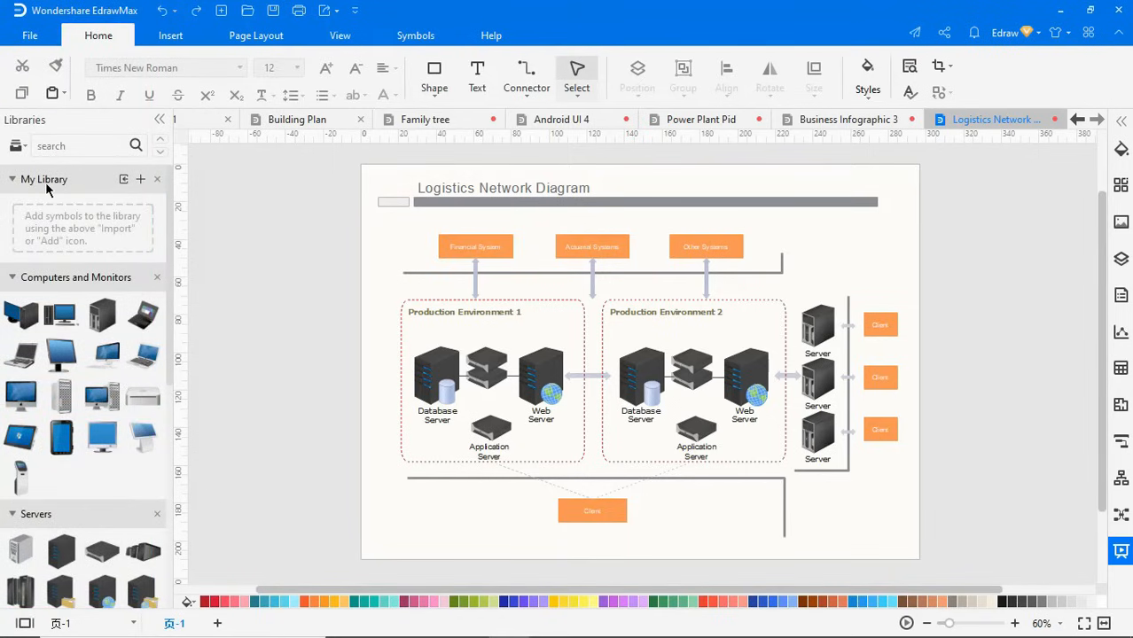
{"action": "mouse_move", "coordinate": [24, 312]}
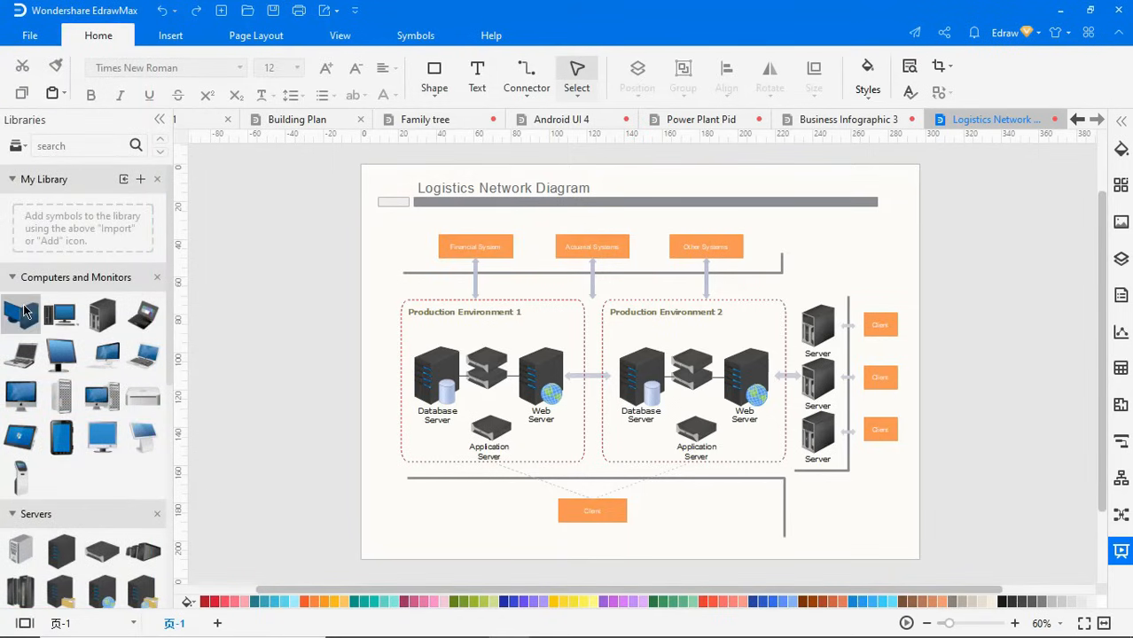
{"action": "right_click", "coordinate": [21, 315]}
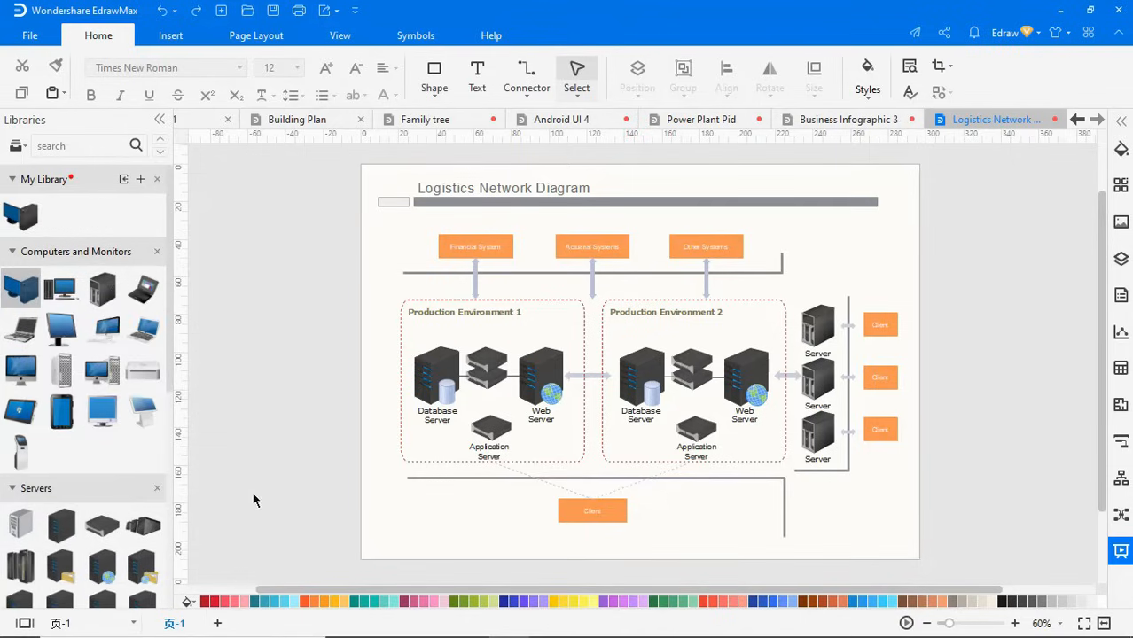
{"action": "mouse_move", "coordinate": [21, 216]}
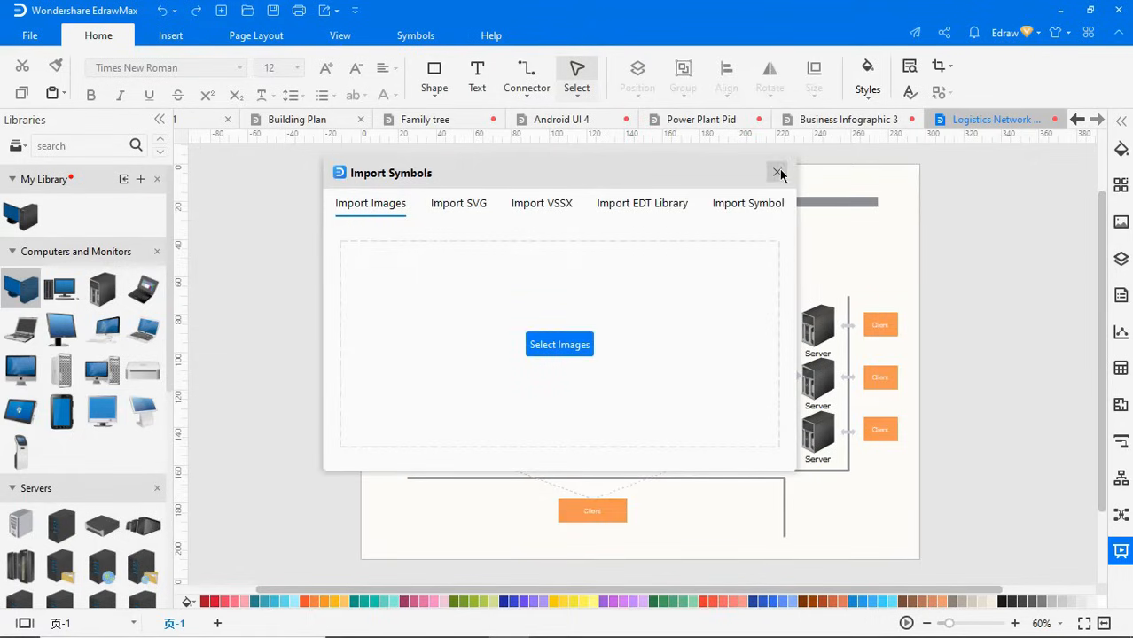
{"action": "left_click", "coordinate": [776, 171]}
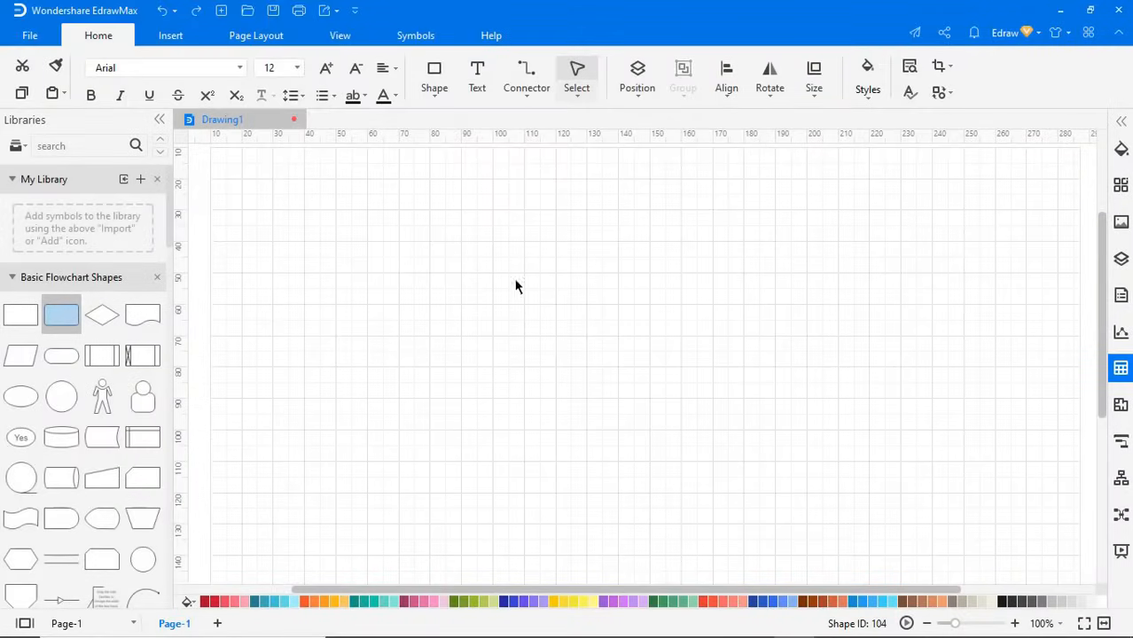
{"action": "left_click", "coordinate": [238, 67]}
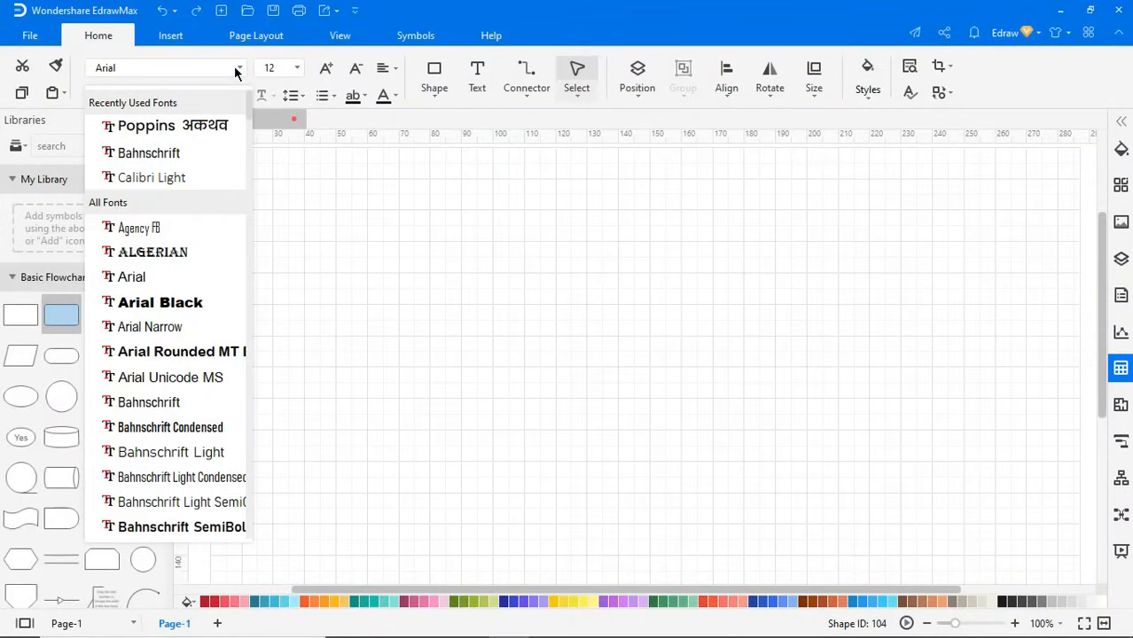
{"action": "left_click", "coordinate": [296, 67]}
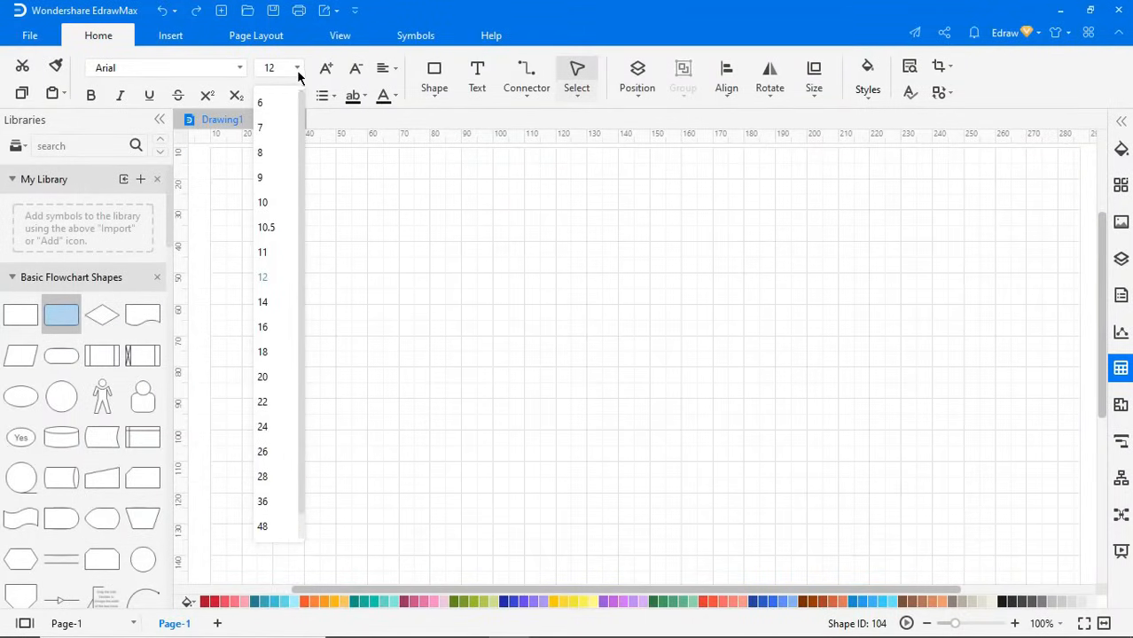
{"action": "left_click", "coordinate": [434, 78]}
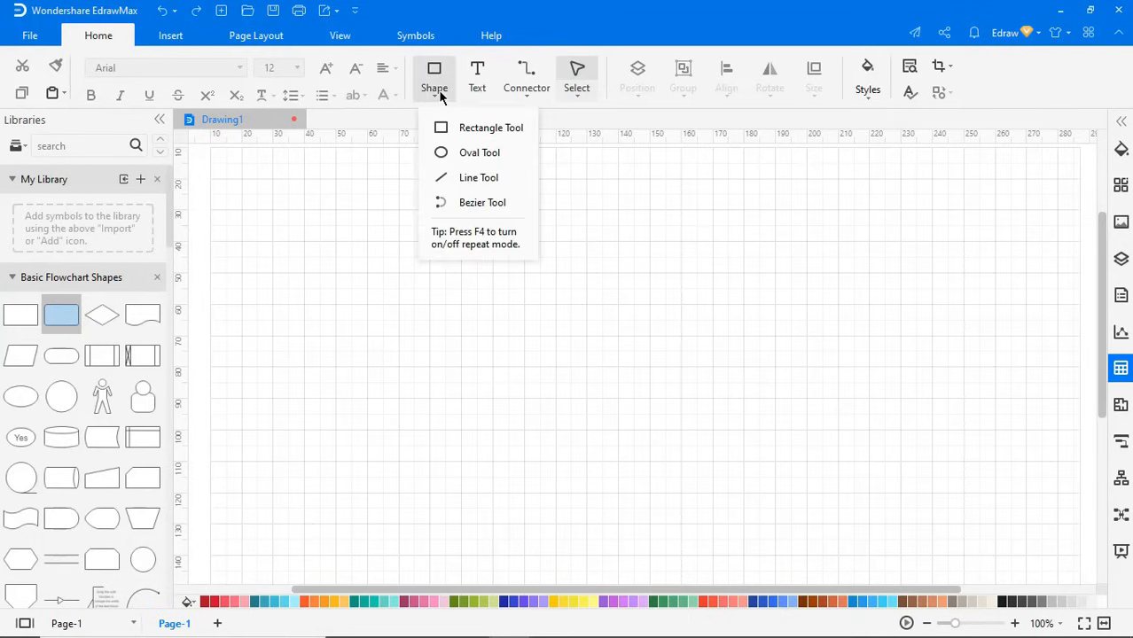
{"action": "mouse_move", "coordinate": [447, 181]}
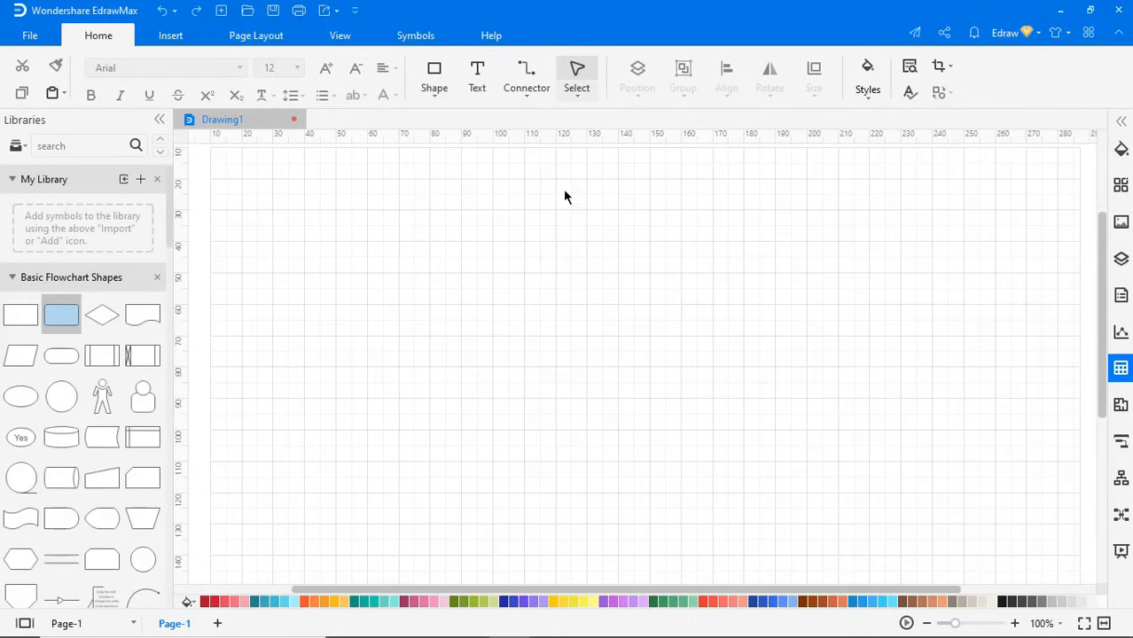
{"action": "left_click", "coordinate": [525, 75]}
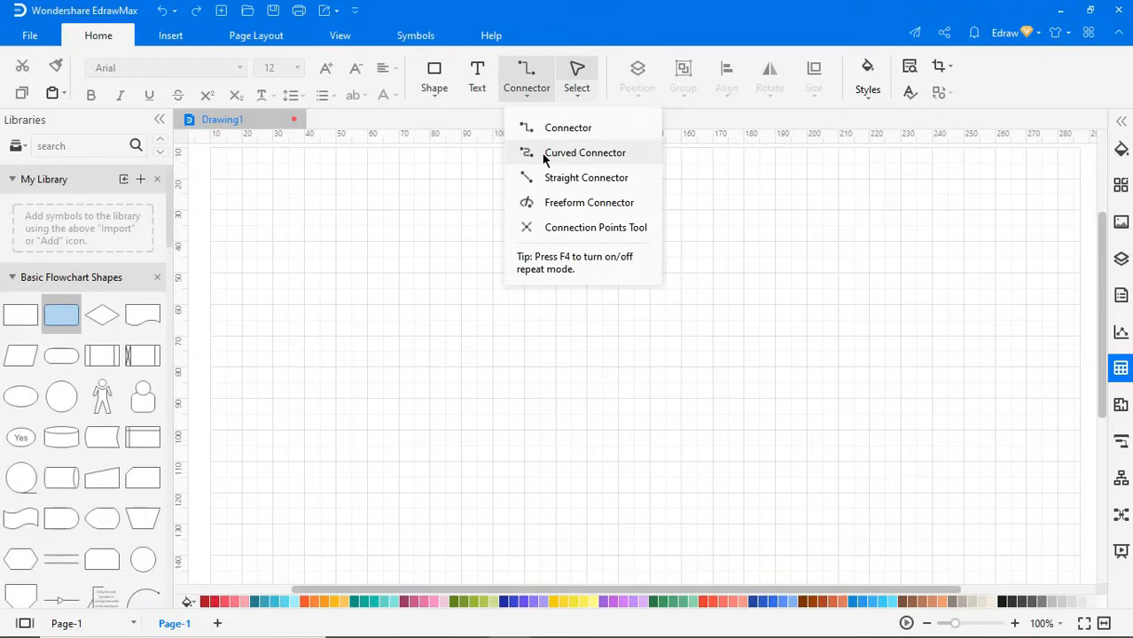
{"action": "mouse_move", "coordinate": [547, 209]}
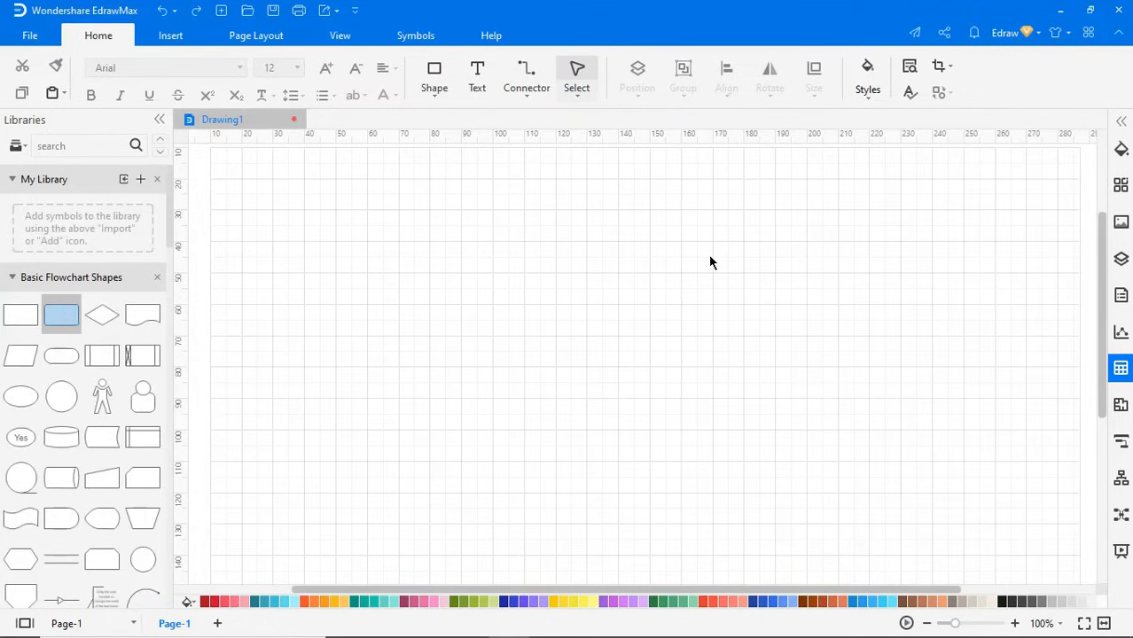
Step: Add a second page, return to Page-1 and insert a clustered column chart from the Insert tab
{"action": "left_click", "coordinate": [170, 36]}
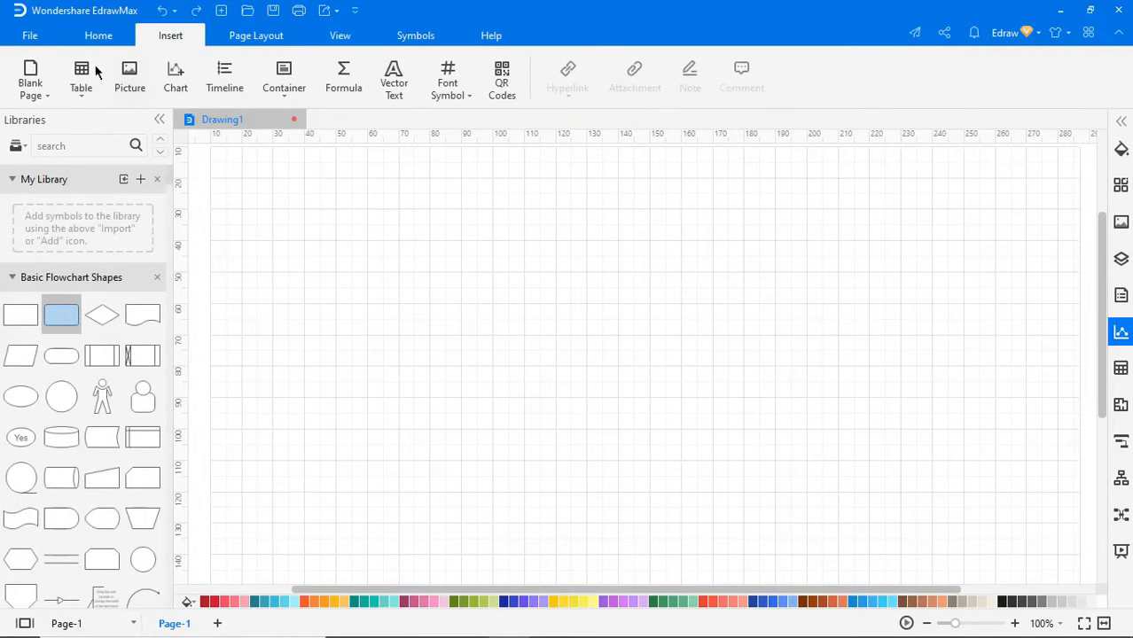
{"action": "left_click", "coordinate": [209, 624]}
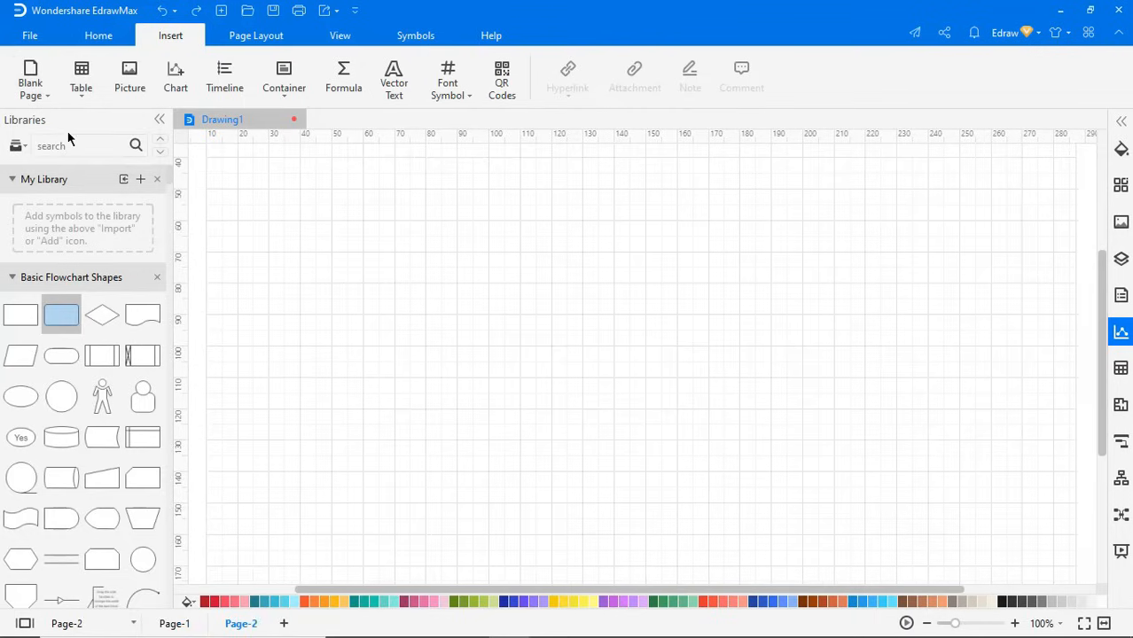
{"action": "mouse_move", "coordinate": [241, 631]}
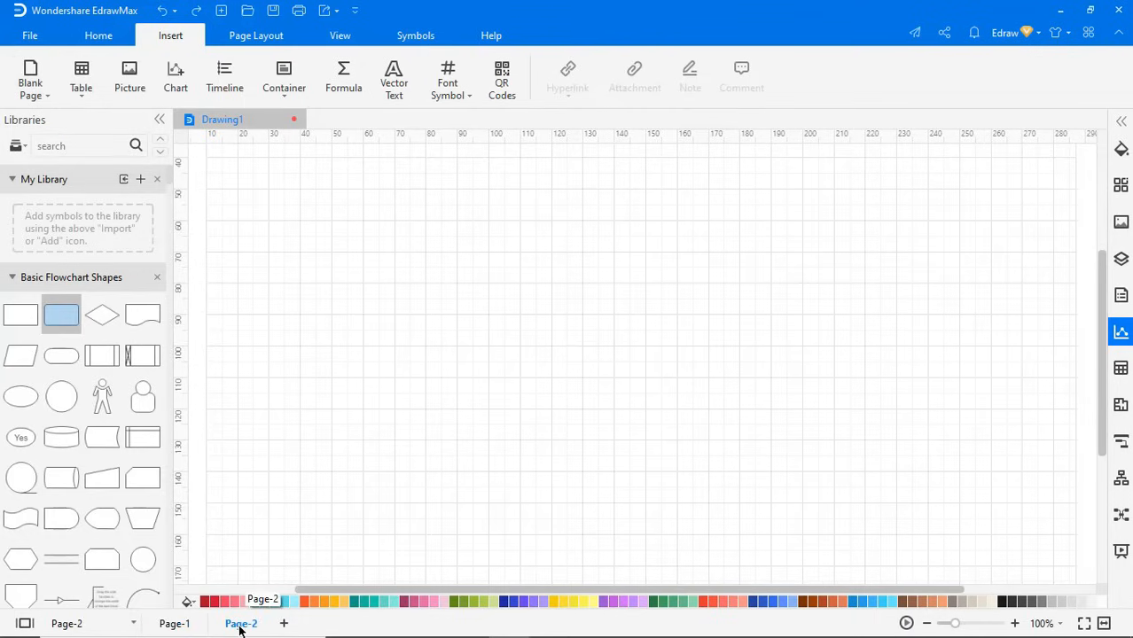
{"action": "left_click", "coordinate": [174, 624]}
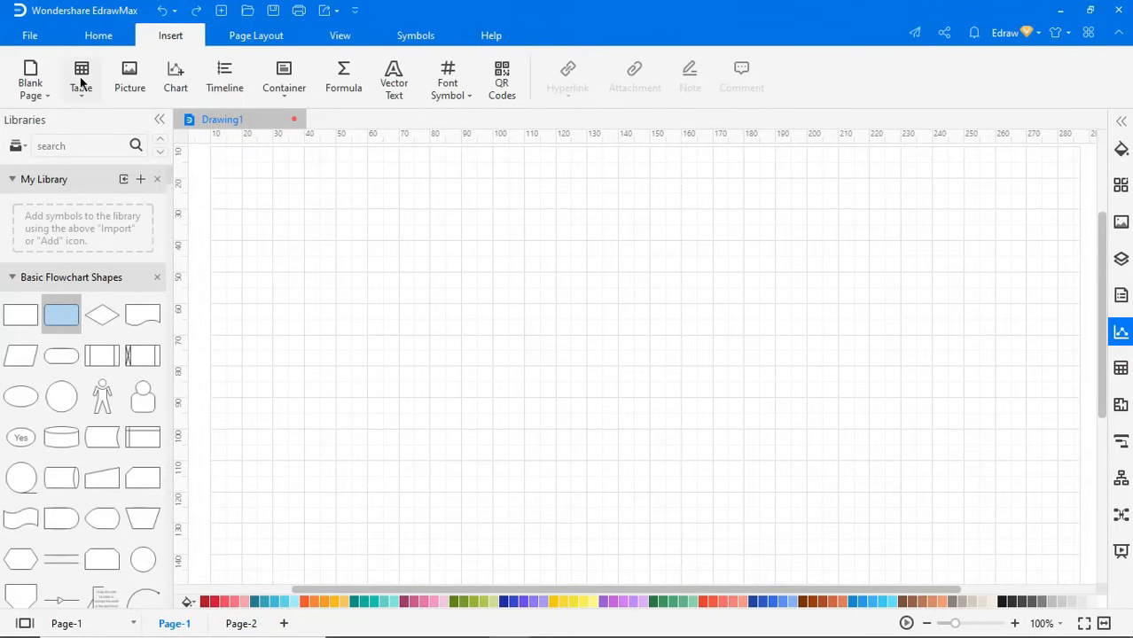
{"action": "mouse_move", "coordinate": [81, 74]}
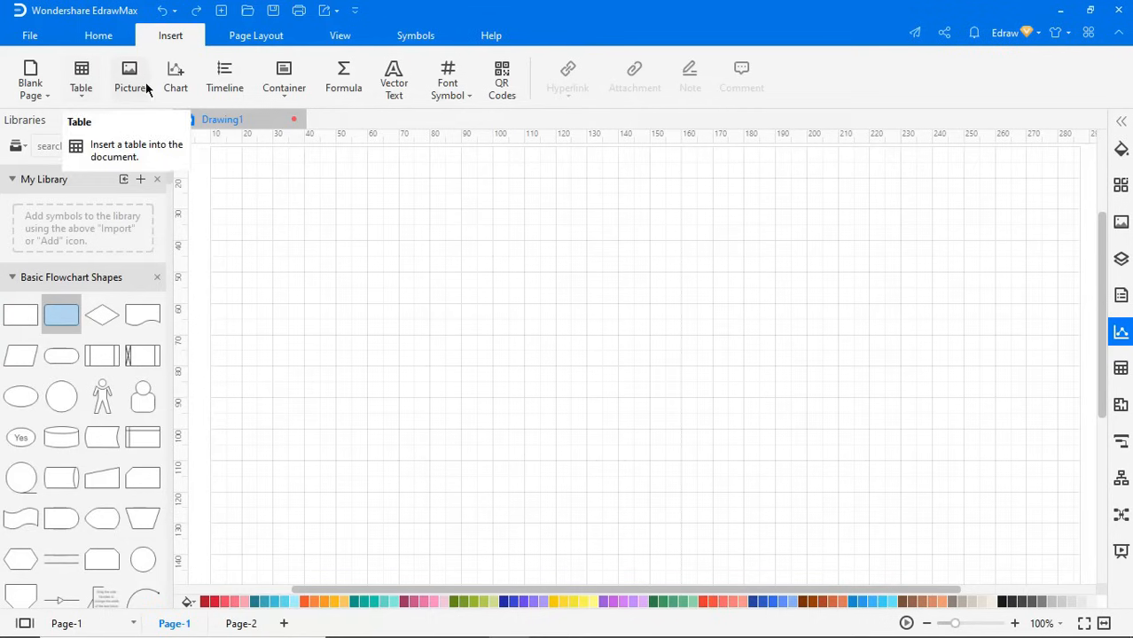
{"action": "mouse_move", "coordinate": [131, 78]}
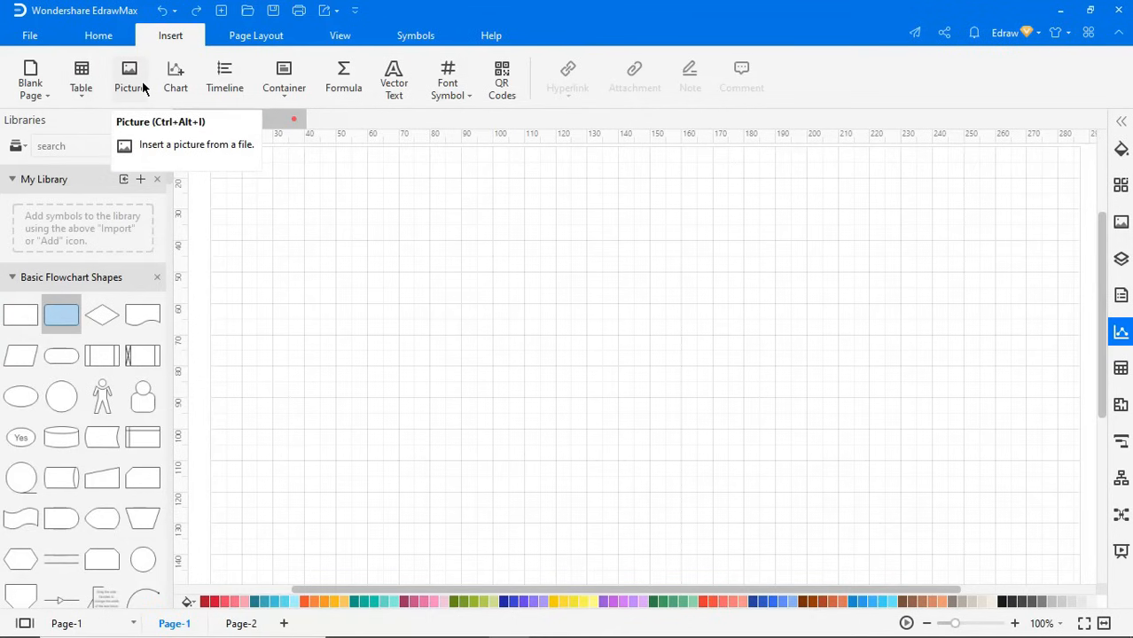
{"action": "left_click", "coordinate": [178, 71]}
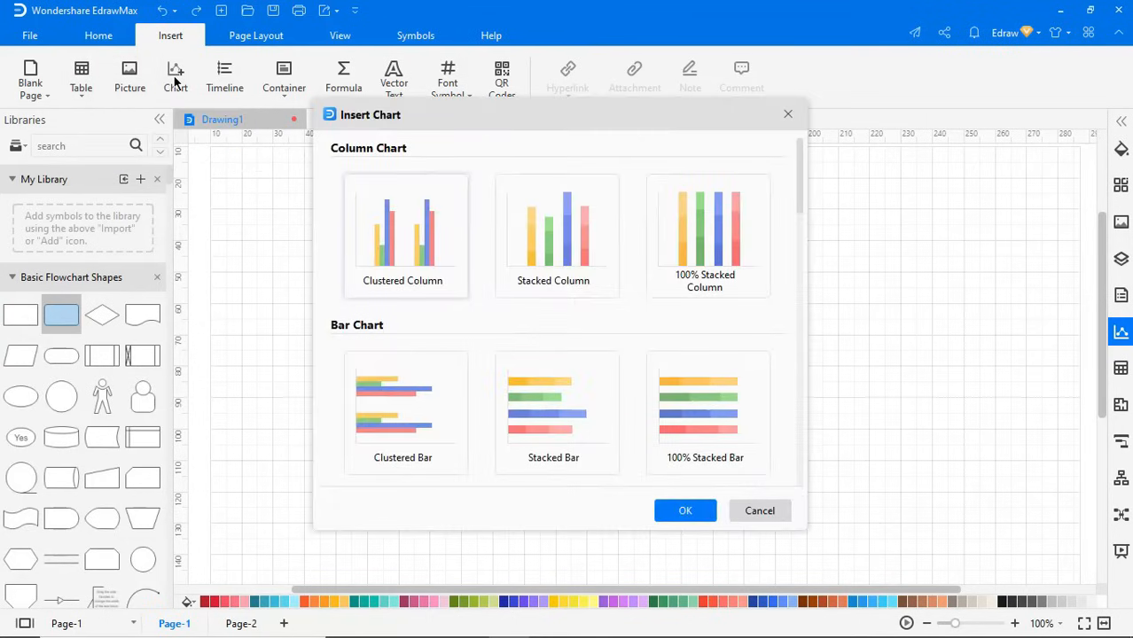
{"action": "left_click", "coordinate": [684, 511]}
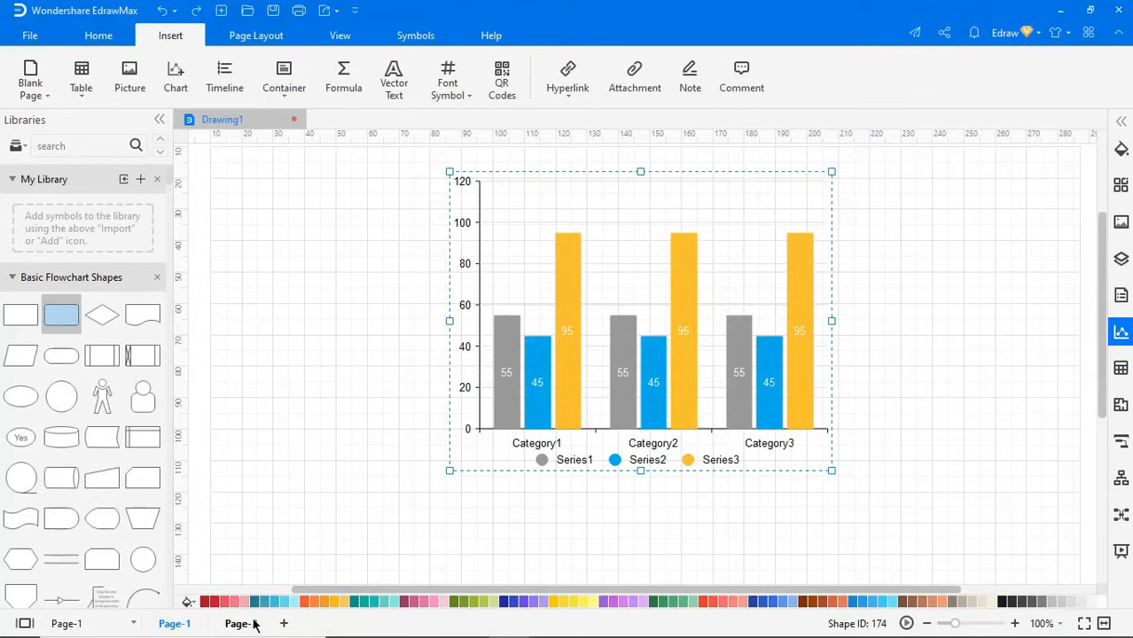
Step: Add Page-2 and insert the first horizontal timeline template spanning 2020 to 2025
{"action": "left_click", "coordinate": [224, 74]}
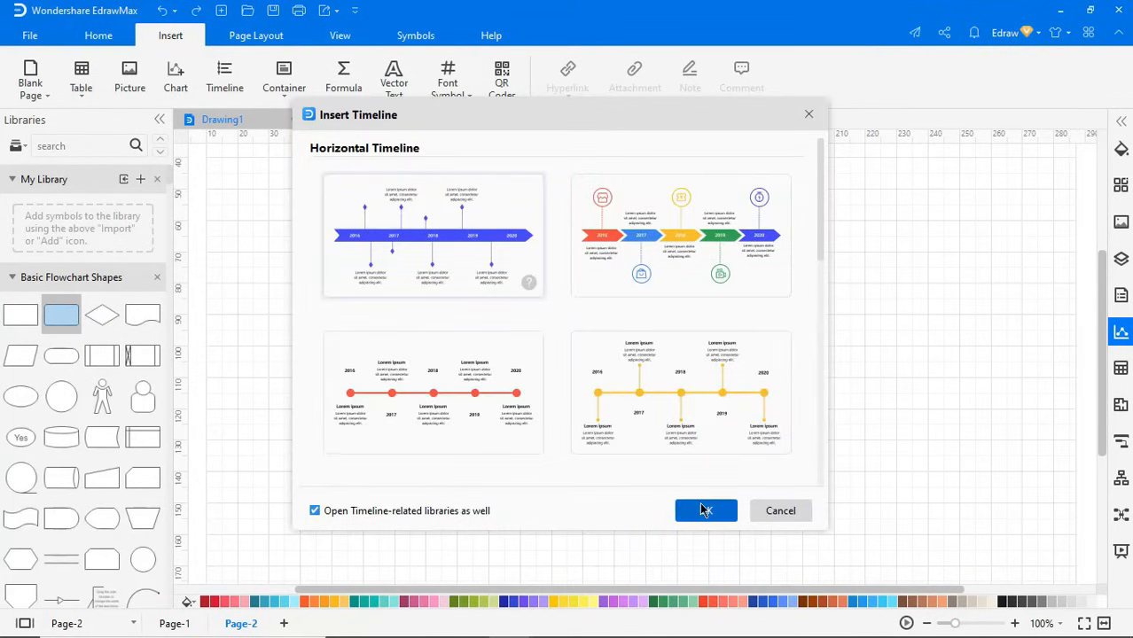
{"action": "left_click", "coordinate": [706, 510]}
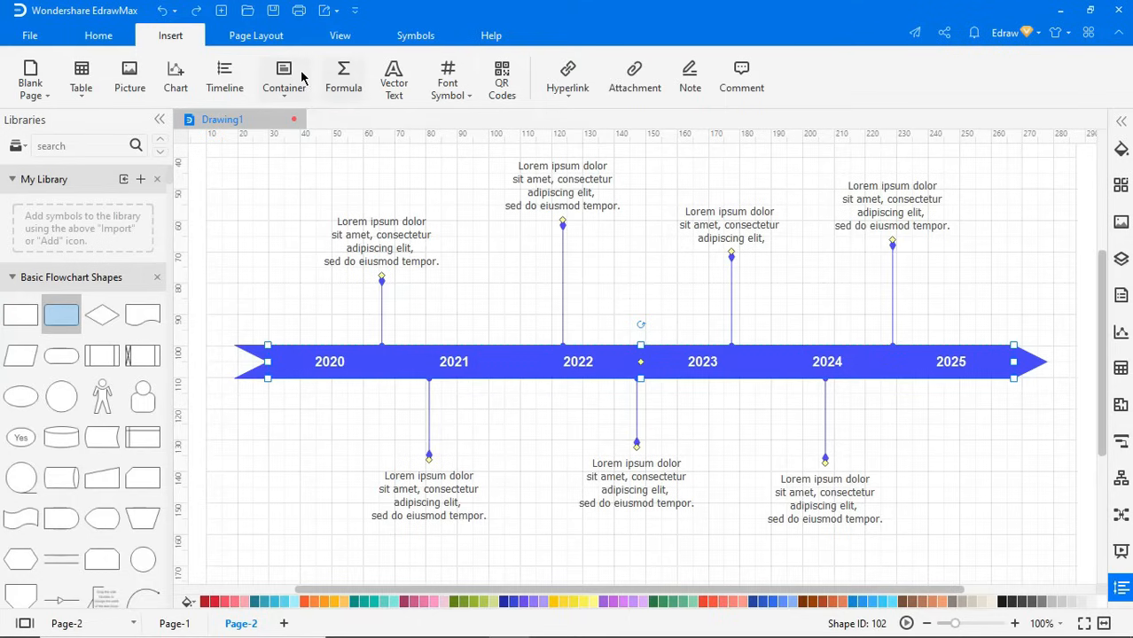
{"action": "left_click", "coordinate": [284, 78]}
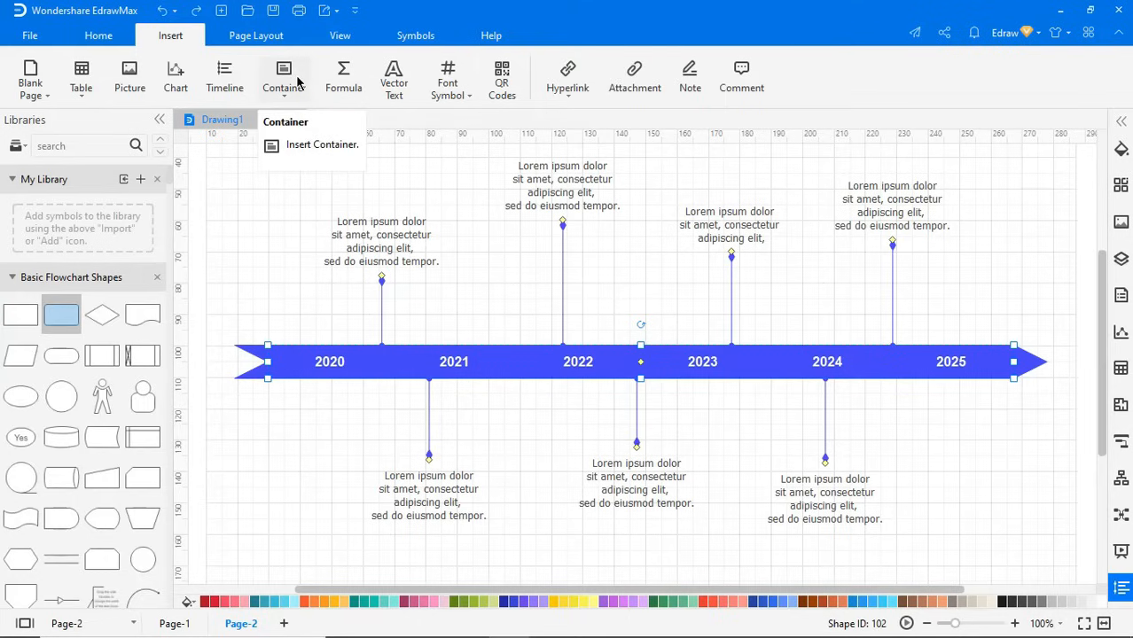
{"action": "mouse_move", "coordinate": [344, 78]}
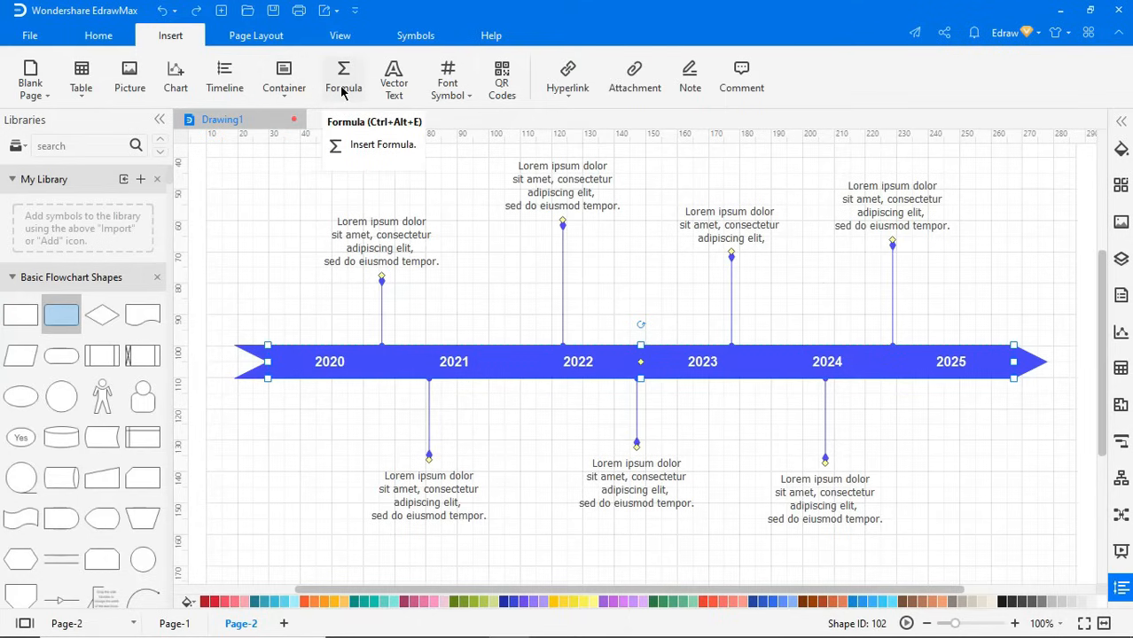
{"action": "mouse_move", "coordinate": [394, 78]}
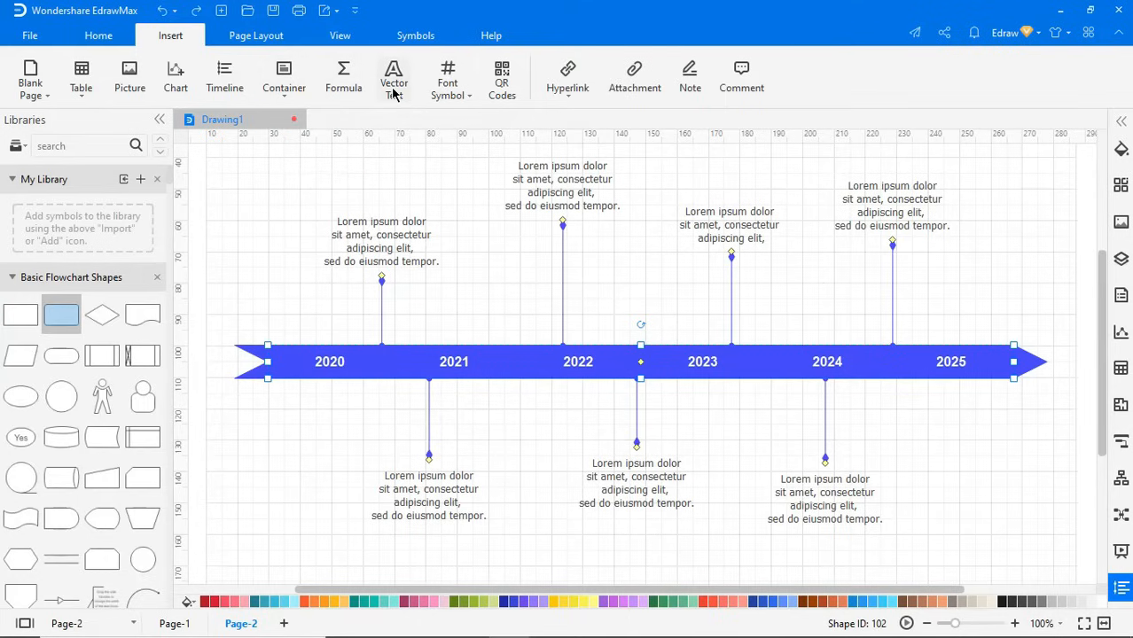
{"action": "mouse_move", "coordinate": [394, 78]}
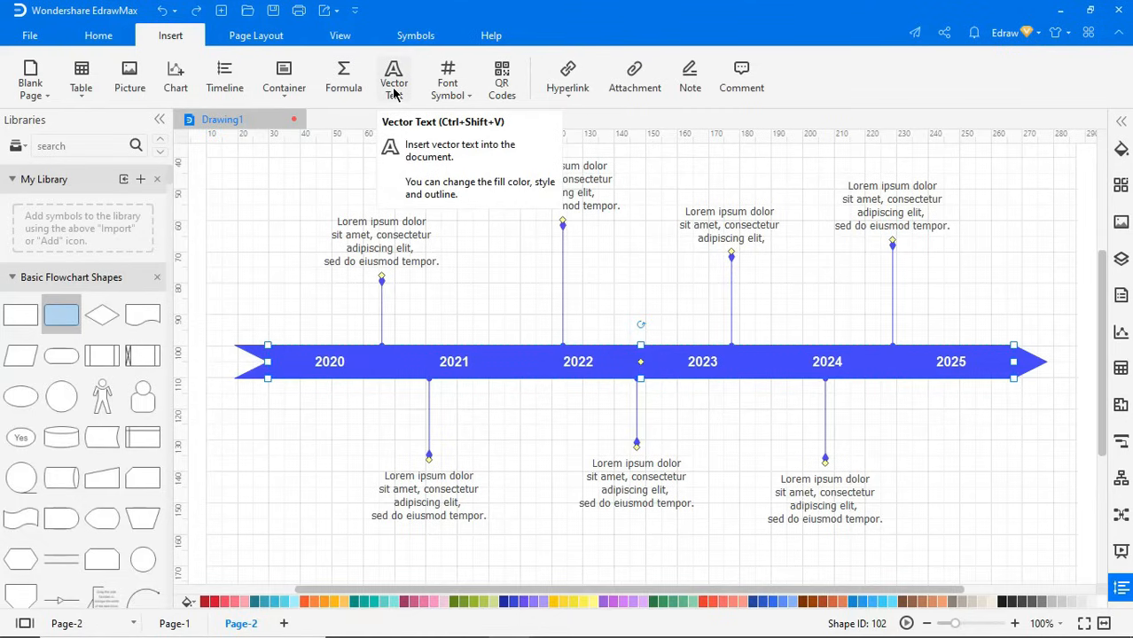
{"action": "mouse_move", "coordinate": [446, 78]}
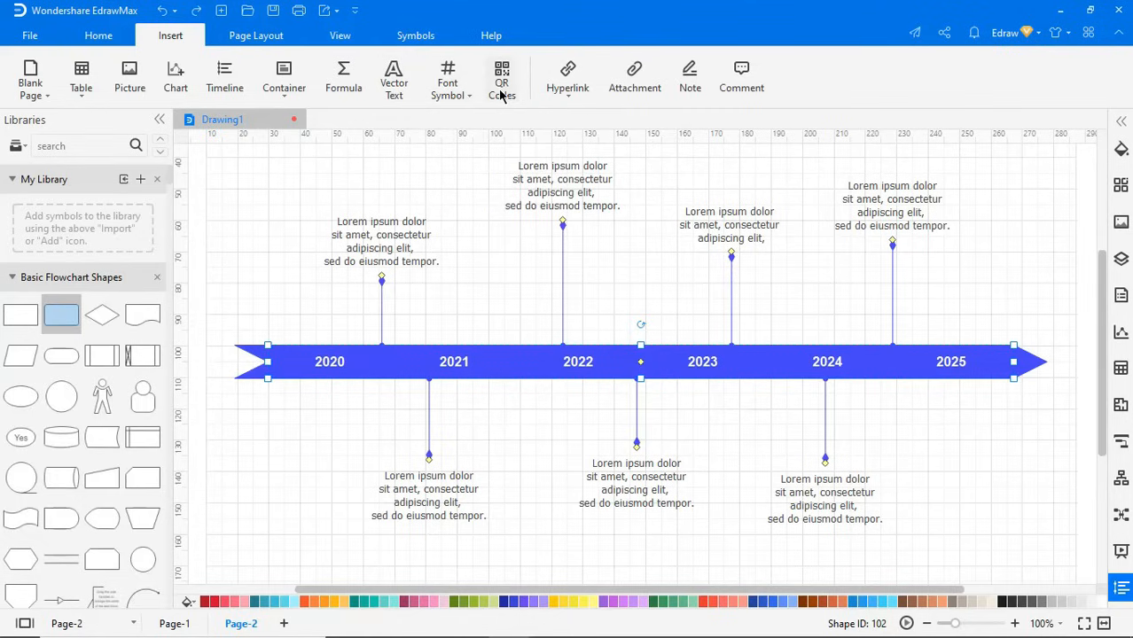
{"action": "mouse_move", "coordinate": [501, 78]}
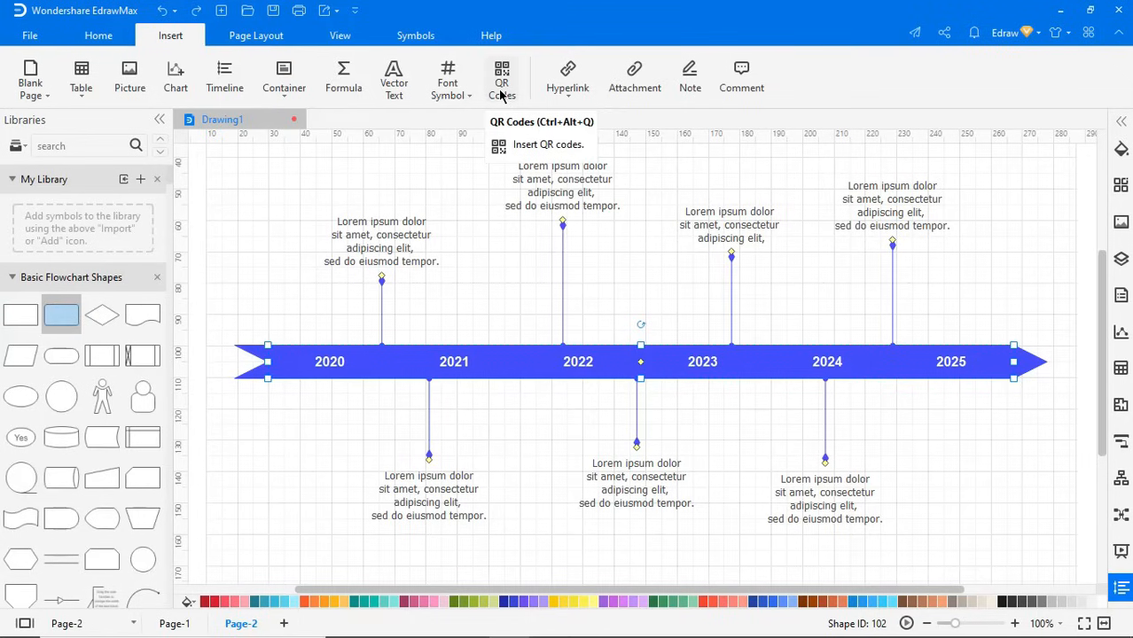
{"action": "mouse_move", "coordinate": [567, 78]}
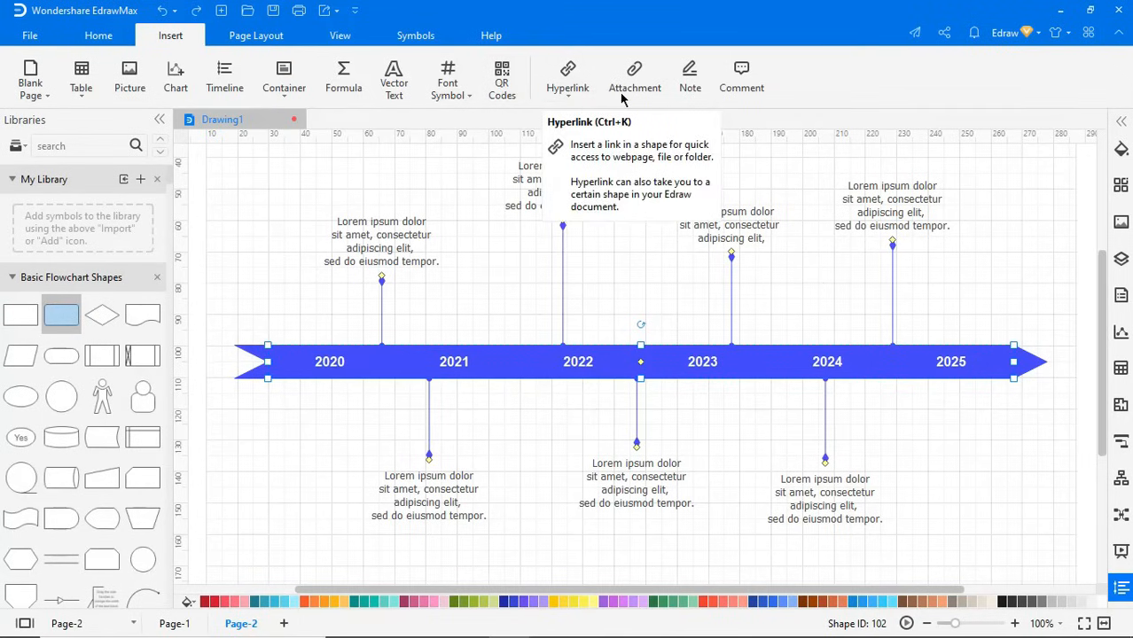
{"action": "mouse_move", "coordinate": [636, 78]}
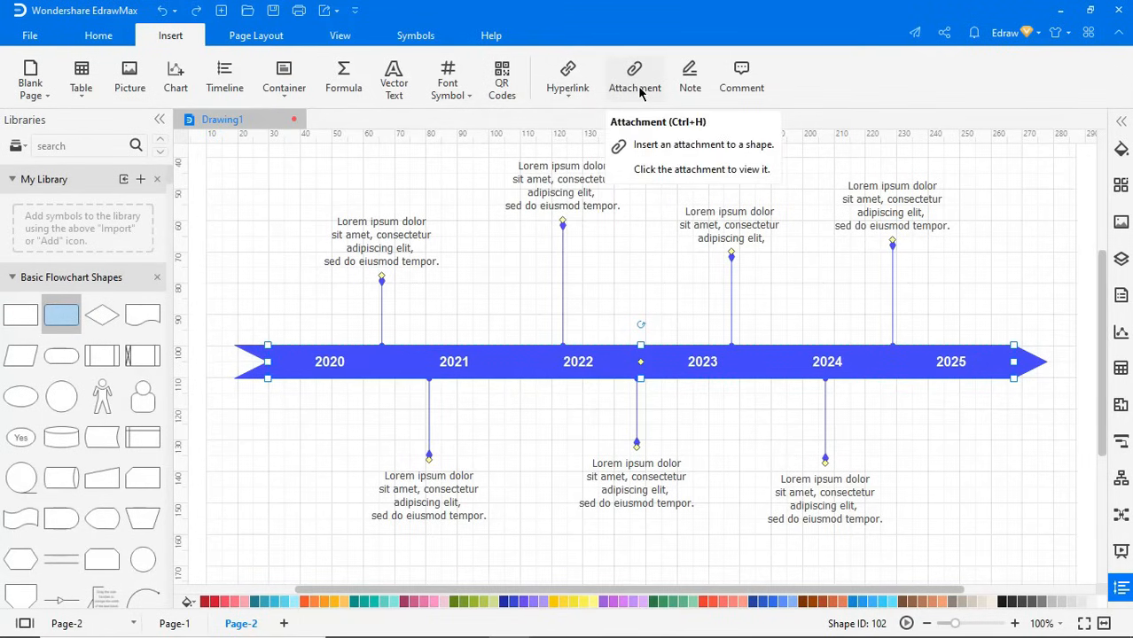
{"action": "mouse_move", "coordinate": [689, 78]}
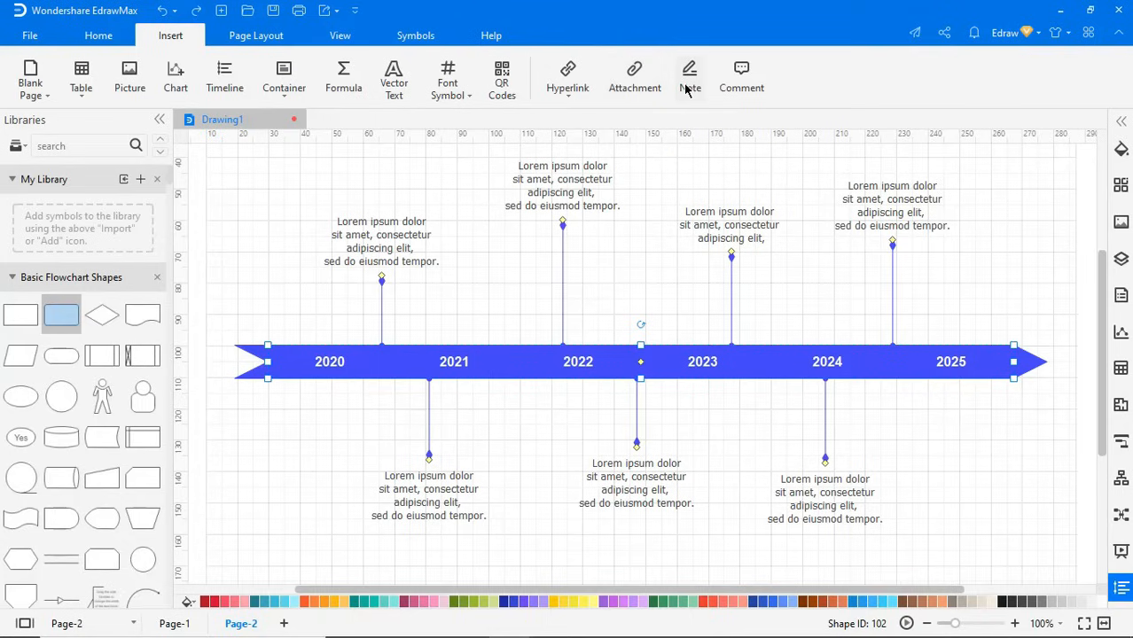
{"action": "mouse_move", "coordinate": [689, 78]}
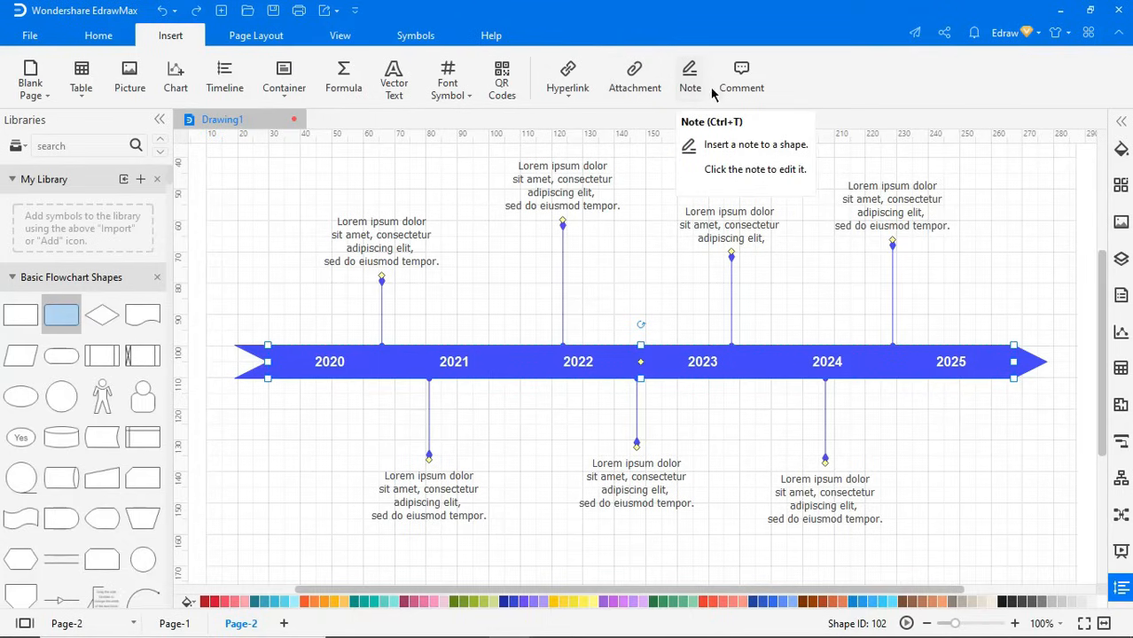
{"action": "mouse_move", "coordinate": [741, 78]}
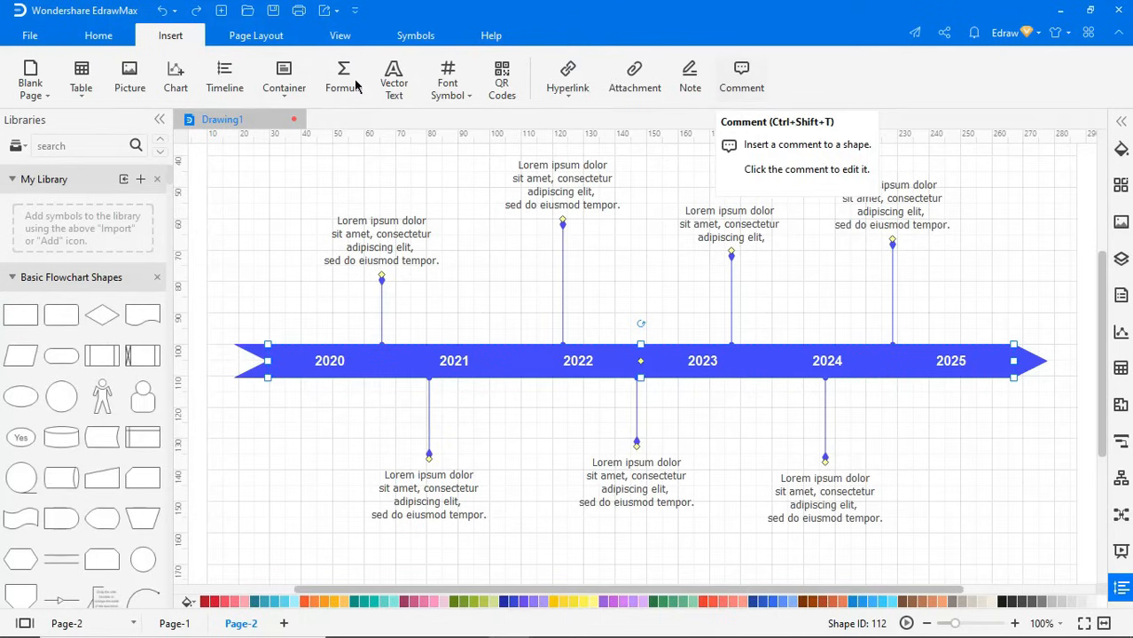
Step: Choose the Legal page size, then fit the page to the timeline drawing
{"action": "left_click", "coordinate": [255, 35]}
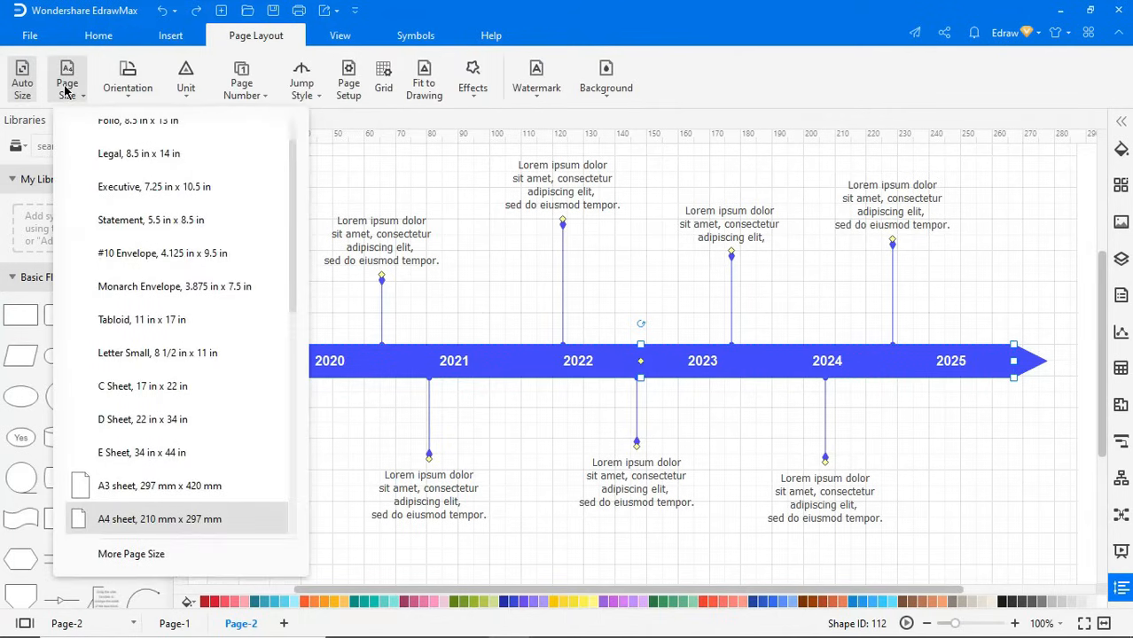
{"action": "scroll", "scroll_direction": "down", "scroll_amount": 3}
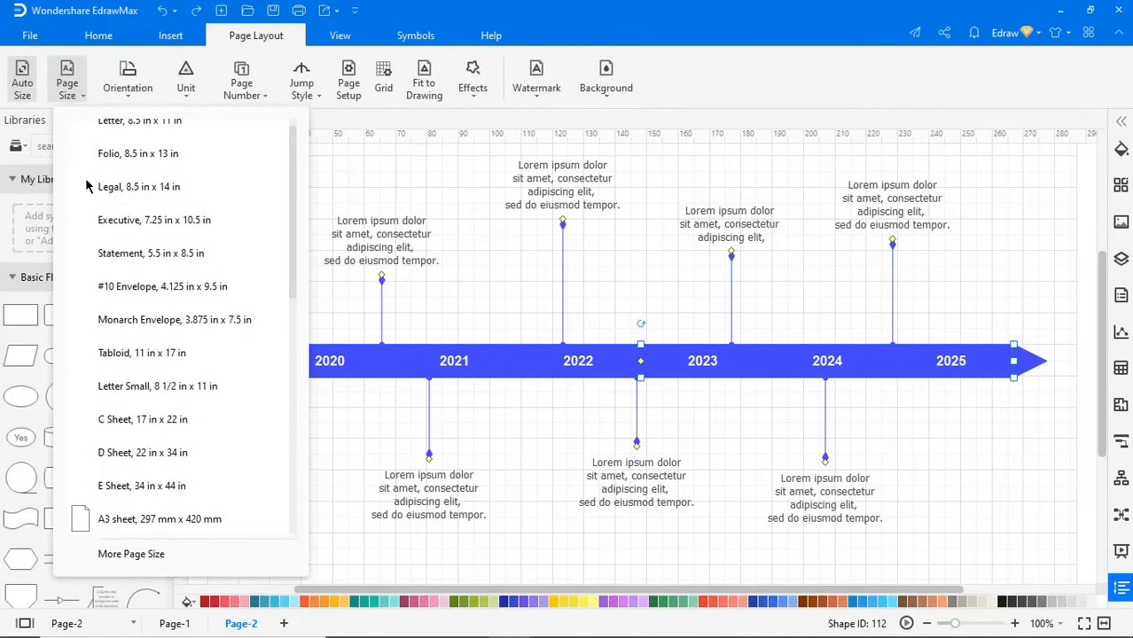
{"action": "left_click", "coordinate": [127, 75]}
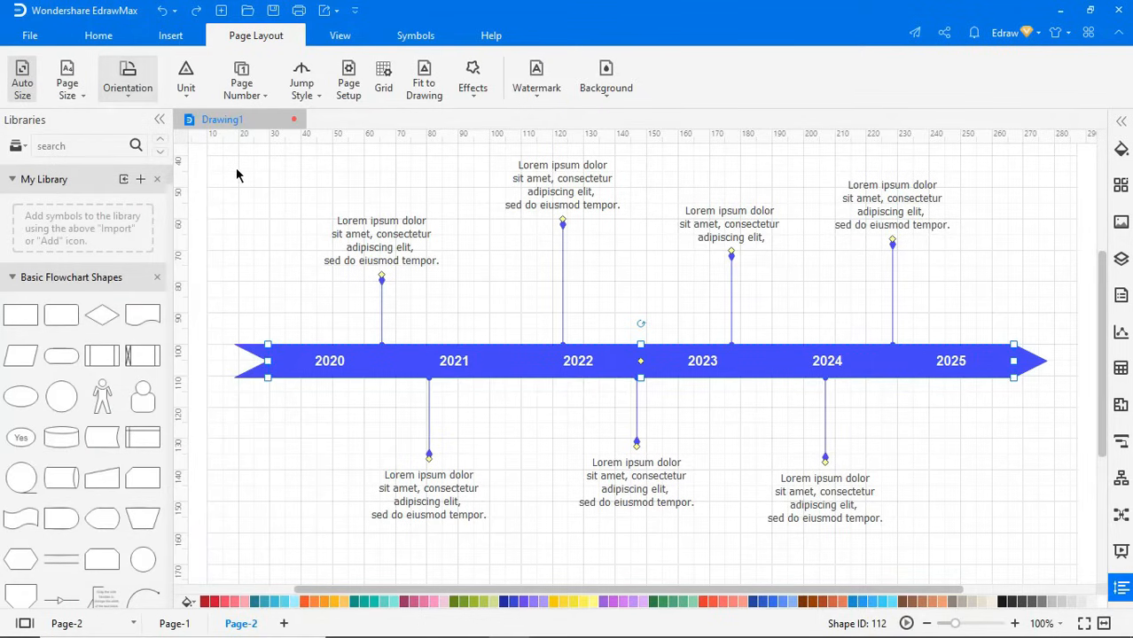
{"action": "left_click", "coordinate": [423, 78]}
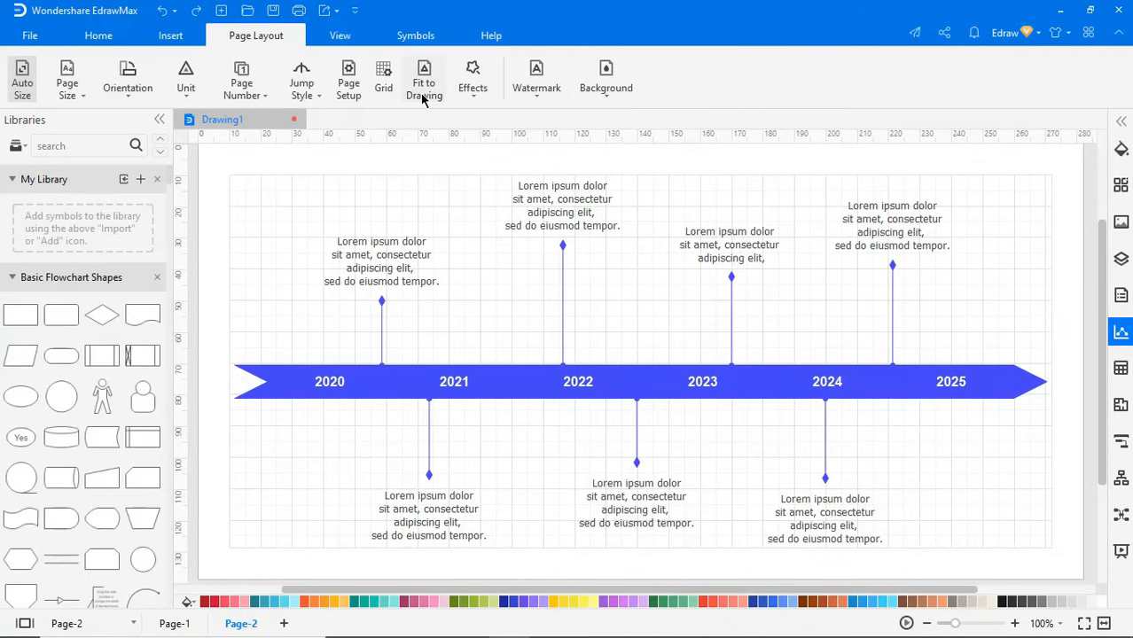
{"action": "mouse_move", "coordinate": [397, 99]}
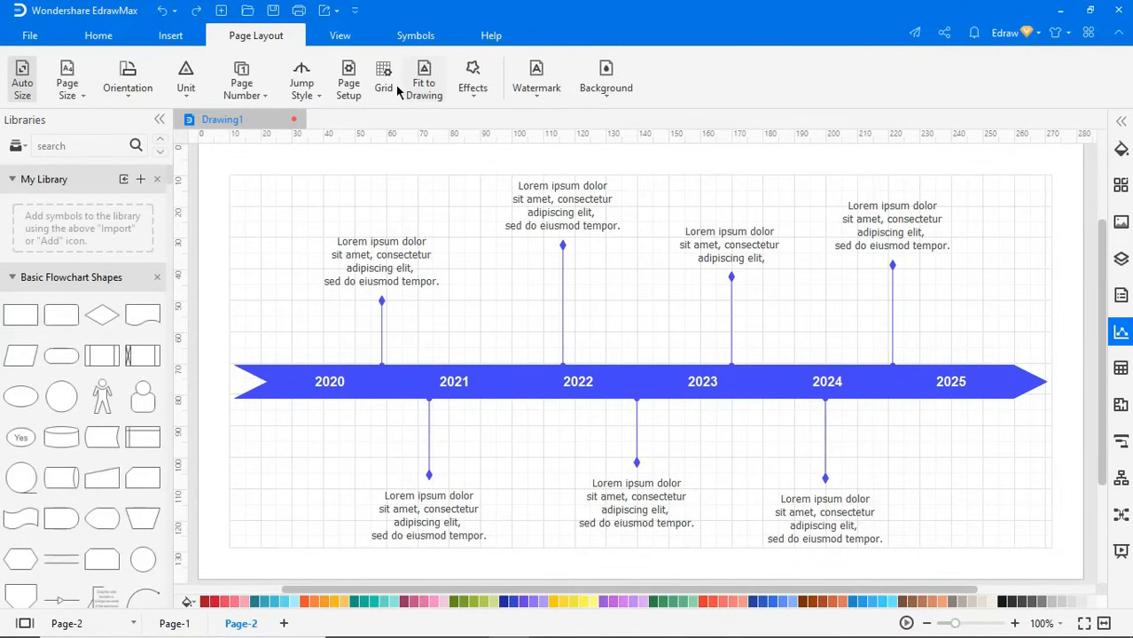
Step: Explore the View tab's Normal View, rulers, gridlines and page preview options
{"action": "left_click", "coordinate": [340, 35]}
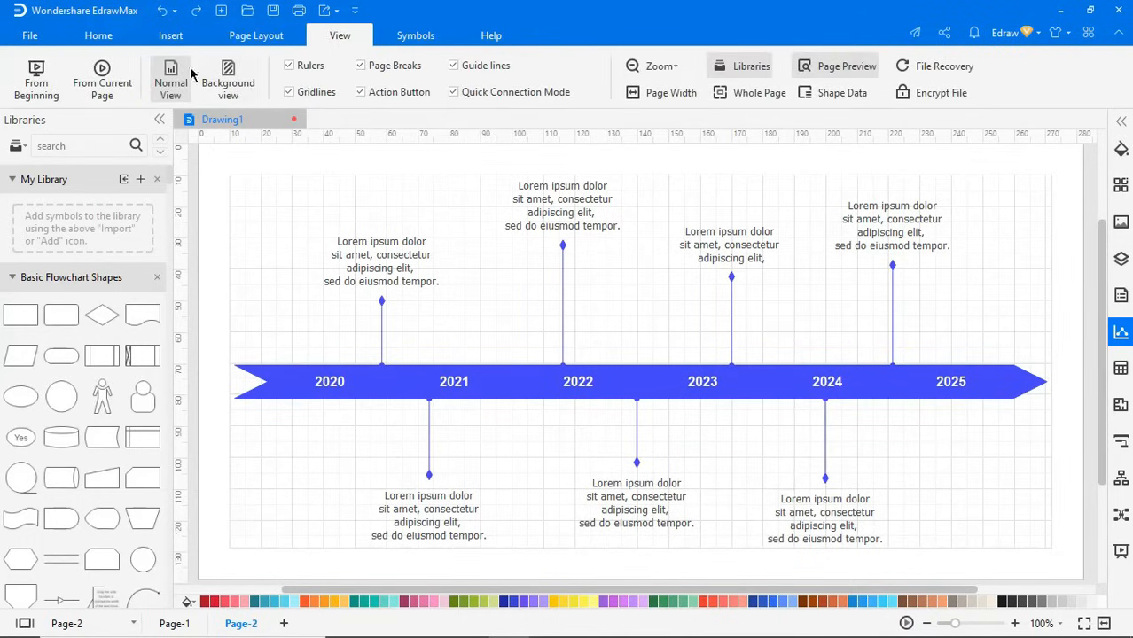
{"action": "left_click", "coordinate": [101, 78]}
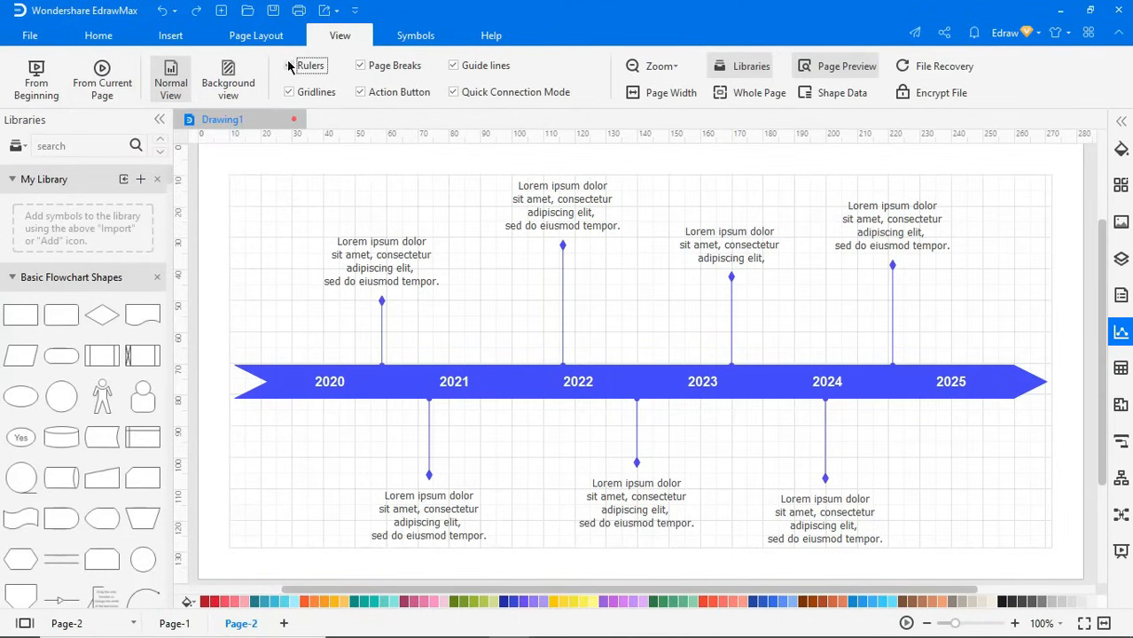
{"action": "left_click", "coordinate": [287, 92]}
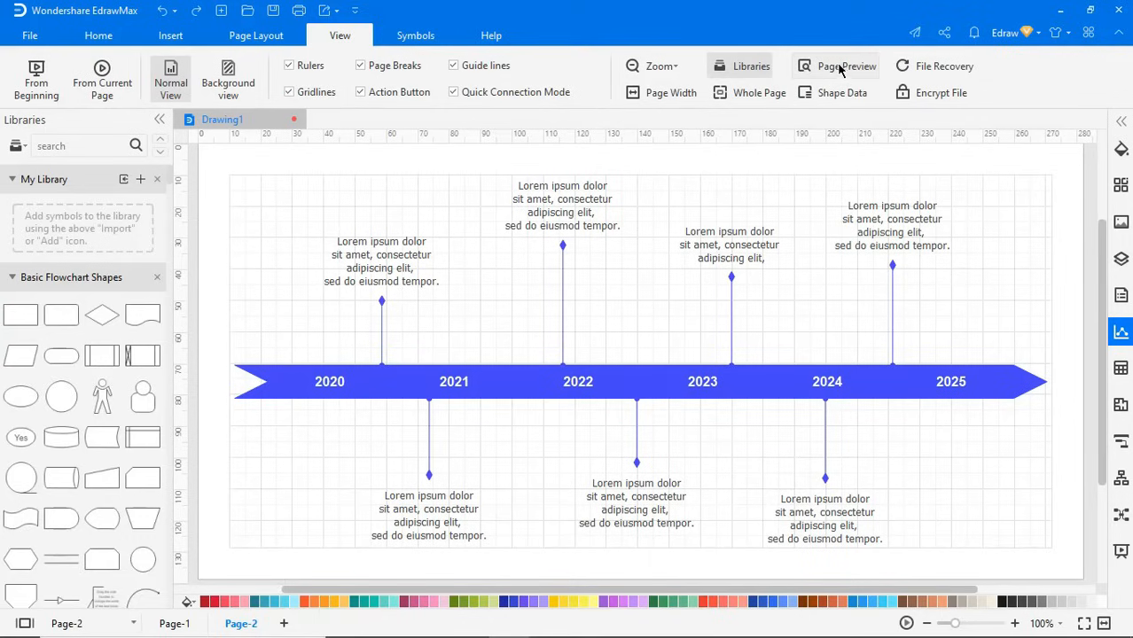
Step: Open the Food Industry Report template, preview its page thumbnails and zoom to the whole page
{"action": "left_click", "coordinate": [36, 37]}
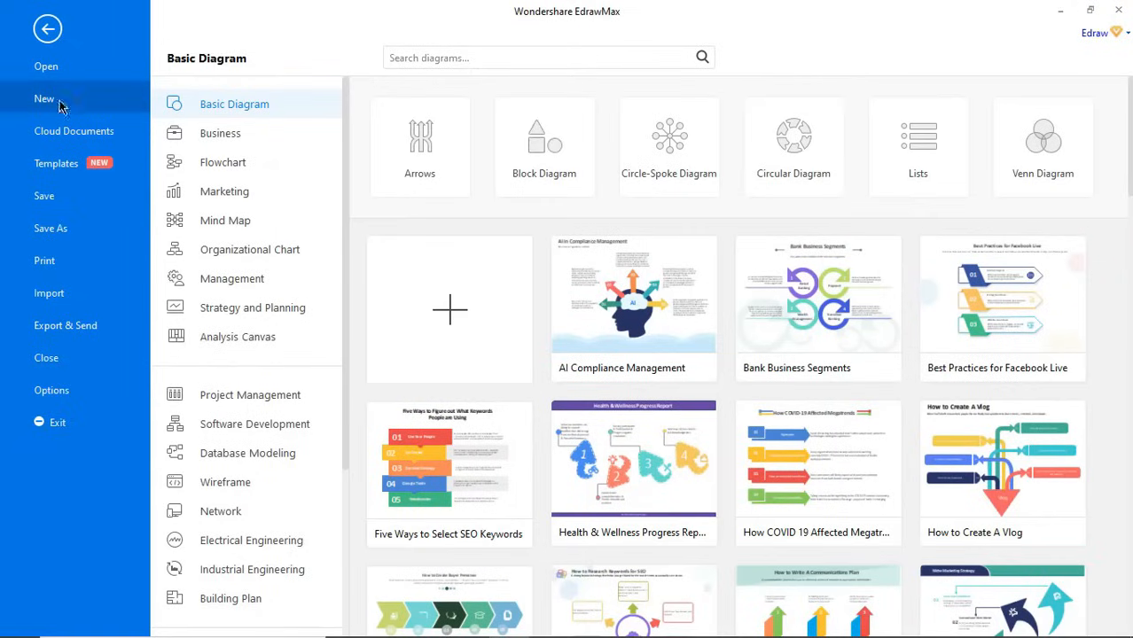
{"action": "left_click", "coordinate": [220, 133]}
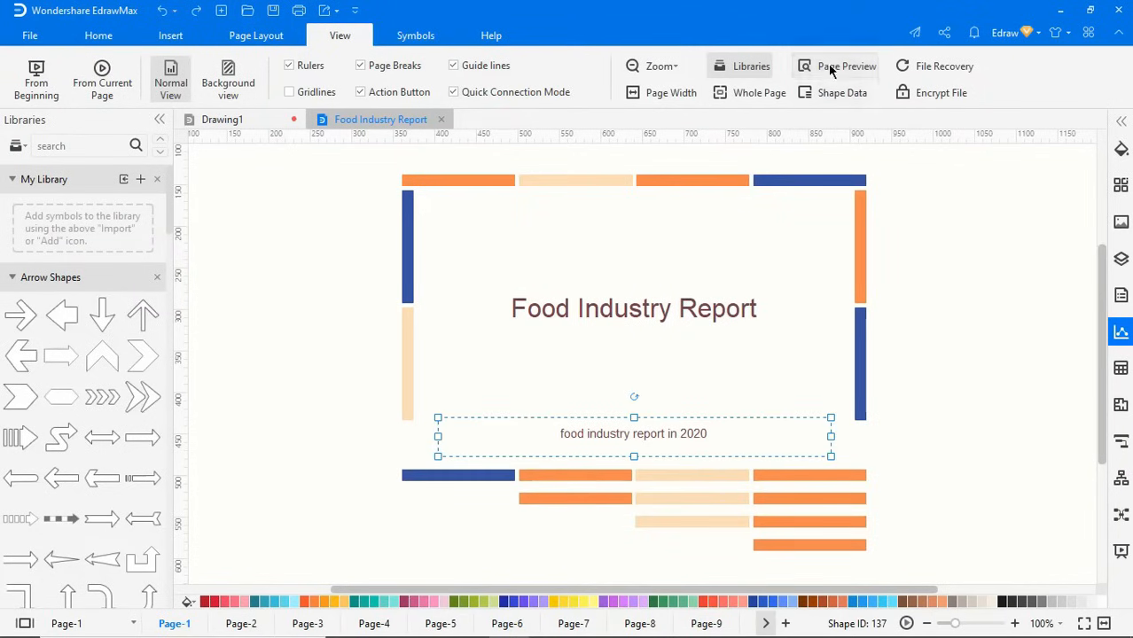
{"action": "left_click", "coordinate": [844, 65]}
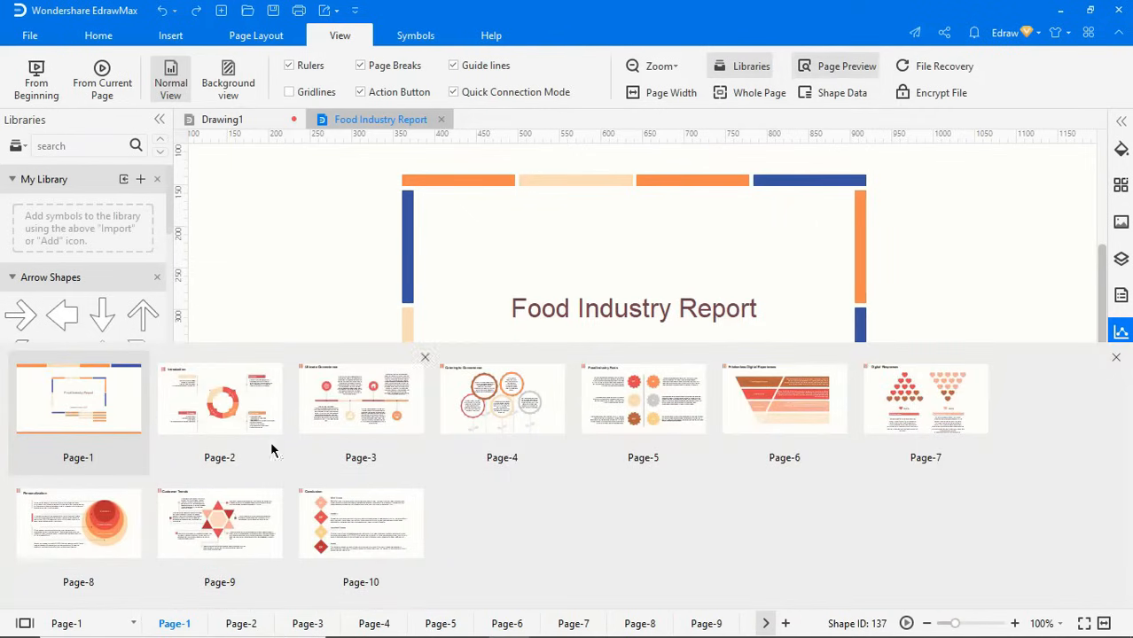
{"action": "mouse_move", "coordinate": [854, 463]}
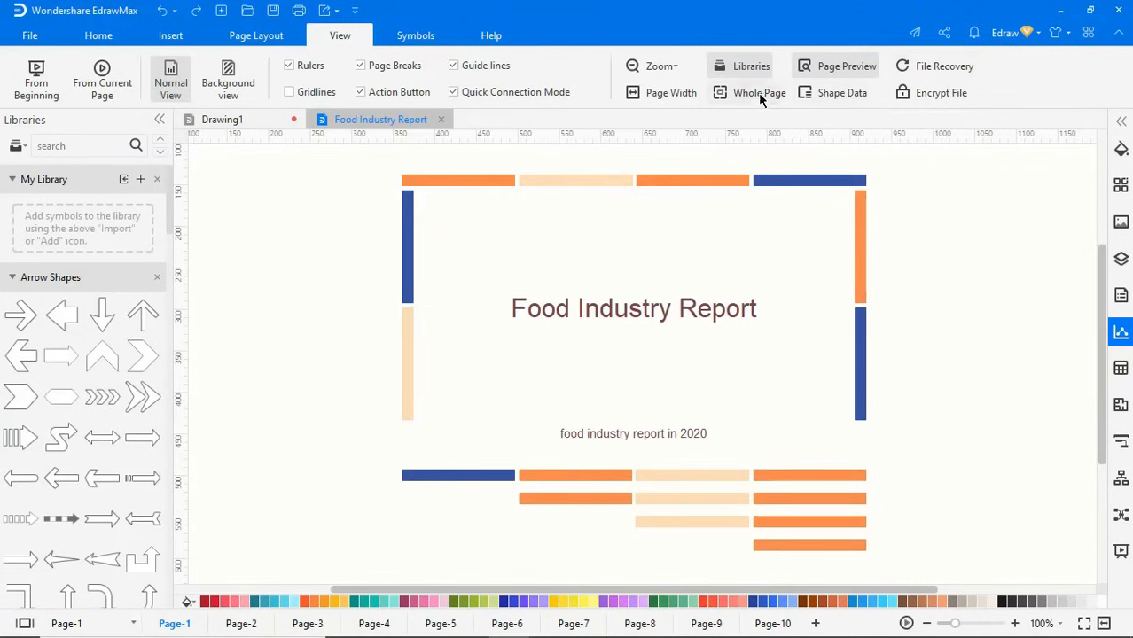
{"action": "left_click", "coordinate": [759, 93]}
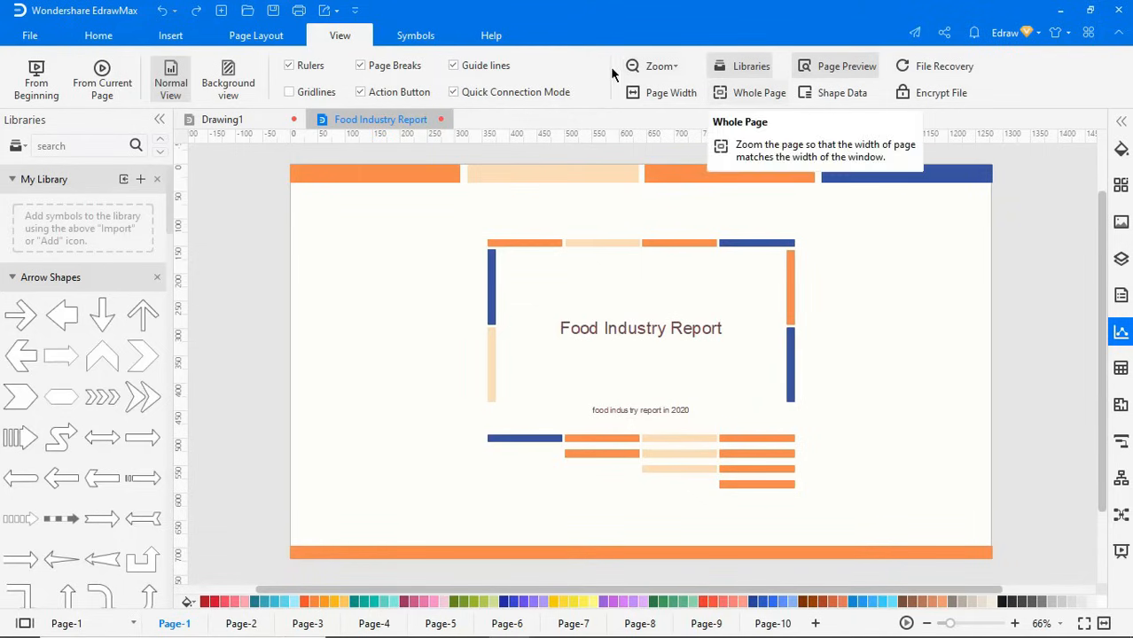
Step: Show the Symbols tab with Pencil, Pen, Move Anchor and Convert Anchor tools, then the Help tab
{"action": "left_click", "coordinate": [414, 35]}
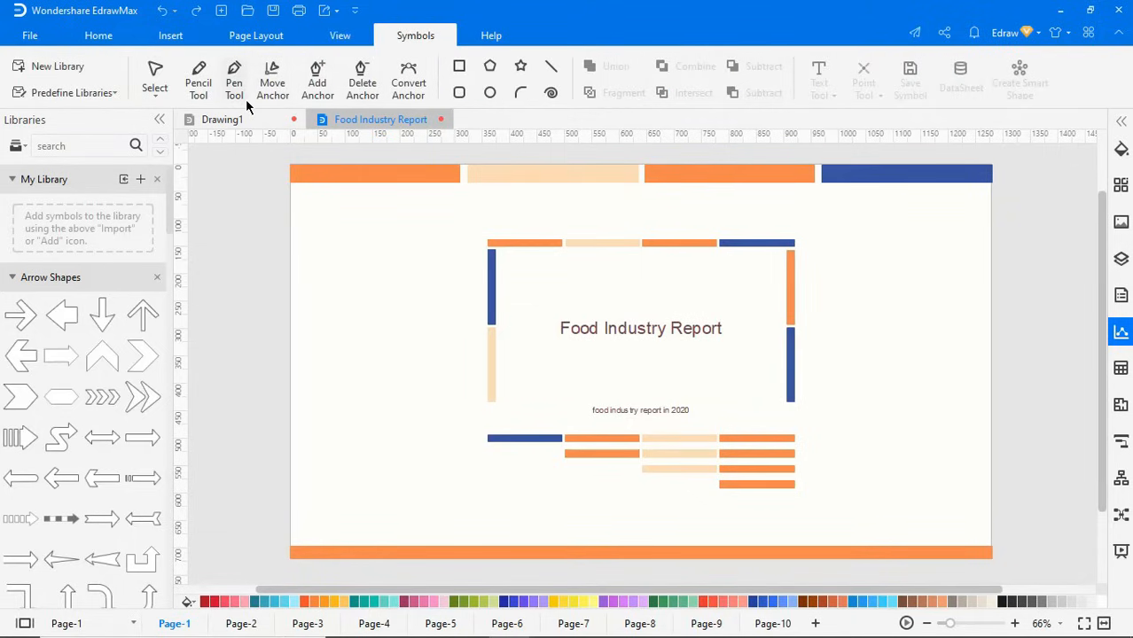
{"action": "mouse_move", "coordinate": [273, 80]}
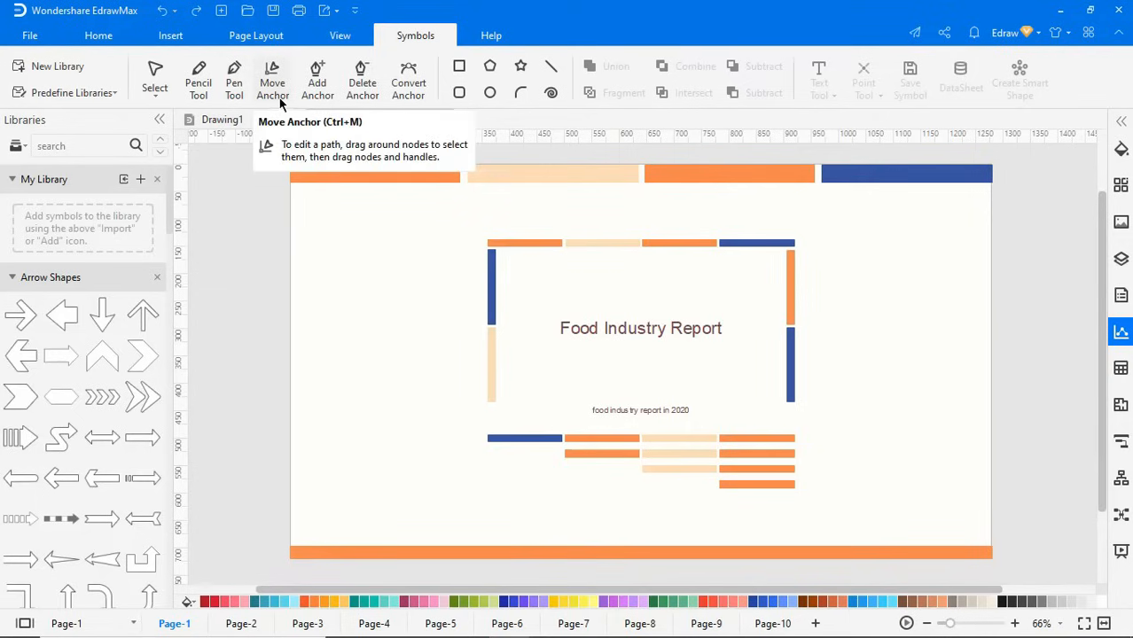
{"action": "mouse_move", "coordinate": [407, 79]}
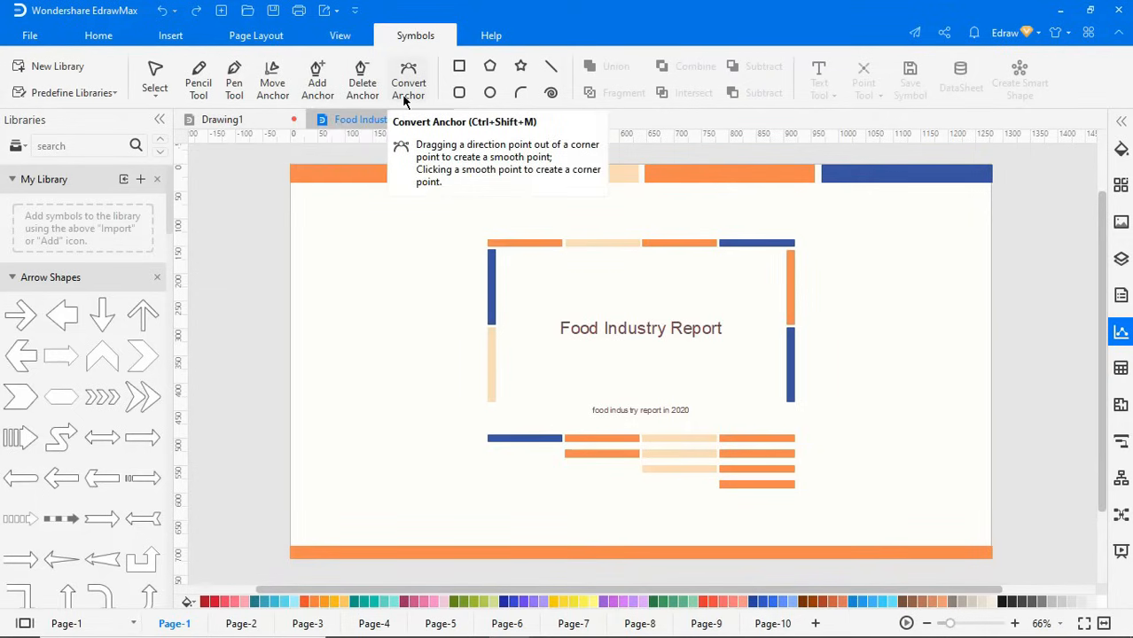
{"action": "left_click", "coordinate": [489, 36]}
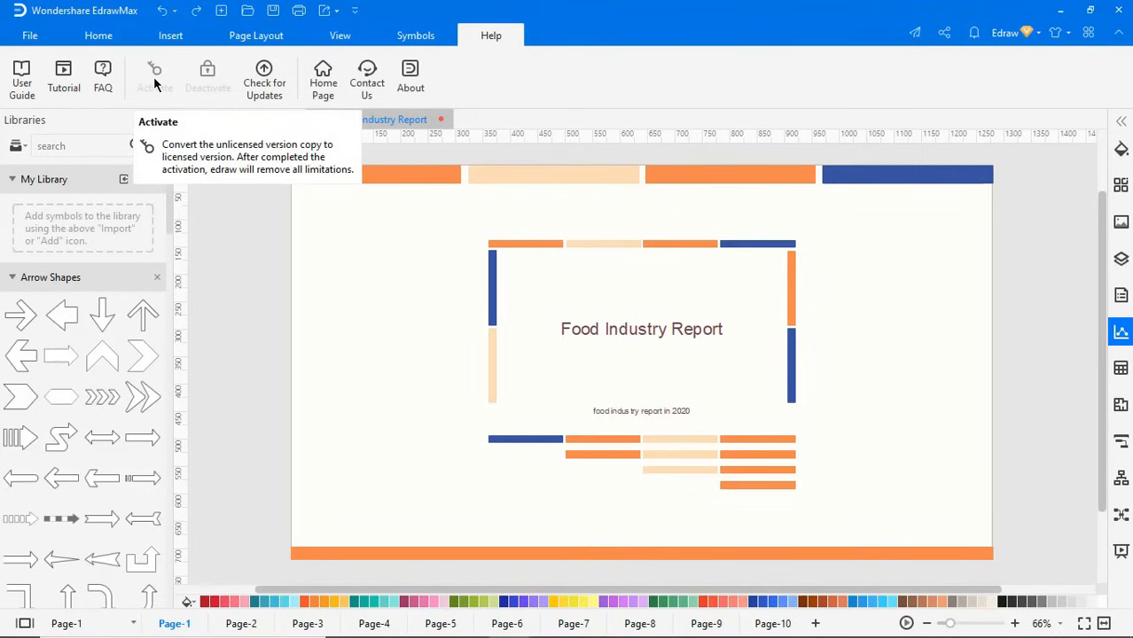
{"action": "left_click", "coordinate": [410, 71]}
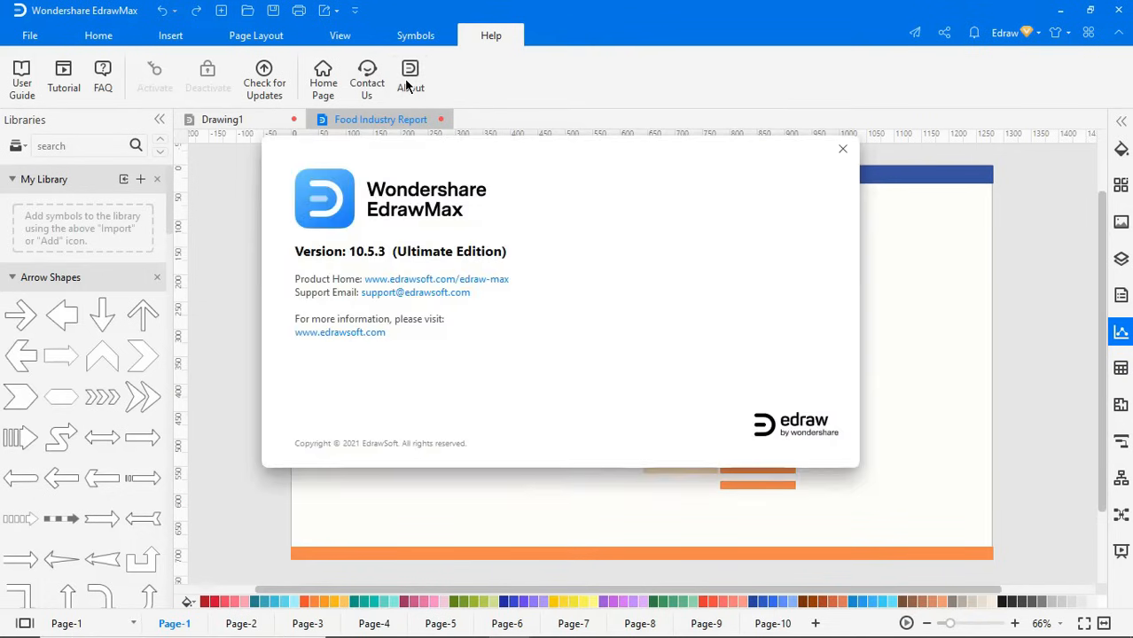
{"action": "mouse_move", "coordinate": [581, 294]}
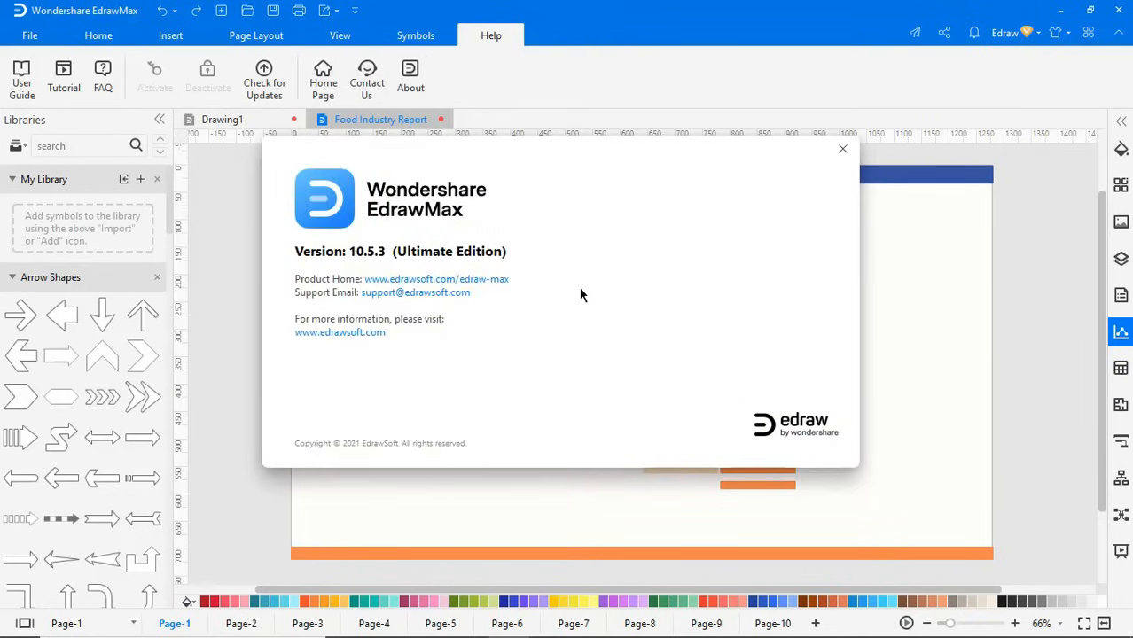
{"action": "left_click", "coordinate": [844, 149]}
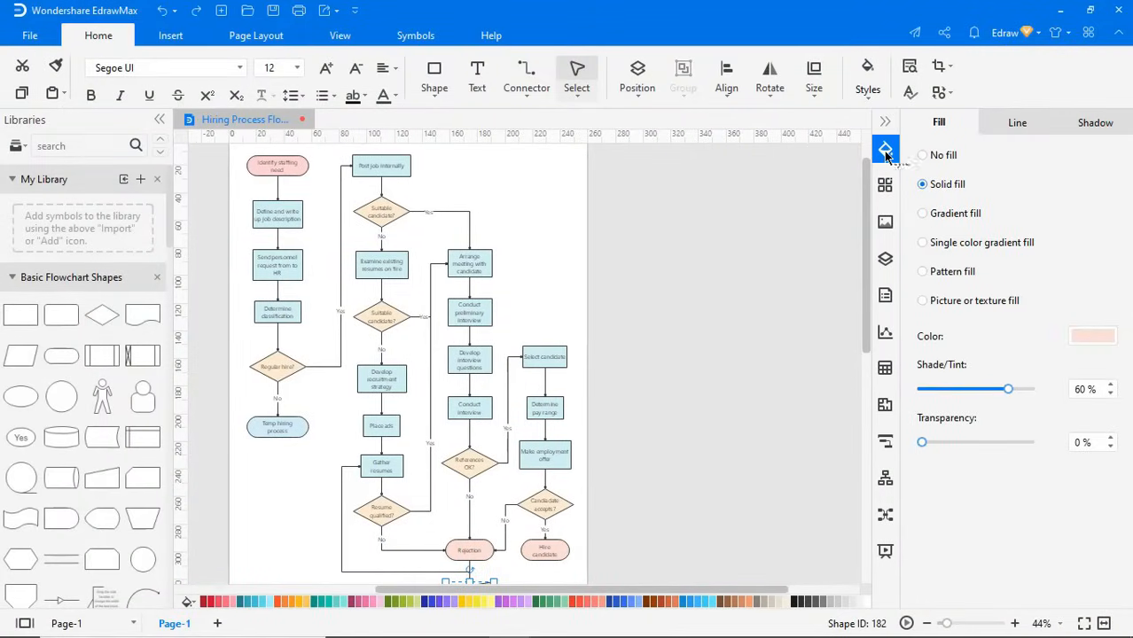
Step: Try an orange and a blue theme on the hiring flowchart, then recolour it with the Charm scheme
{"action": "left_click", "coordinate": [887, 185]}
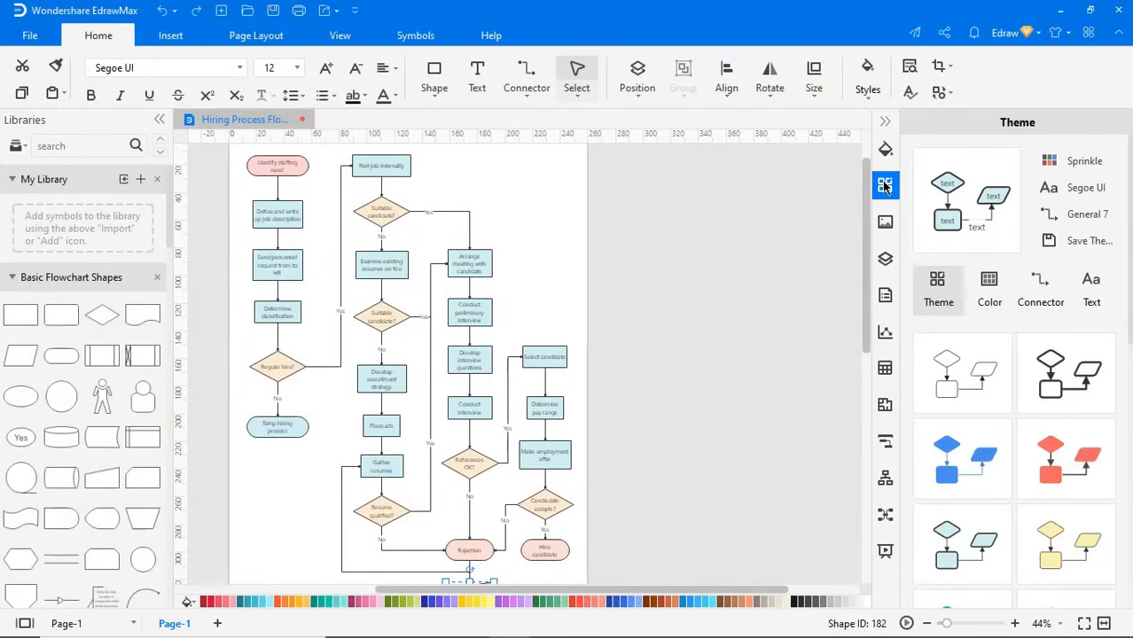
{"action": "left_click", "coordinate": [1066, 459]}
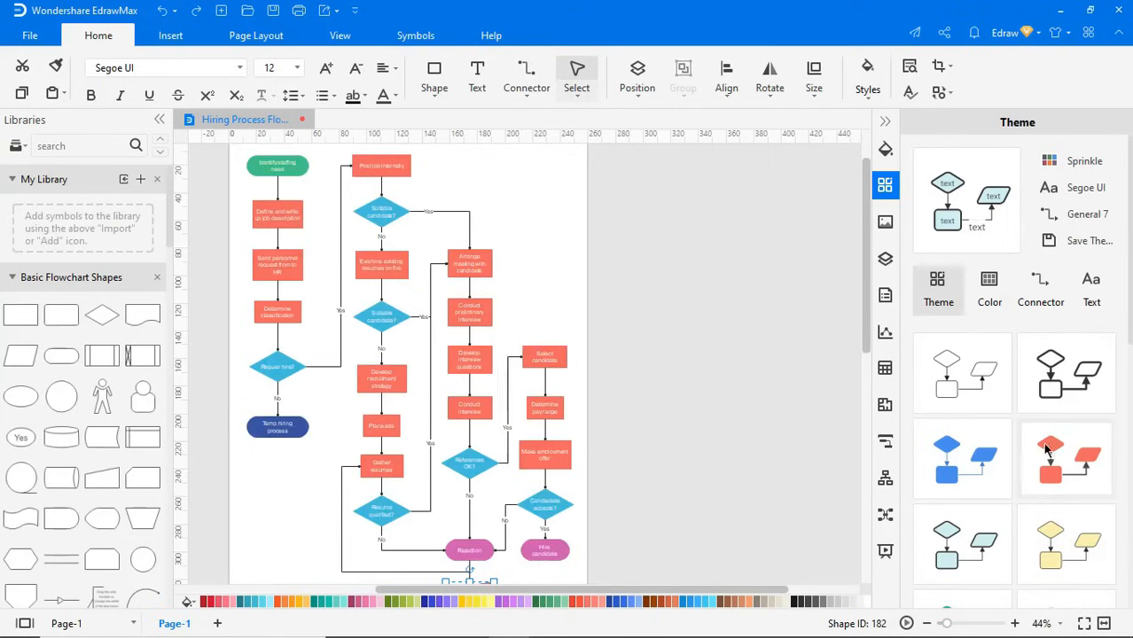
{"action": "left_click", "coordinate": [1064, 457]}
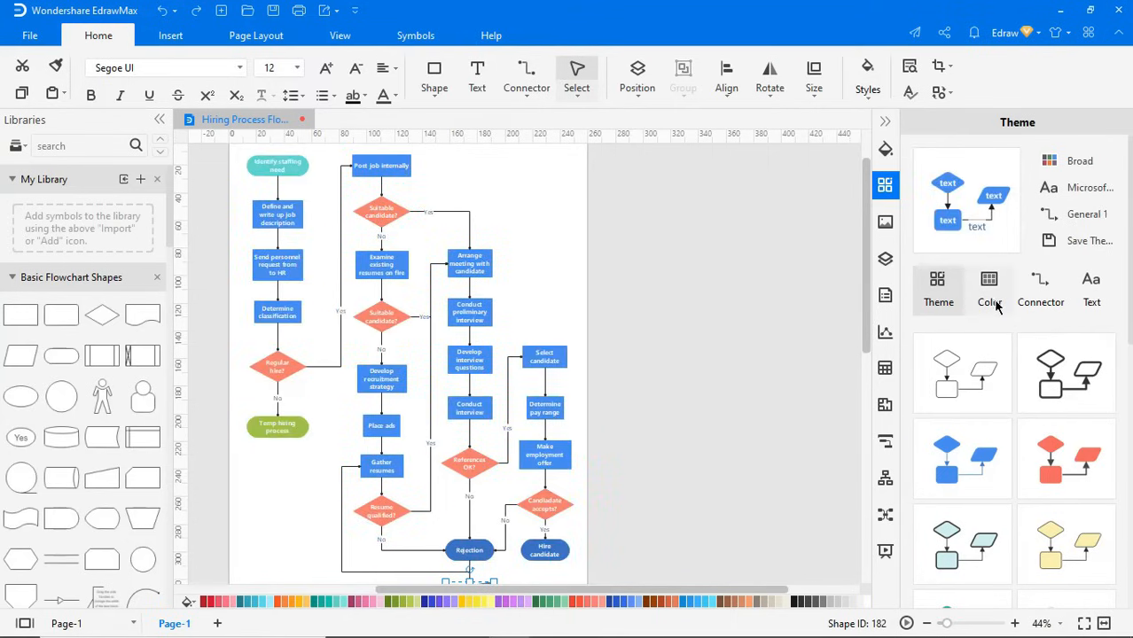
{"action": "left_click", "coordinate": [989, 284]}
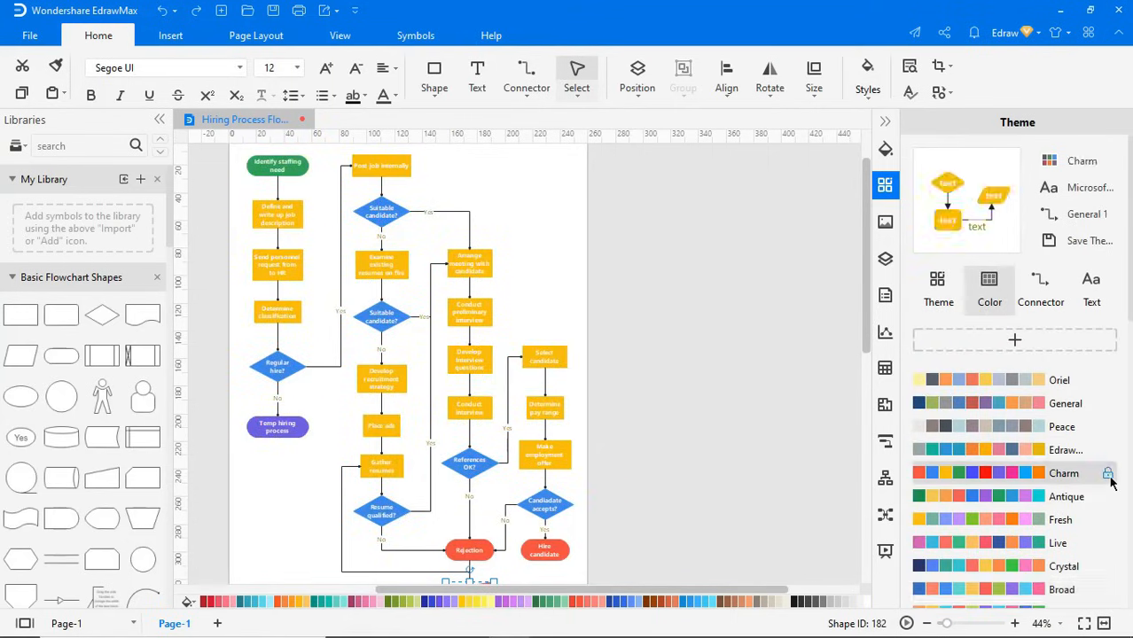
{"action": "left_click", "coordinate": [1041, 287]}
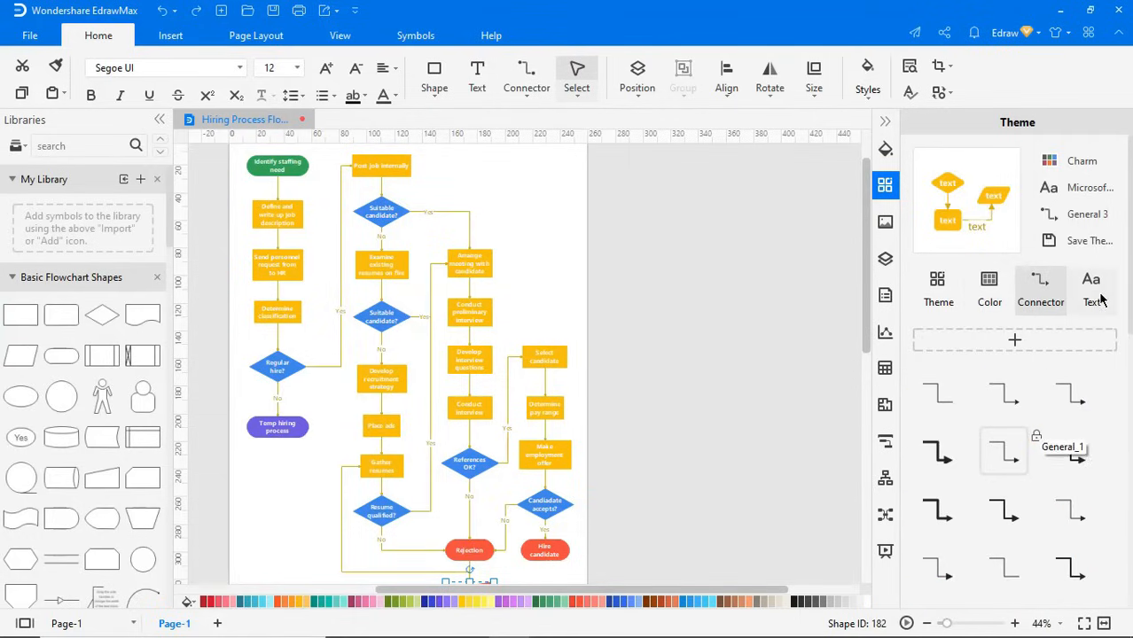
Step: Review connector styles and set the flowchart's theme font to Calibri
{"action": "left_click", "coordinate": [1095, 291]}
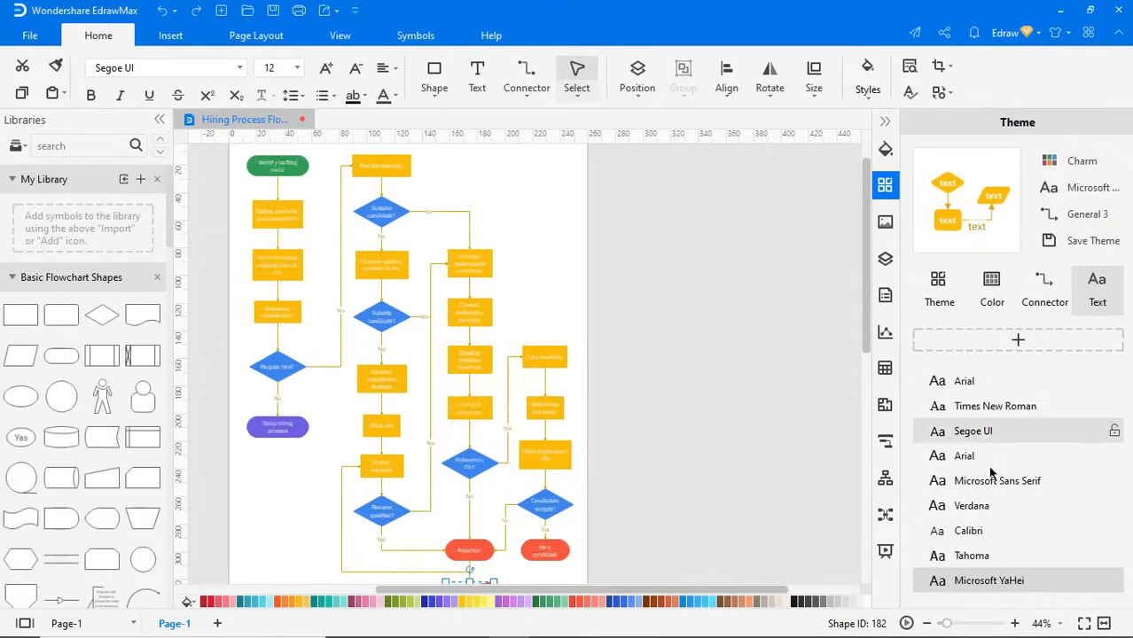
{"action": "left_click", "coordinate": [964, 530]}
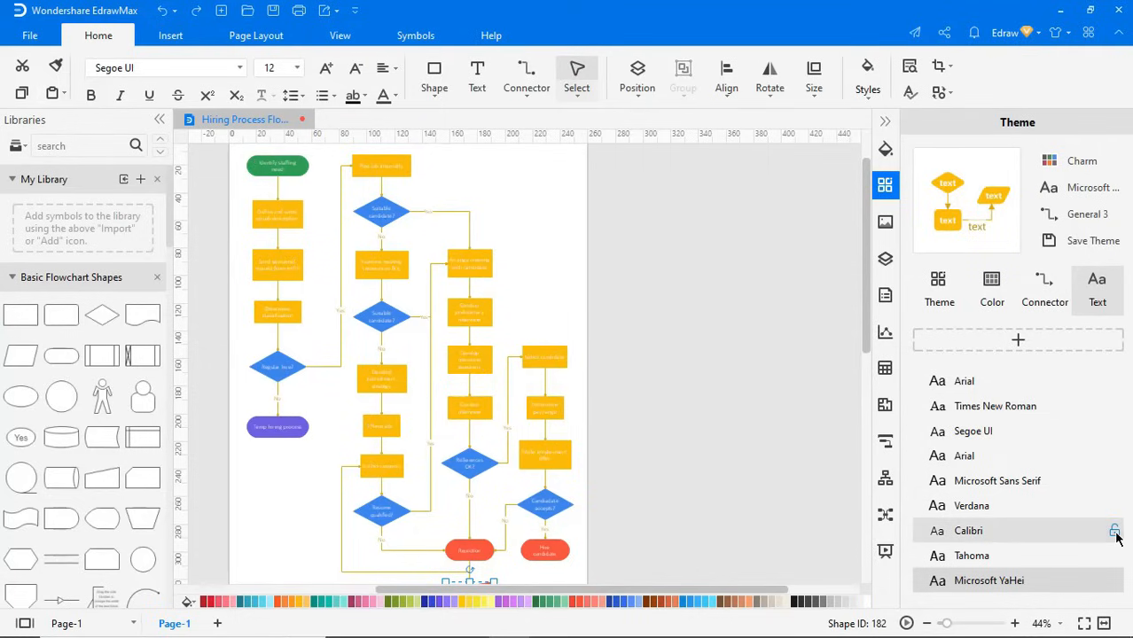
{"action": "left_click", "coordinate": [968, 530]}
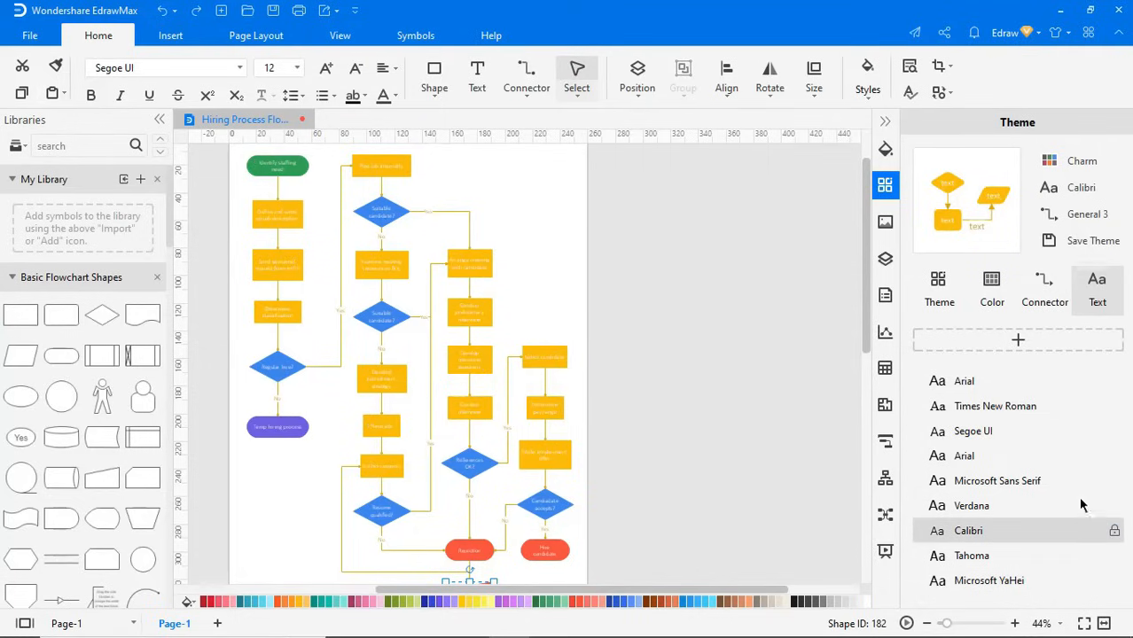
{"action": "left_click", "coordinate": [884, 222]}
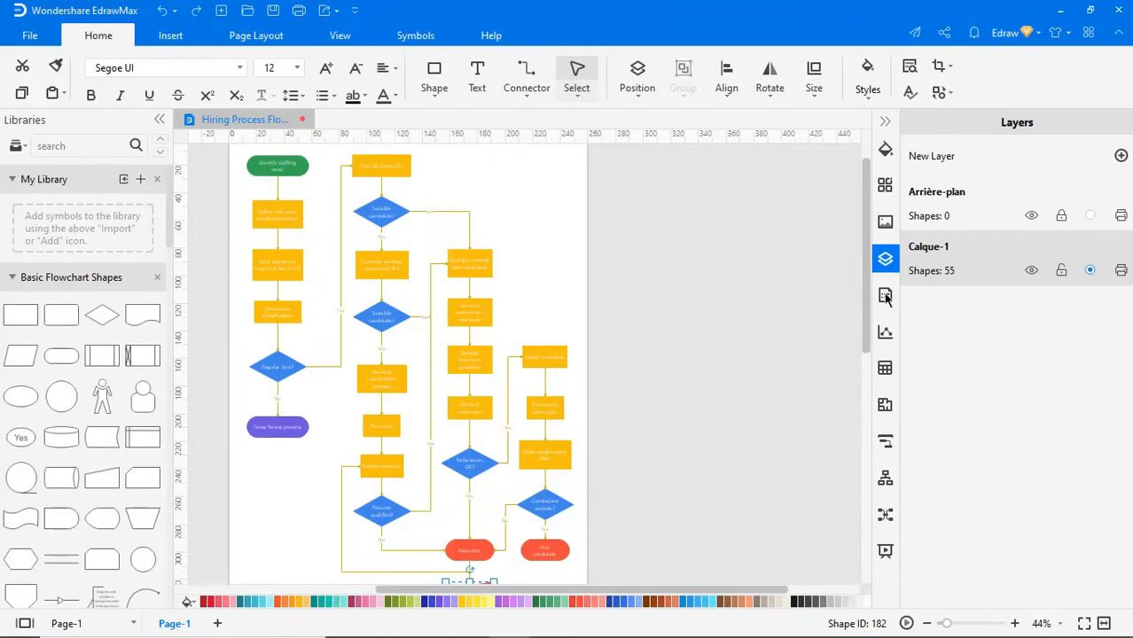
Step: Browse the Data and Chart panes and insert a 100% stacked column chart into a new drawing
{"action": "left_click", "coordinate": [884, 294]}
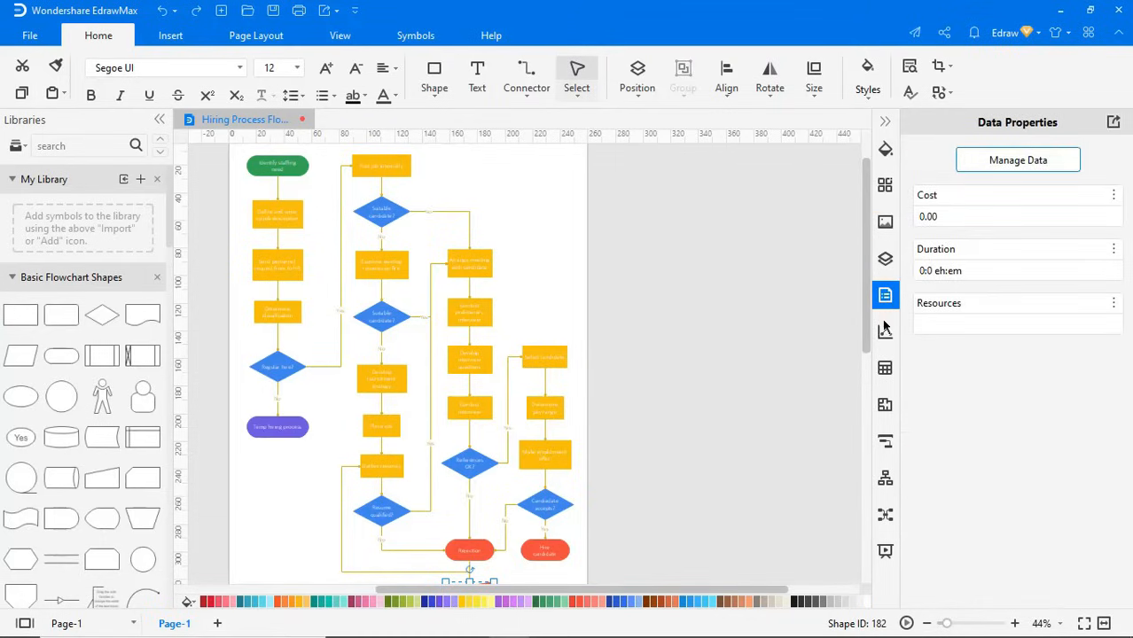
{"action": "left_click", "coordinate": [885, 332]}
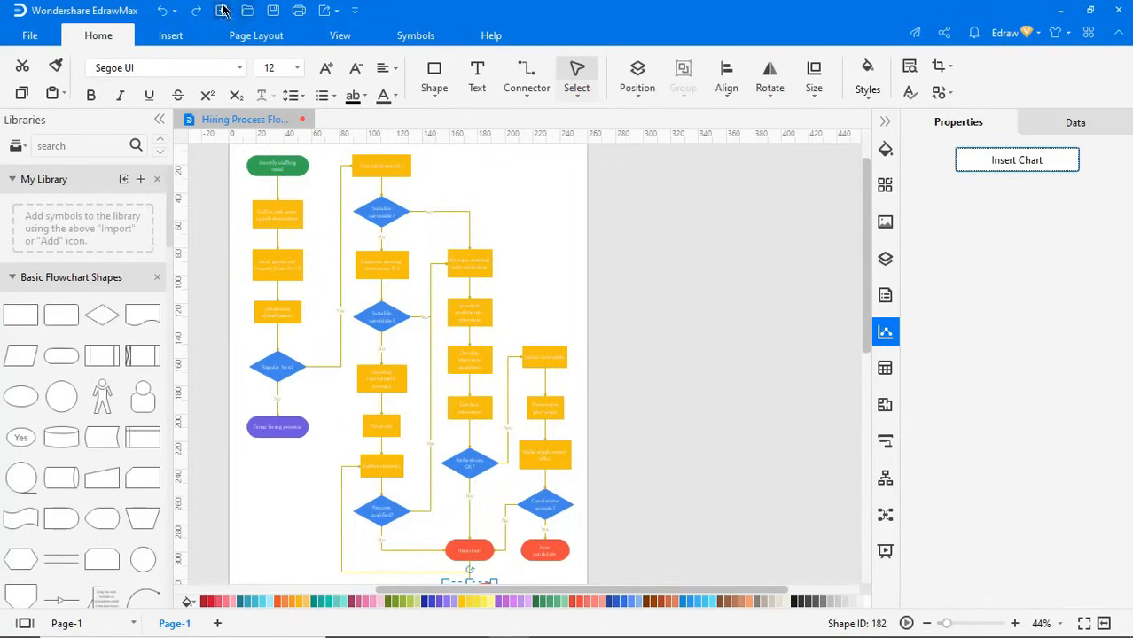
{"action": "left_click", "coordinate": [1017, 159]}
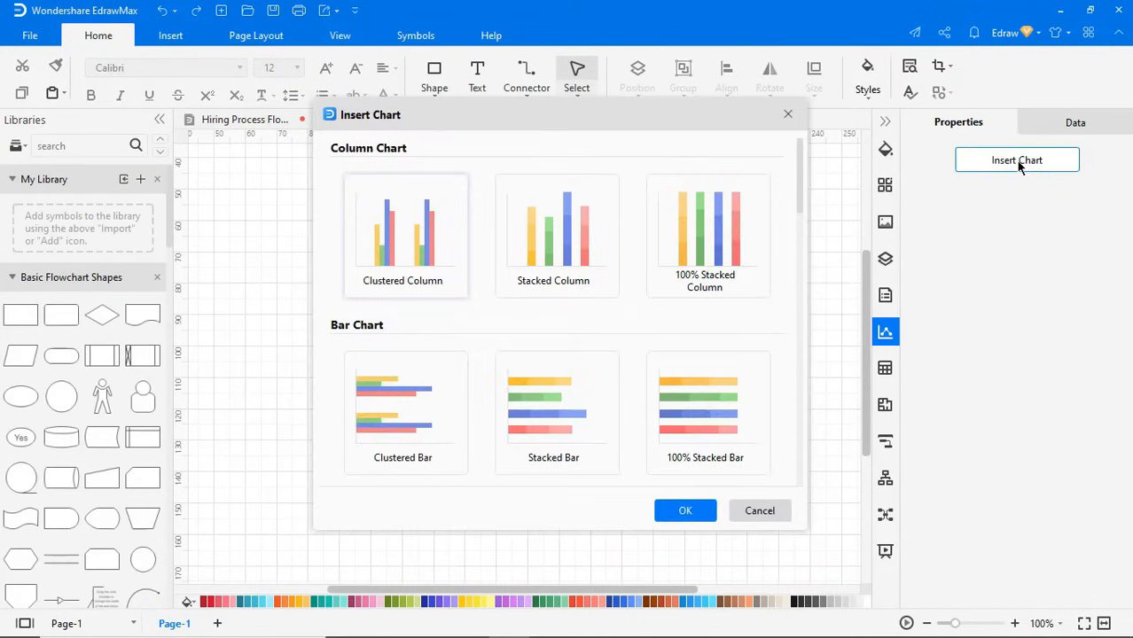
{"action": "left_click", "coordinate": [684, 511]}
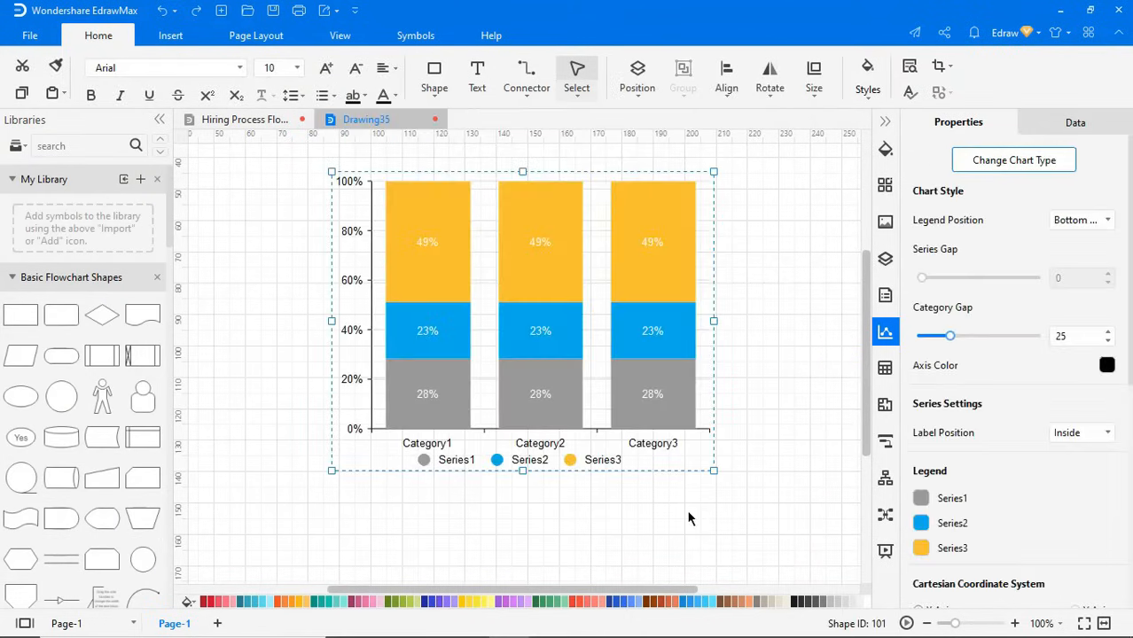
{"action": "mouse_move", "coordinate": [1096, 540]}
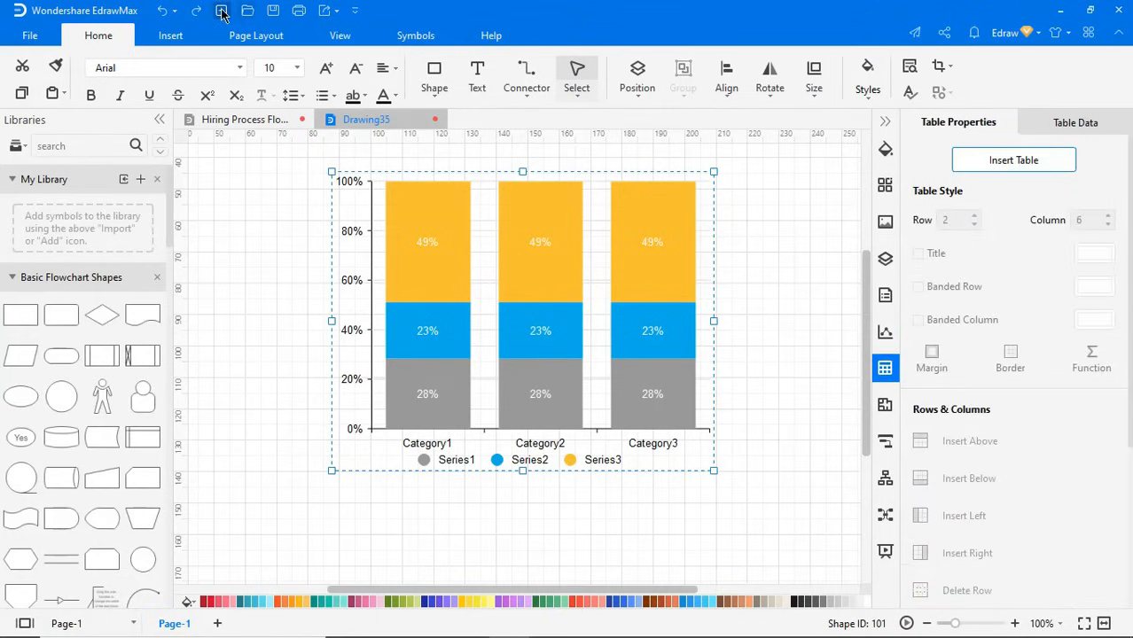
Step: Insert a five-row, three-column table with banded rows into a new drawing
{"action": "left_click", "coordinate": [1013, 160]}
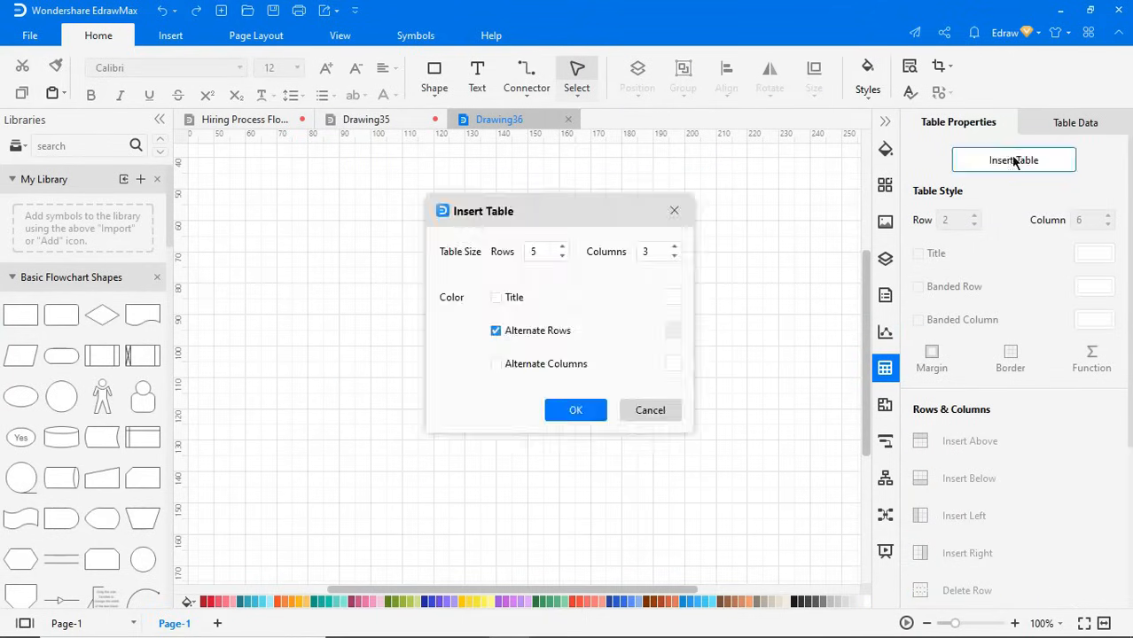
{"action": "left_click", "coordinate": [574, 410]}
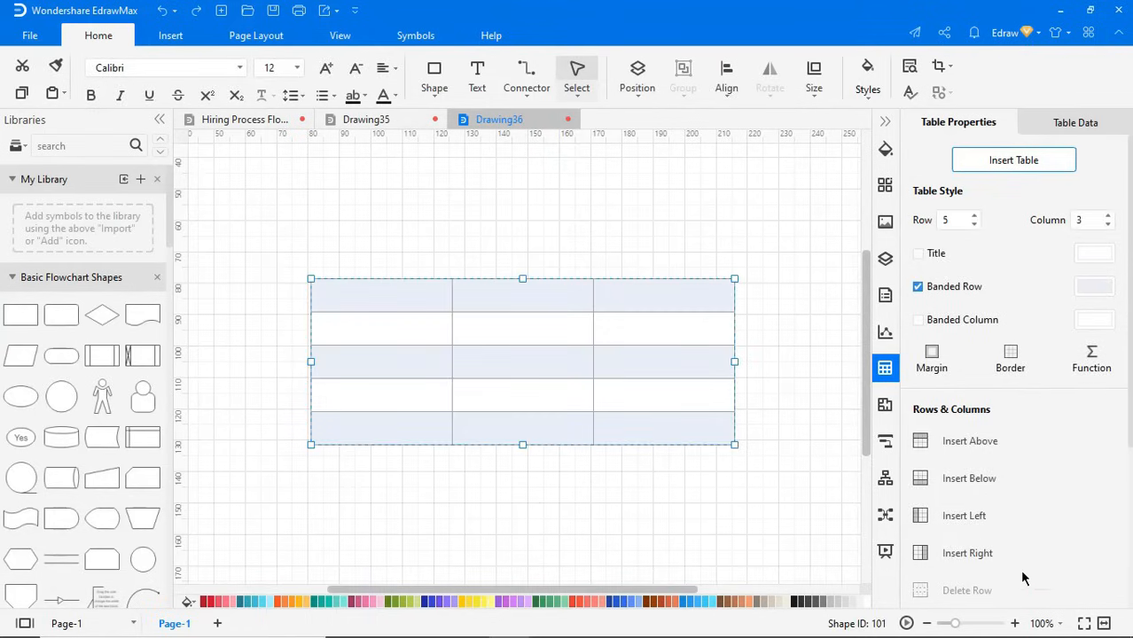
Step: Browse the Floor Plan, Gantt, Org Chart and Presentation panes
{"action": "left_click", "coordinate": [885, 404]}
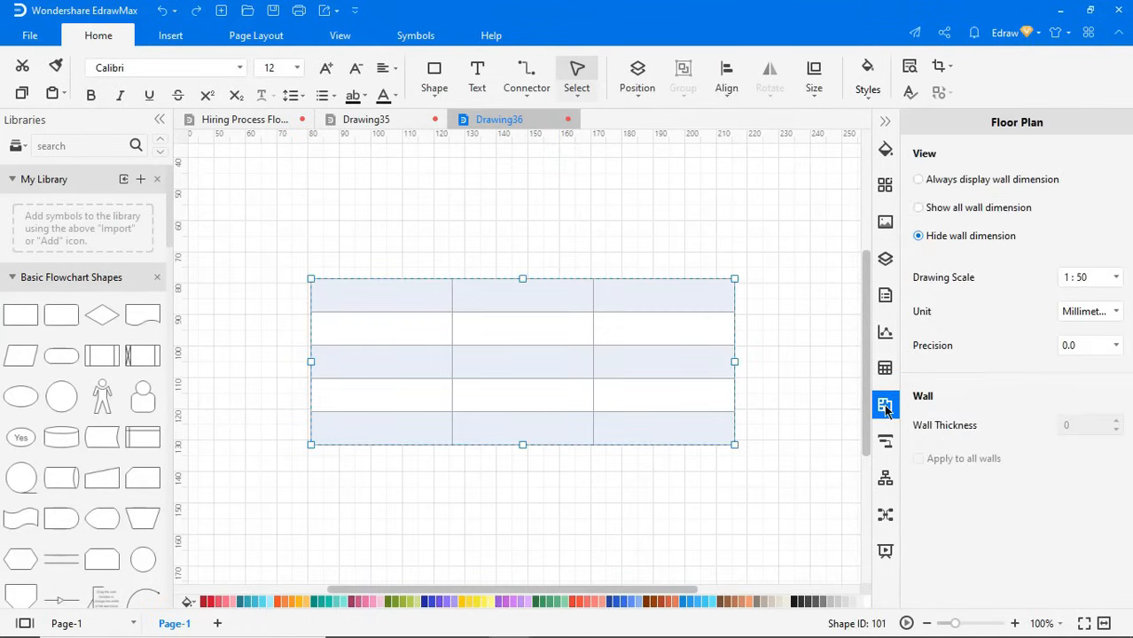
{"action": "left_click", "coordinate": [885, 441]}
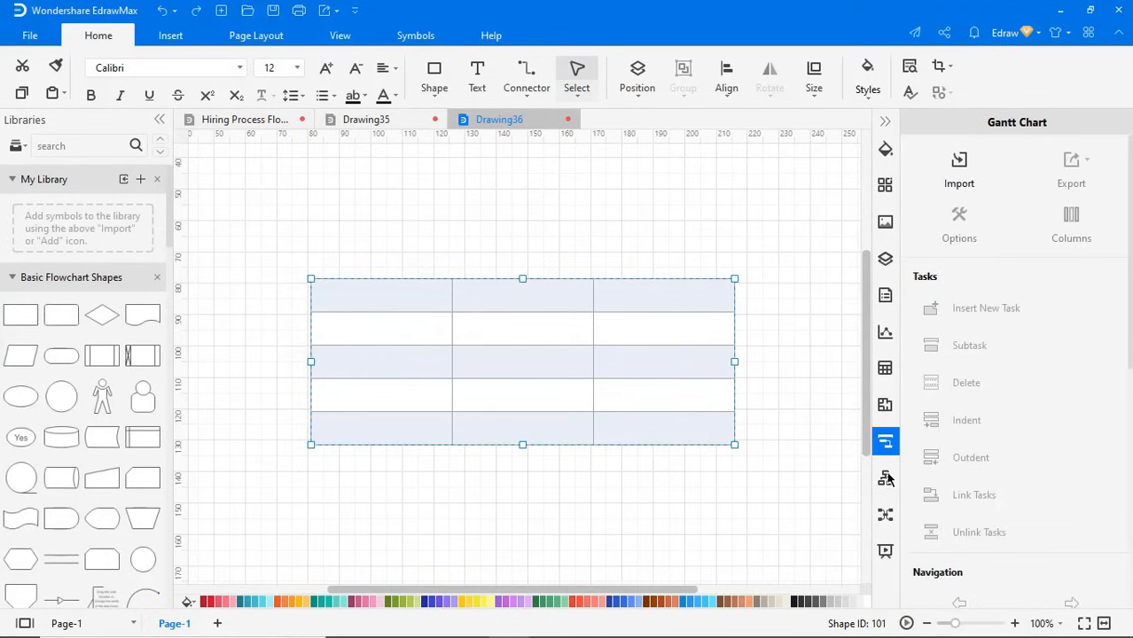
{"action": "left_click", "coordinate": [886, 479]}
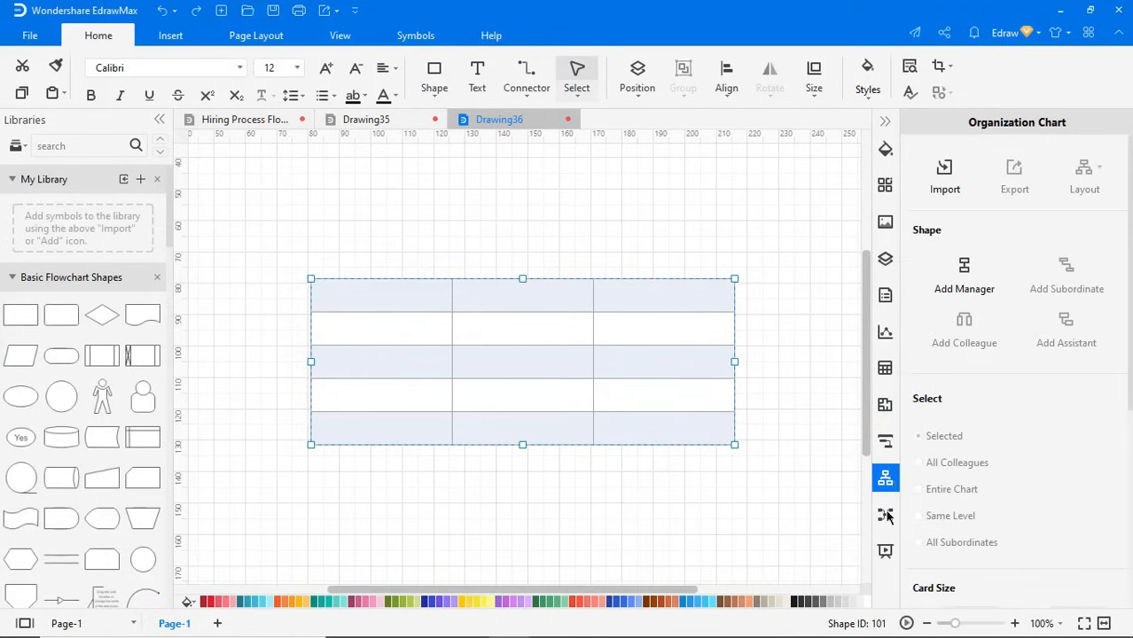
{"action": "left_click", "coordinate": [886, 551]}
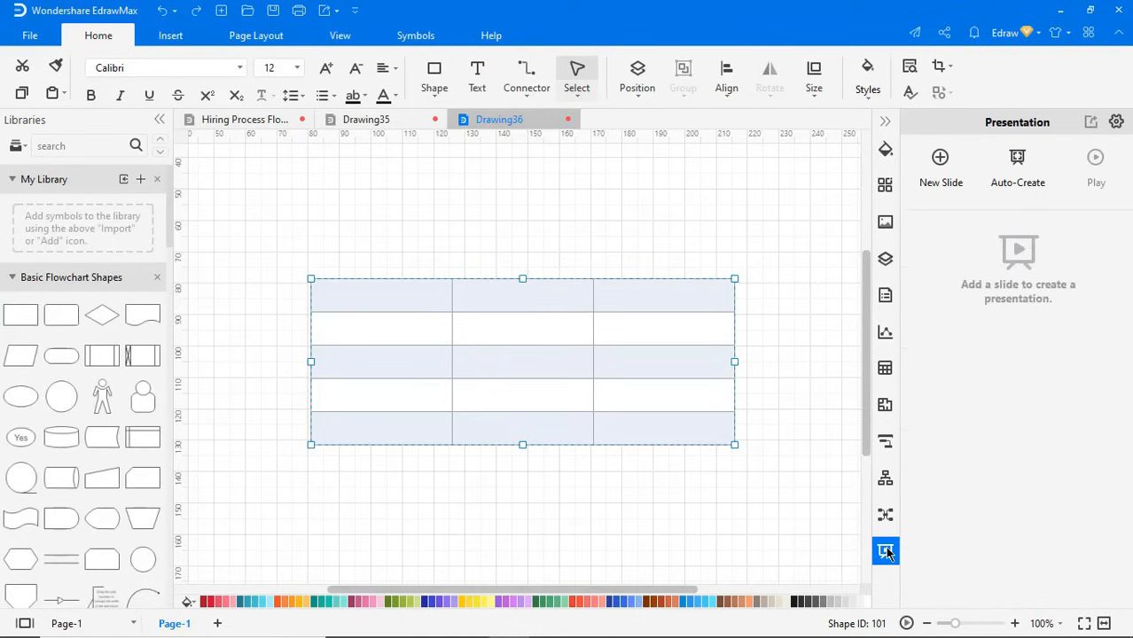
{"action": "mouse_move", "coordinate": [919, 248]}
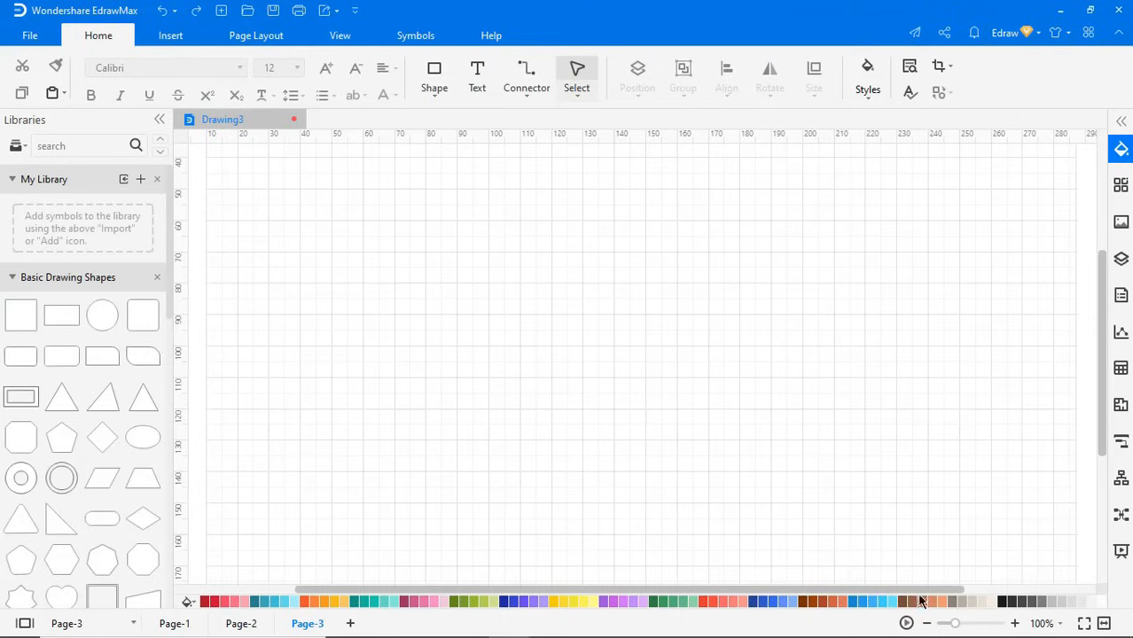
{"action": "mouse_move", "coordinate": [941, 599]}
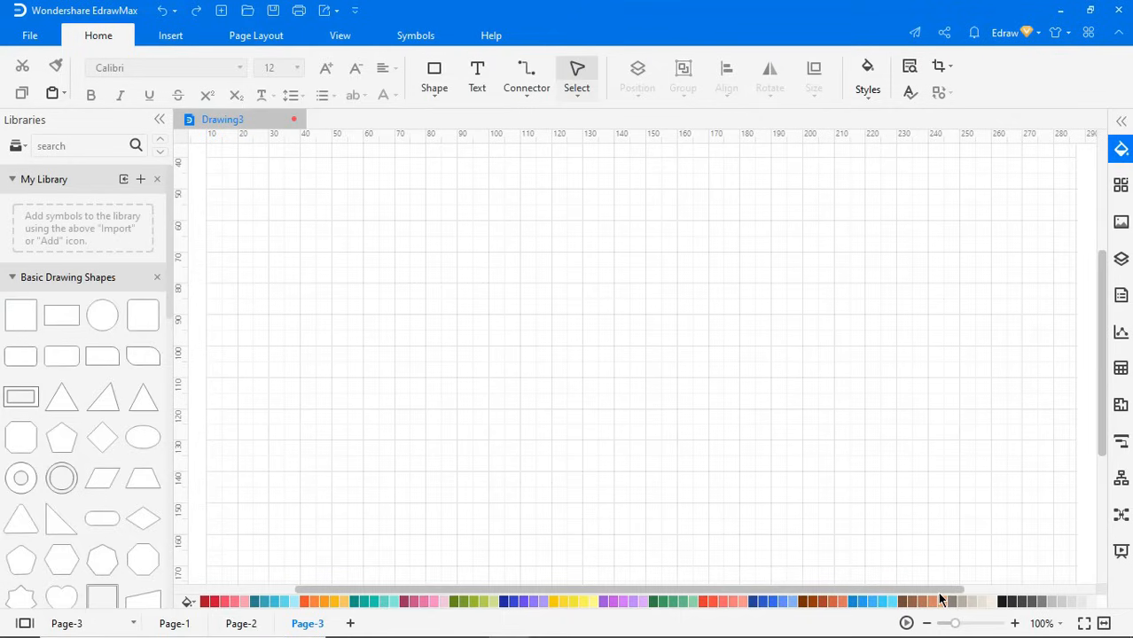
Step: Show the preset zoom levels from the status bar of the blank three-page drawing
{"action": "left_click", "coordinate": [1042, 624]}
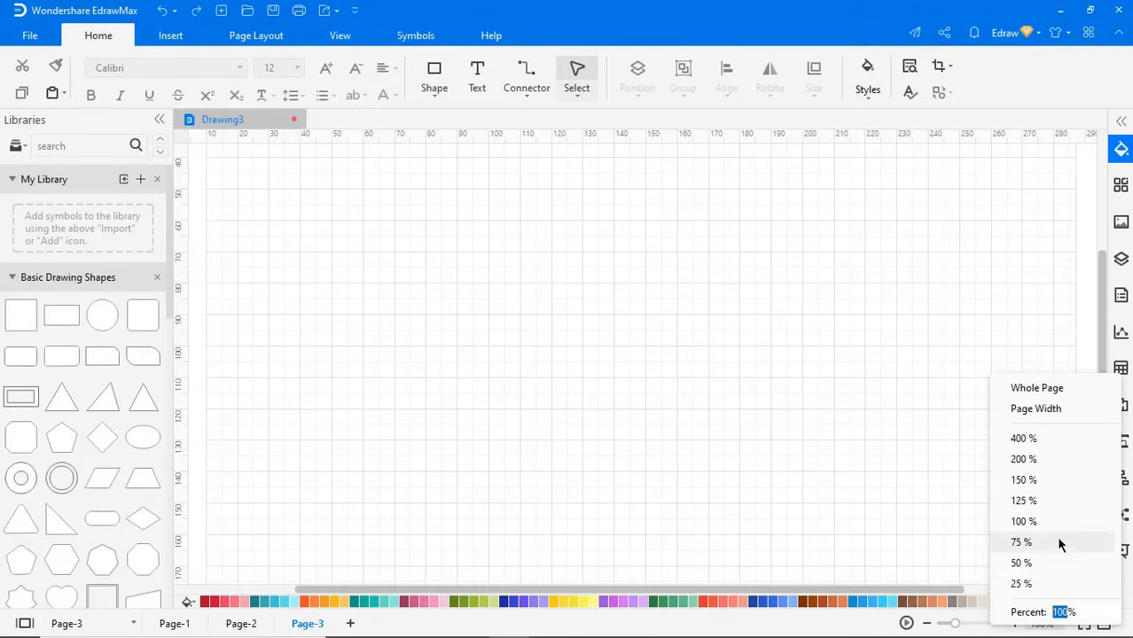
{"action": "mouse_move", "coordinate": [1045, 579]}
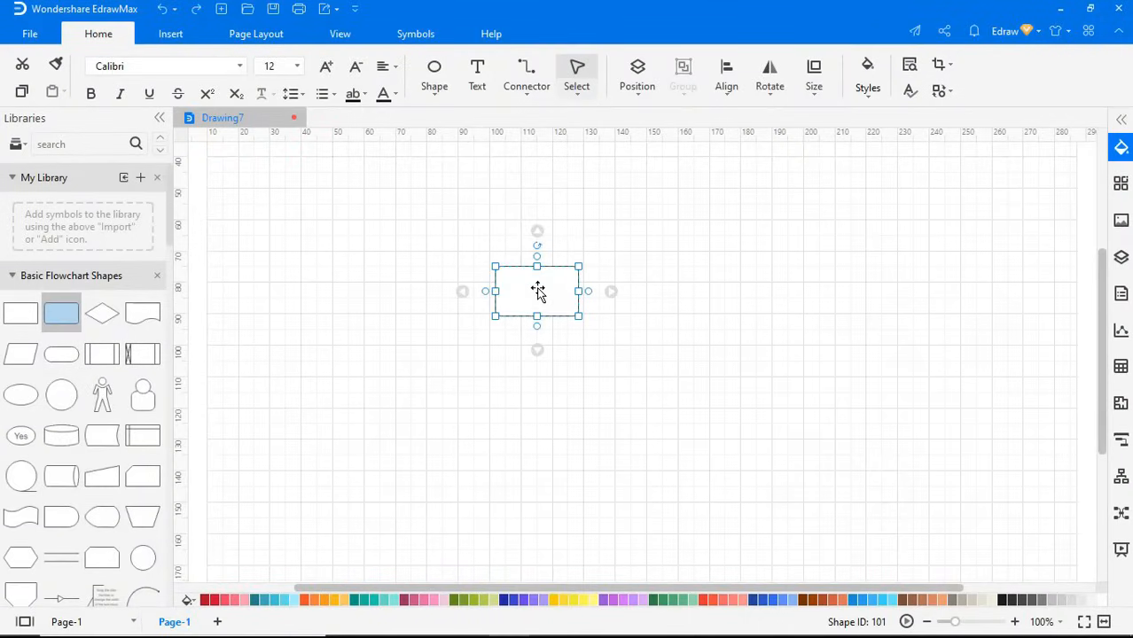
Step: Add a connected shape beside the rectangle and label the rounded rectangle Text2
{"action": "left_click", "coordinate": [610, 290]}
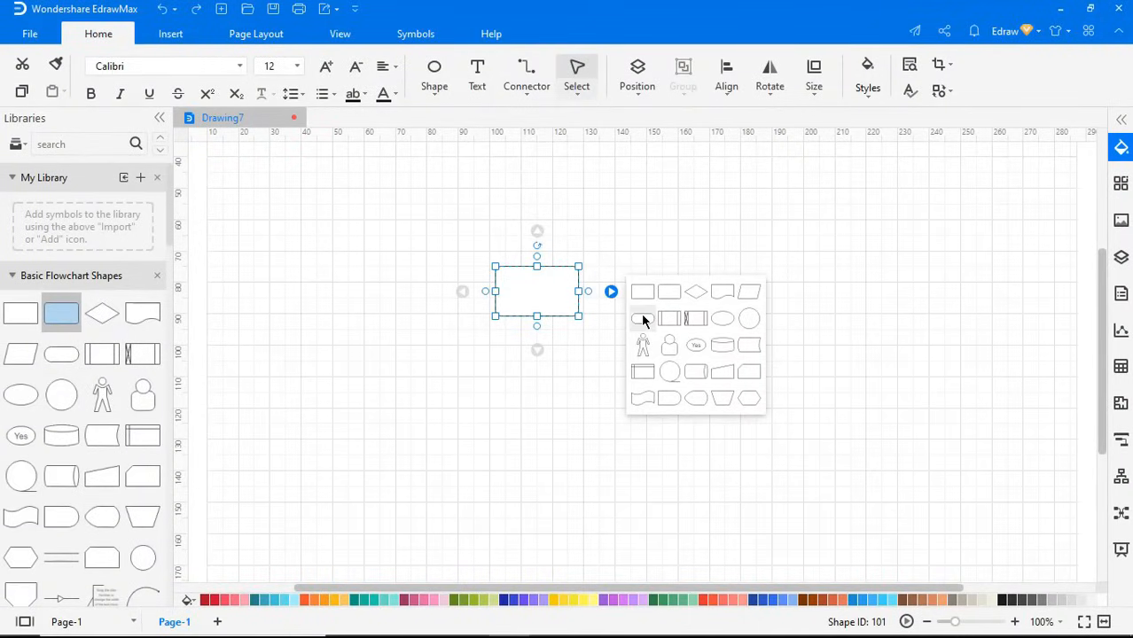
{"action": "left_click", "coordinate": [642, 319]}
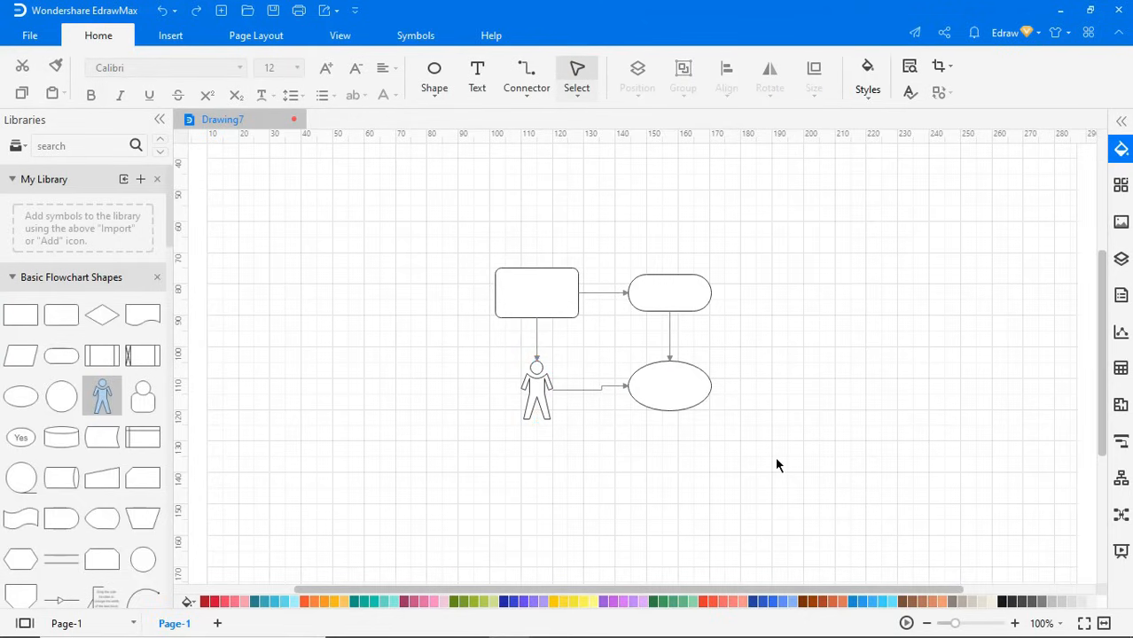
{"action": "mouse_move", "coordinate": [447, 105]}
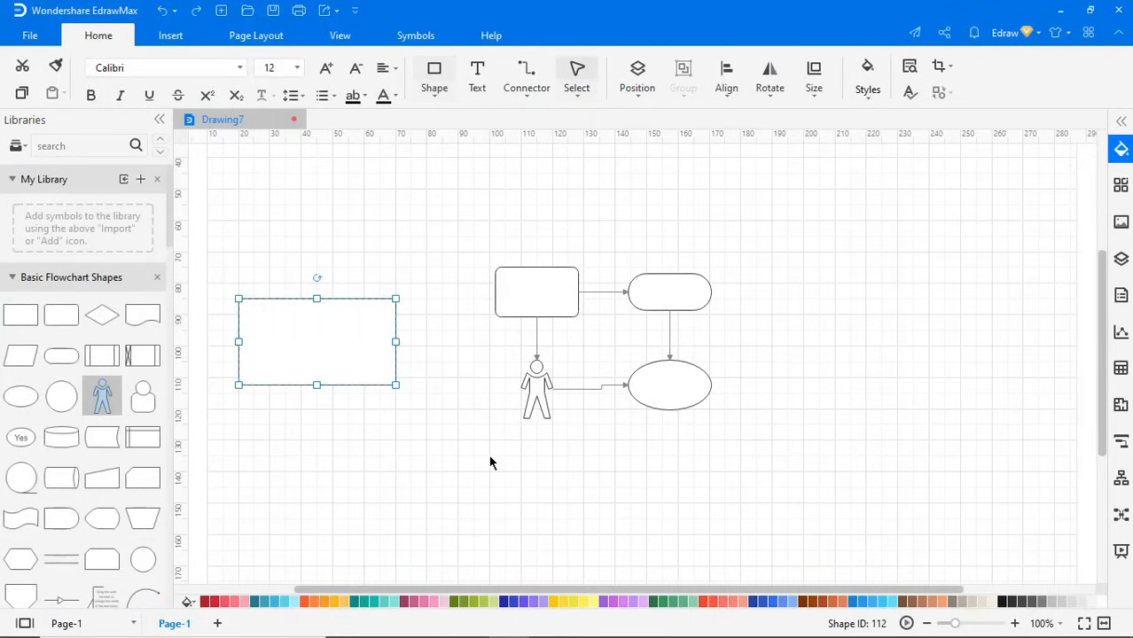
{"action": "left_click", "coordinate": [536, 291]}
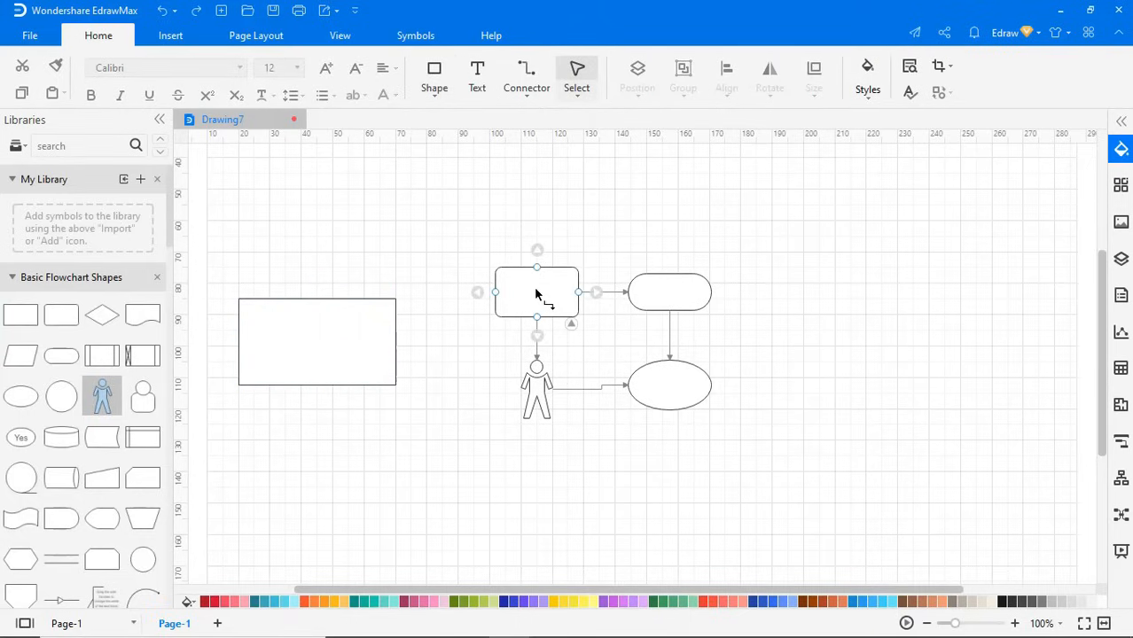
{"action": "double_click", "coordinate": [536, 292]}
{"action": "type", "text": "Text1"}
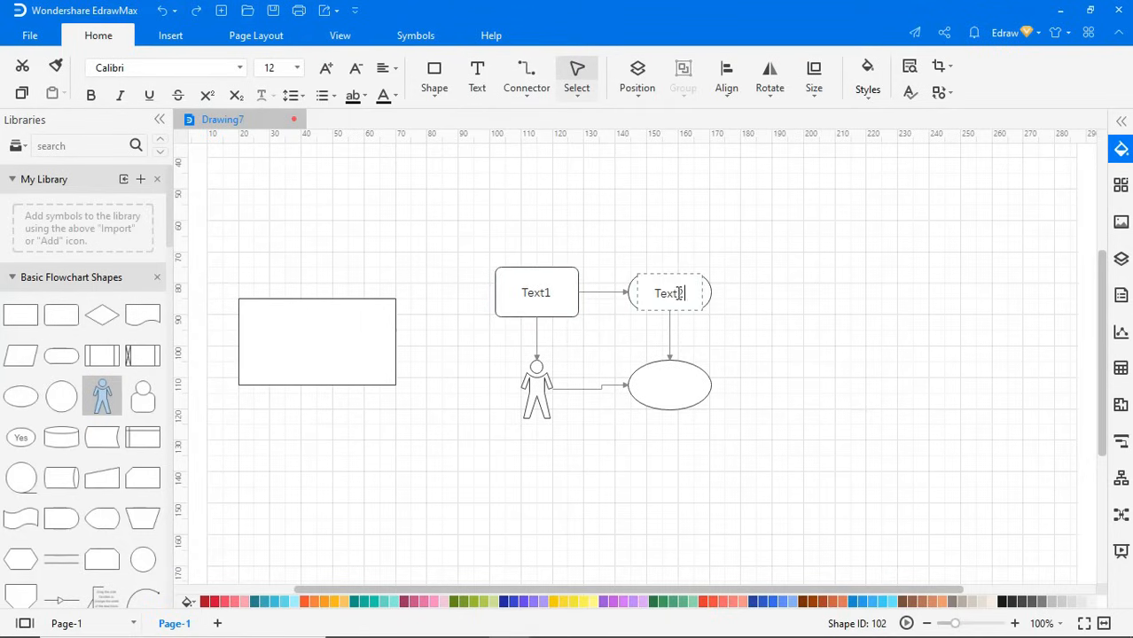
{"action": "left_click", "coordinate": [826, 390]}
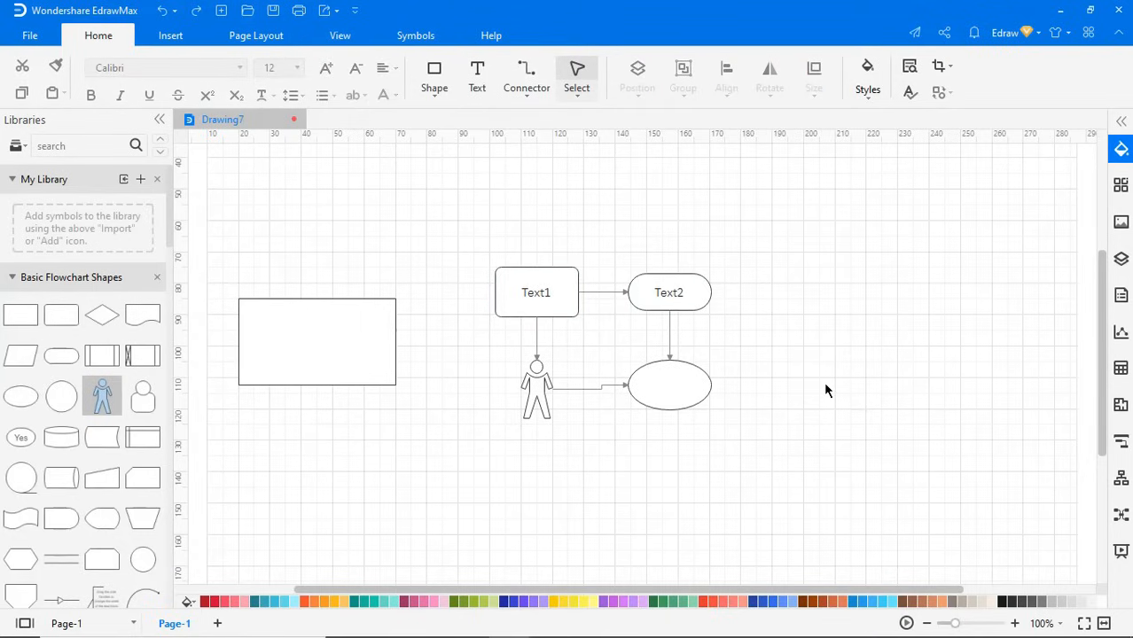
Step: Review the available connector types without choosing one
{"action": "left_click", "coordinate": [525, 74]}
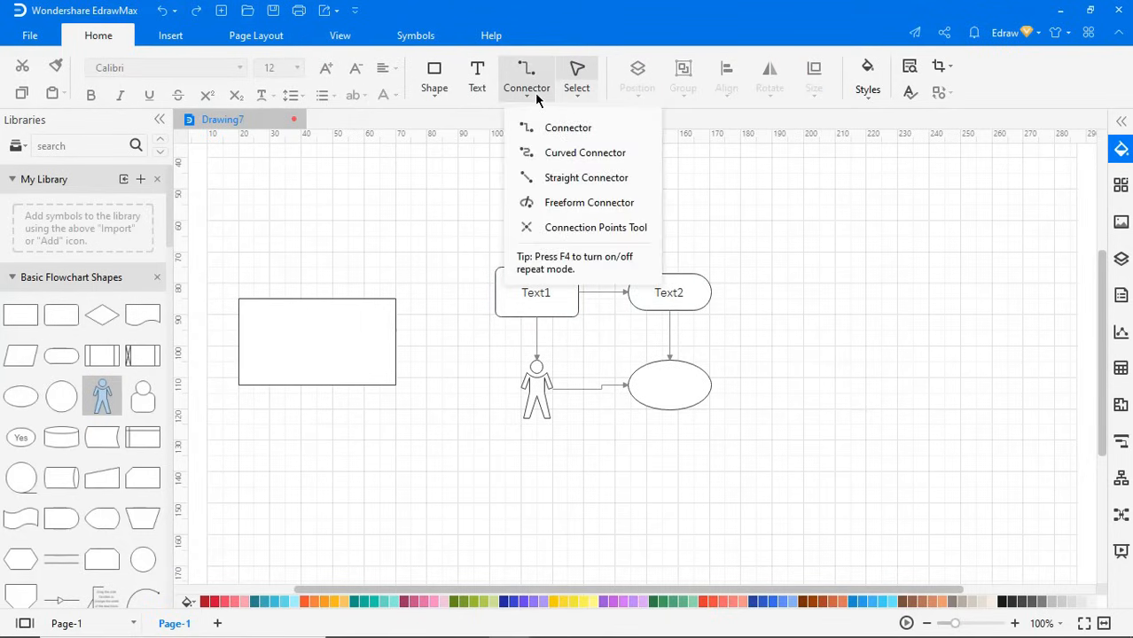
{"action": "mouse_move", "coordinate": [558, 227]}
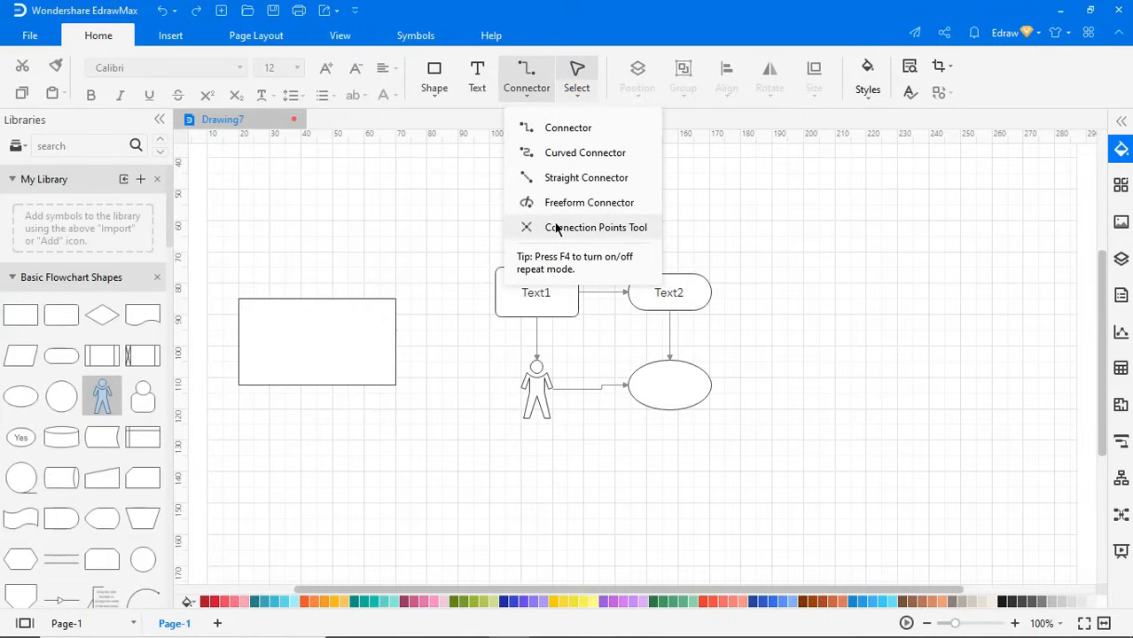
{"action": "left_click", "coordinate": [787, 263]}
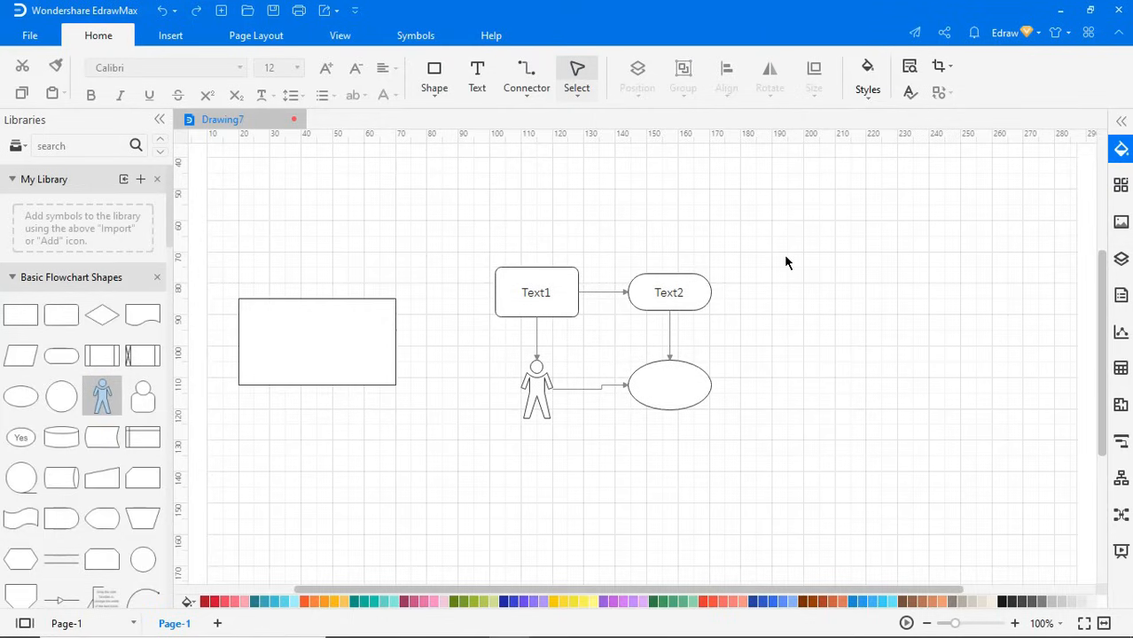
Step: Give Text1 a red fill with -25% shade and 11% transparency
{"action": "left_click", "coordinate": [535, 293]}
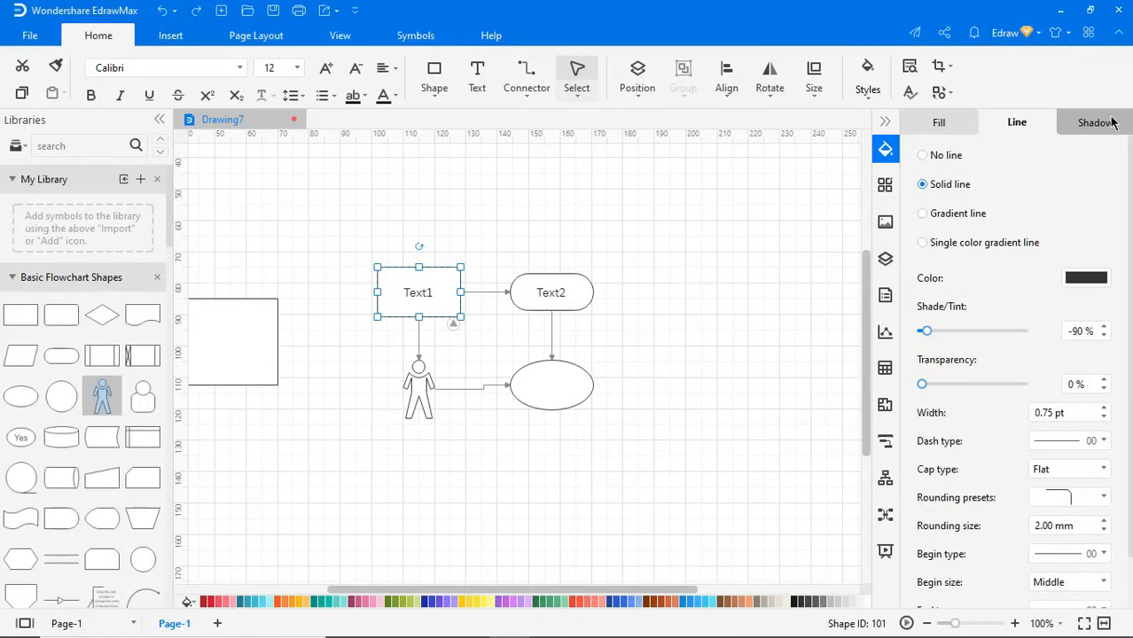
{"action": "left_click", "coordinate": [939, 122]}
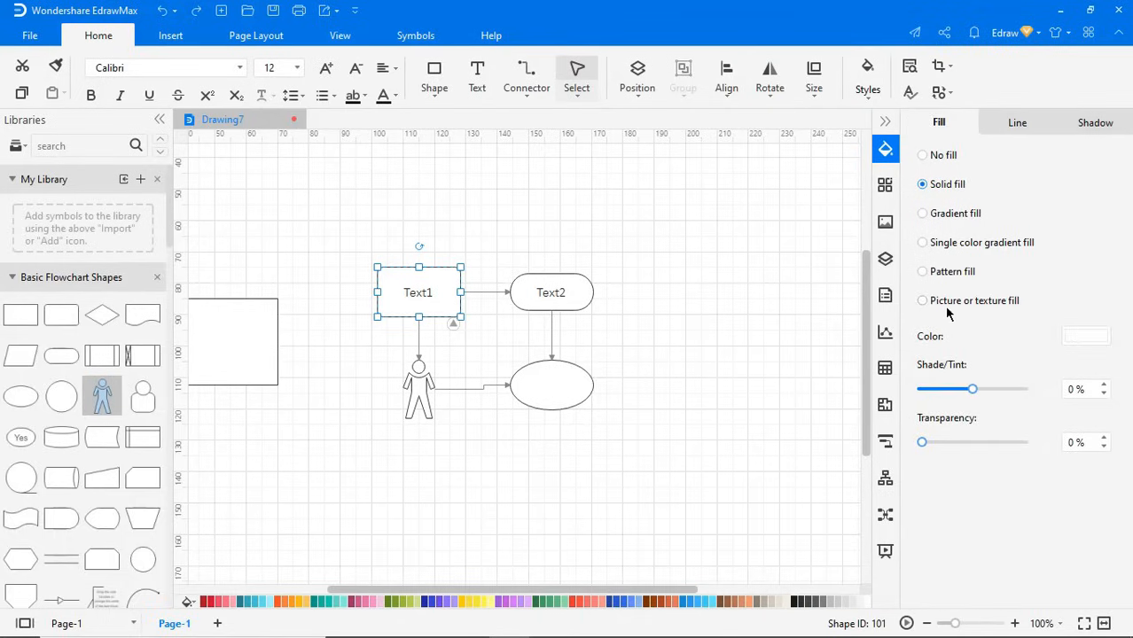
{"action": "left_click", "coordinate": [1085, 335]}
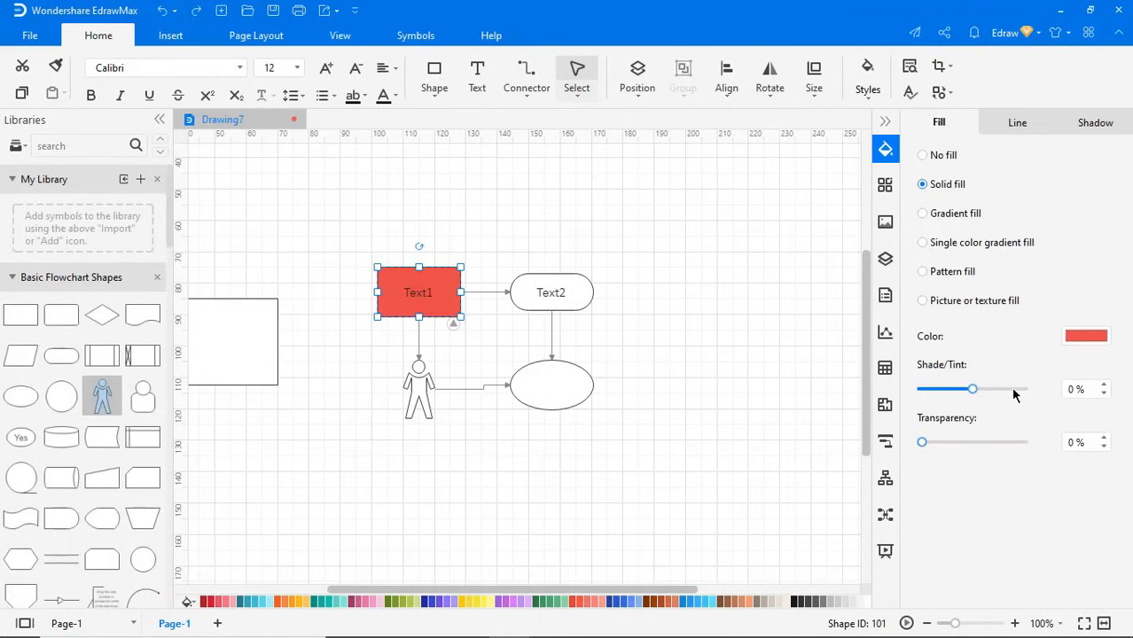
{"action": "left_click_drag", "start_coordinate": [973, 390], "coordinate": [961, 390]}
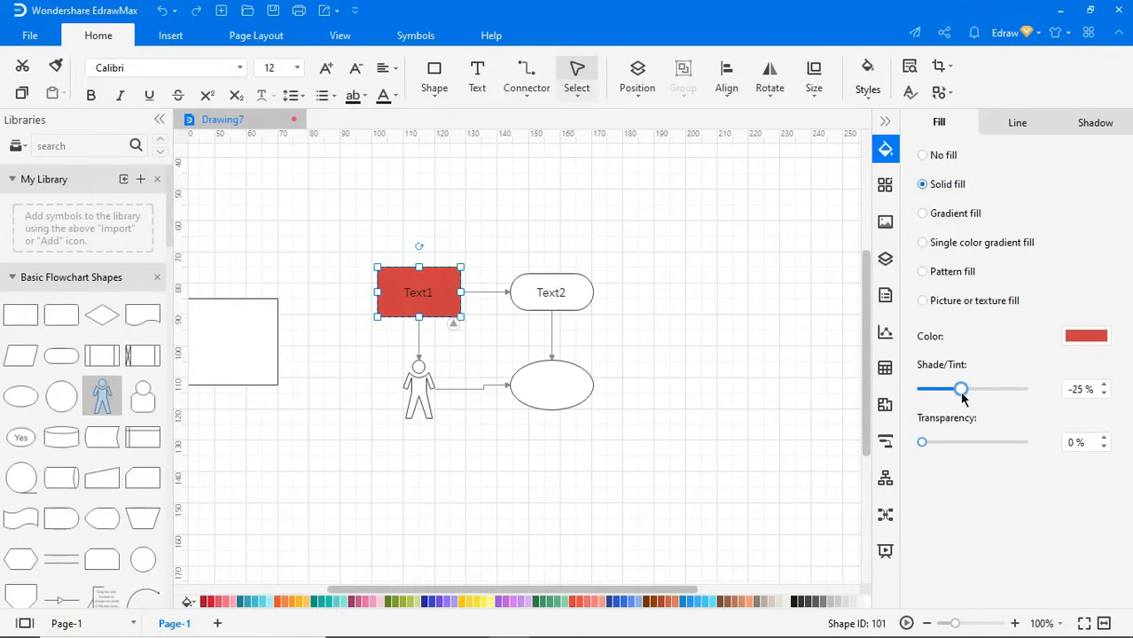
{"action": "left_click_drag", "start_coordinate": [921, 441], "coordinate": [936, 442]}
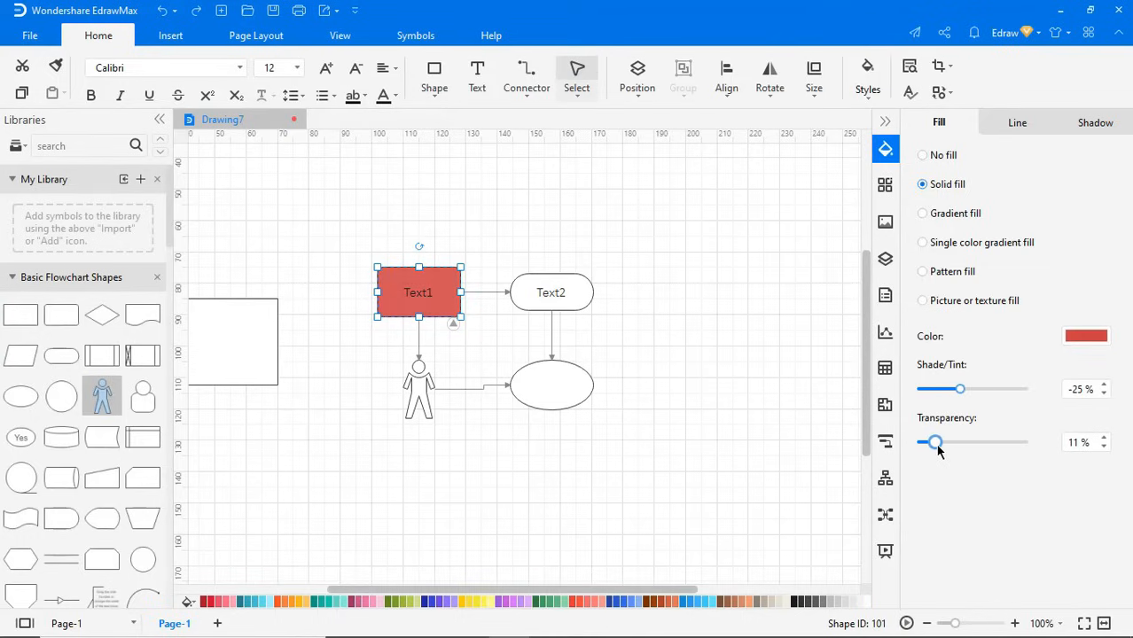
Step: Set Text1's line width to 1.50 pt, then go to File > Options
{"action": "left_click", "coordinate": [1017, 122]}
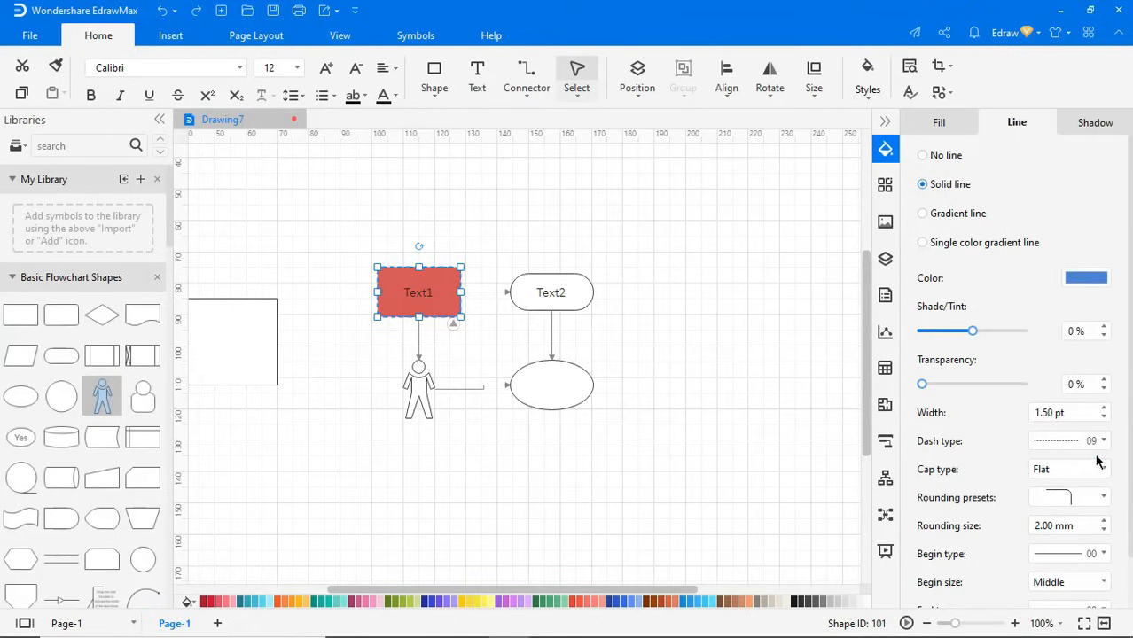
{"action": "scroll", "scroll_direction": "down", "scroll_amount": 3}
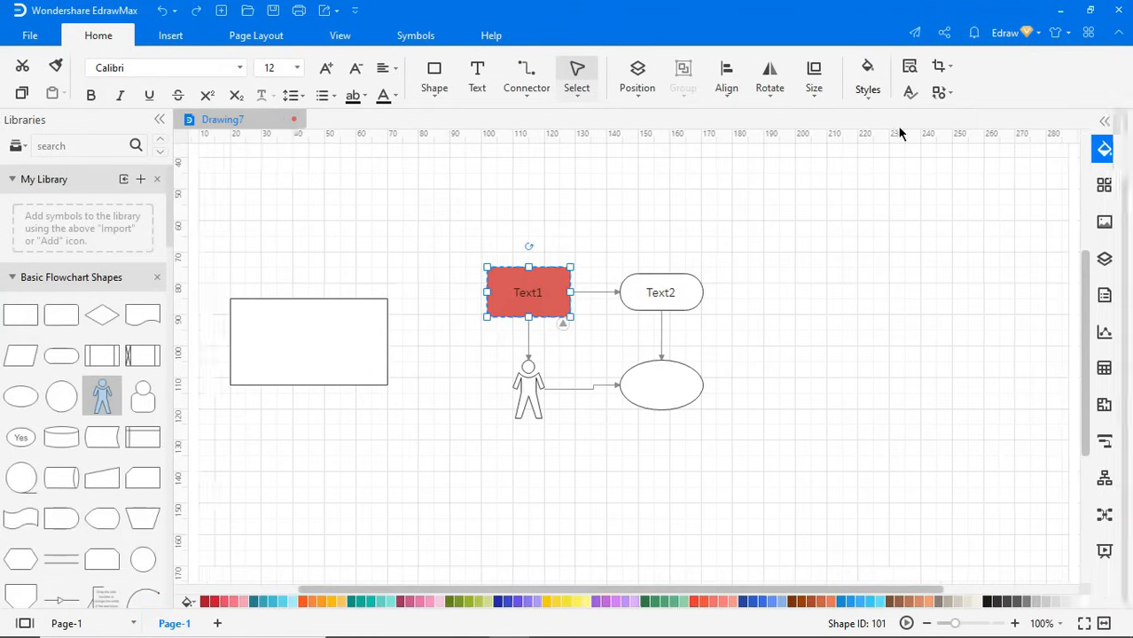
{"action": "left_click", "coordinate": [37, 36]}
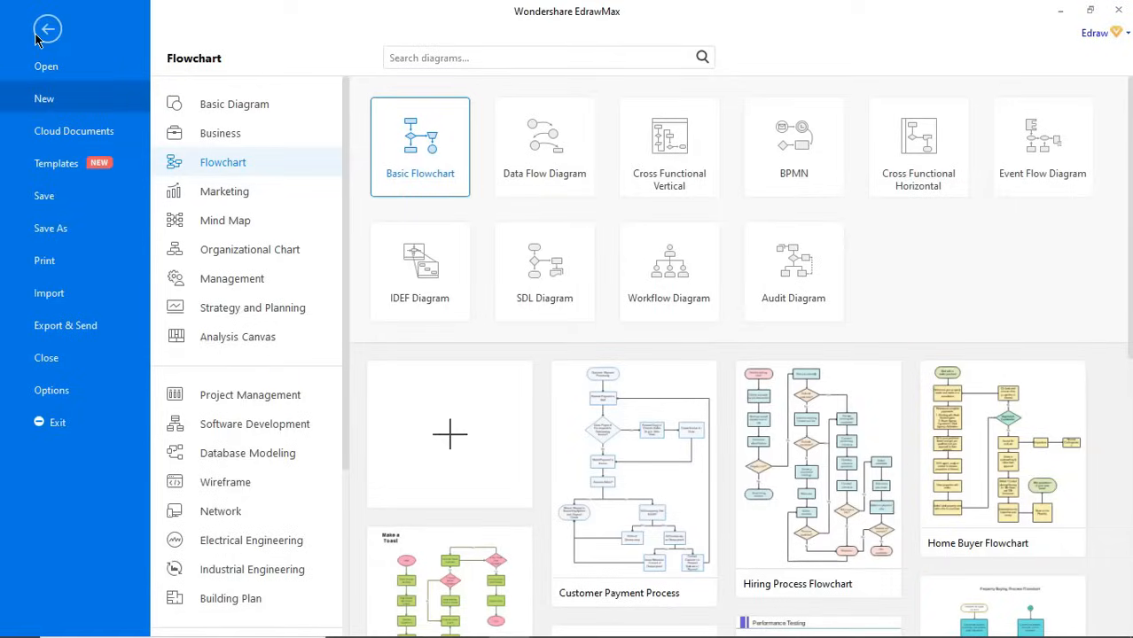
{"action": "mouse_move", "coordinate": [37, 390]}
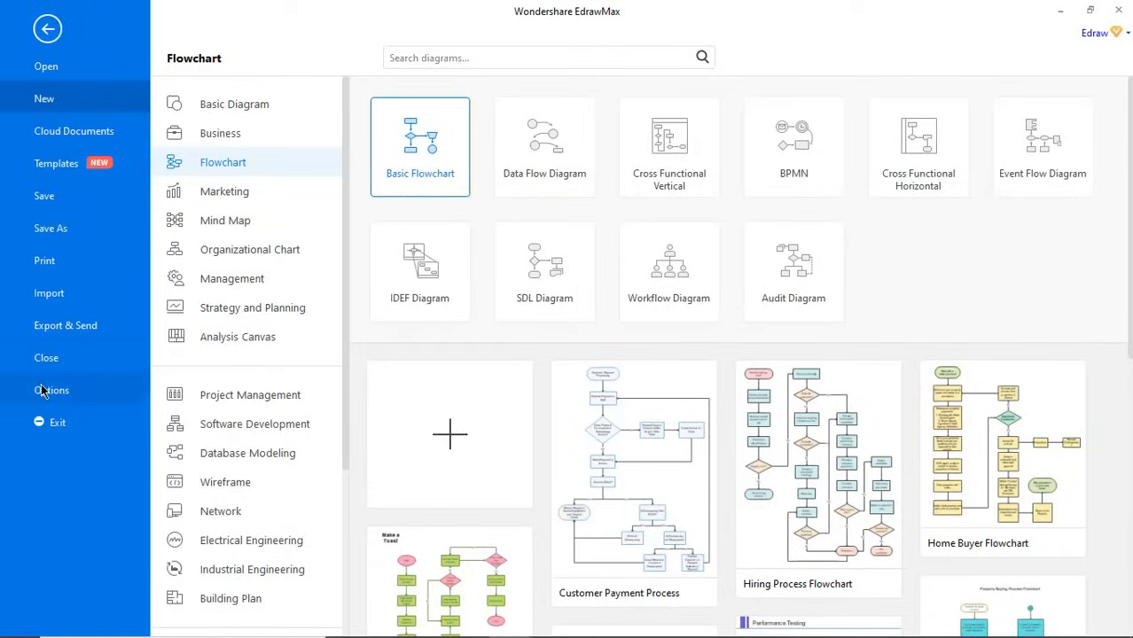
{"action": "left_click", "coordinate": [51, 390]}
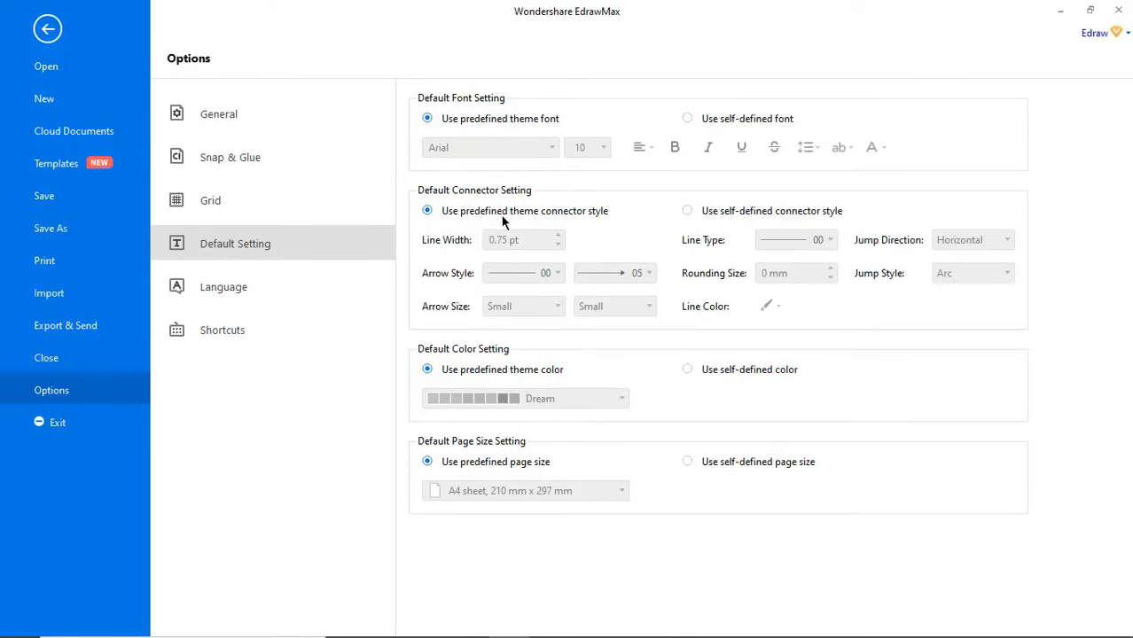
Step: Set the default connector setting to use a self-defined connector style
{"action": "left_click", "coordinate": [688, 209]}
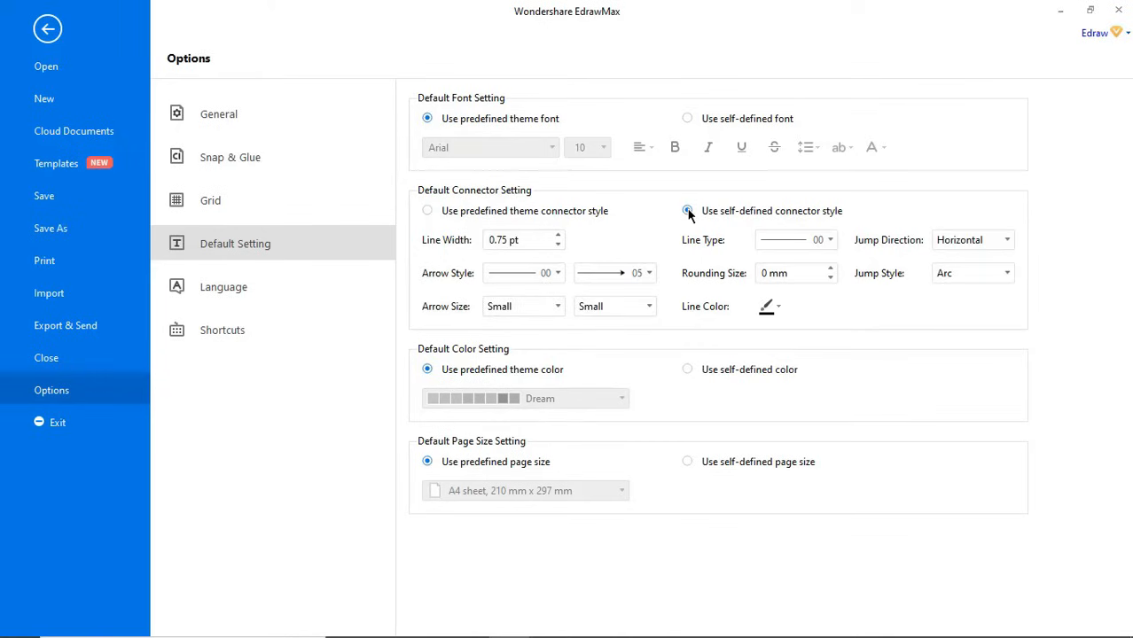
{"action": "left_click", "coordinate": [688, 209]}
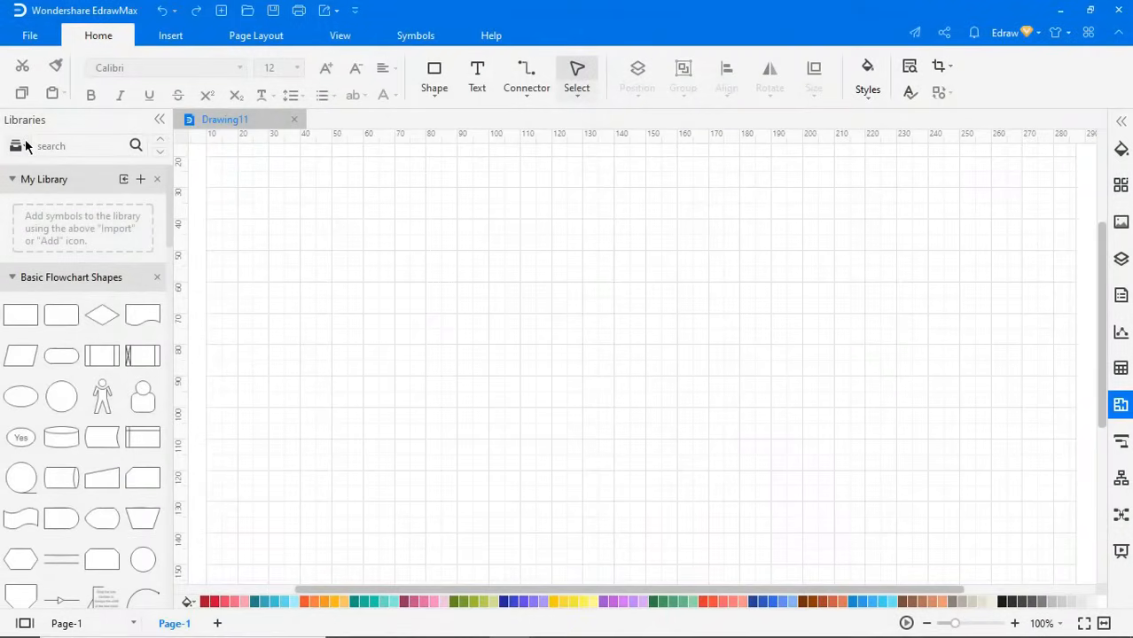
Step: Load the Pyramid Chart library, drop a pyramid and cycle its type through doughnut, arrow circle and back
{"action": "left_click", "coordinate": [16, 145]}
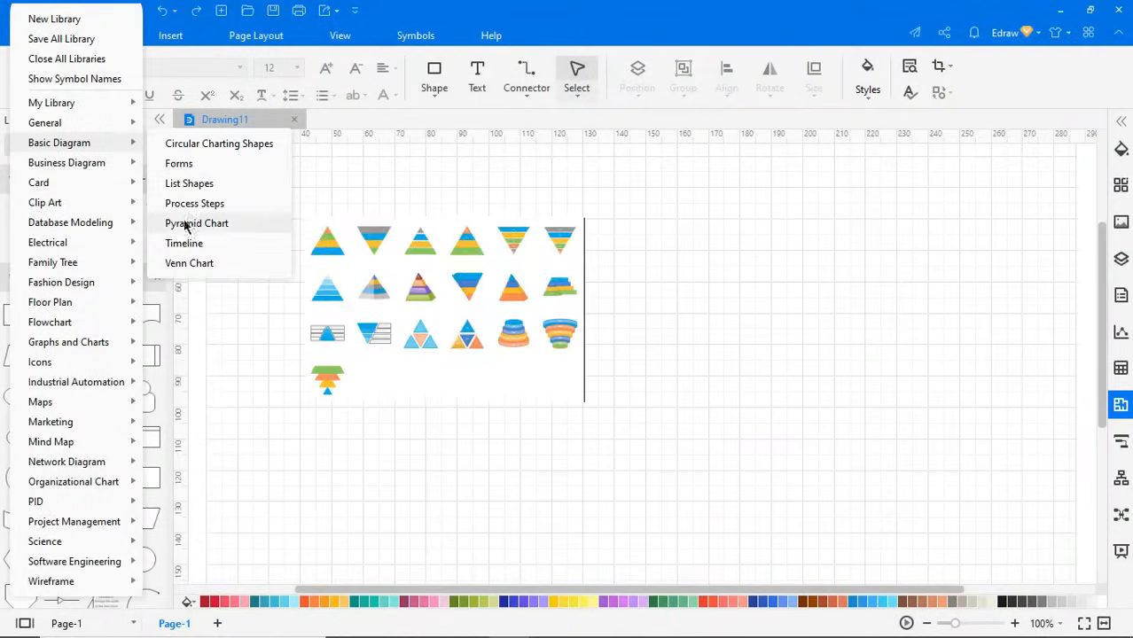
{"action": "left_click", "coordinate": [195, 223]}
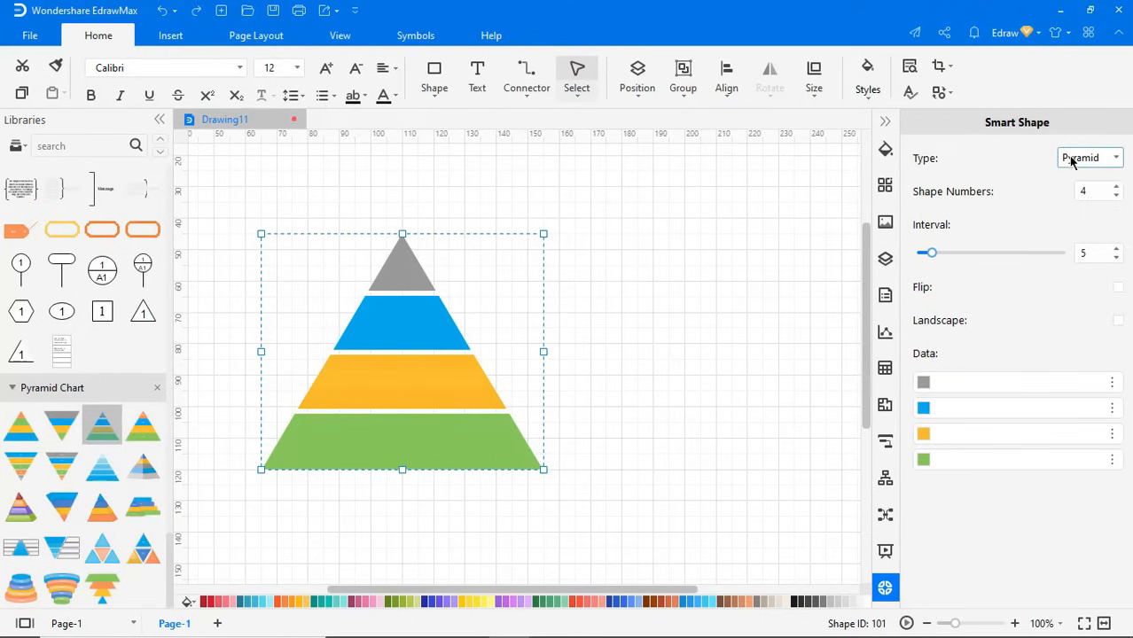
{"action": "left_click", "coordinate": [1115, 156]}
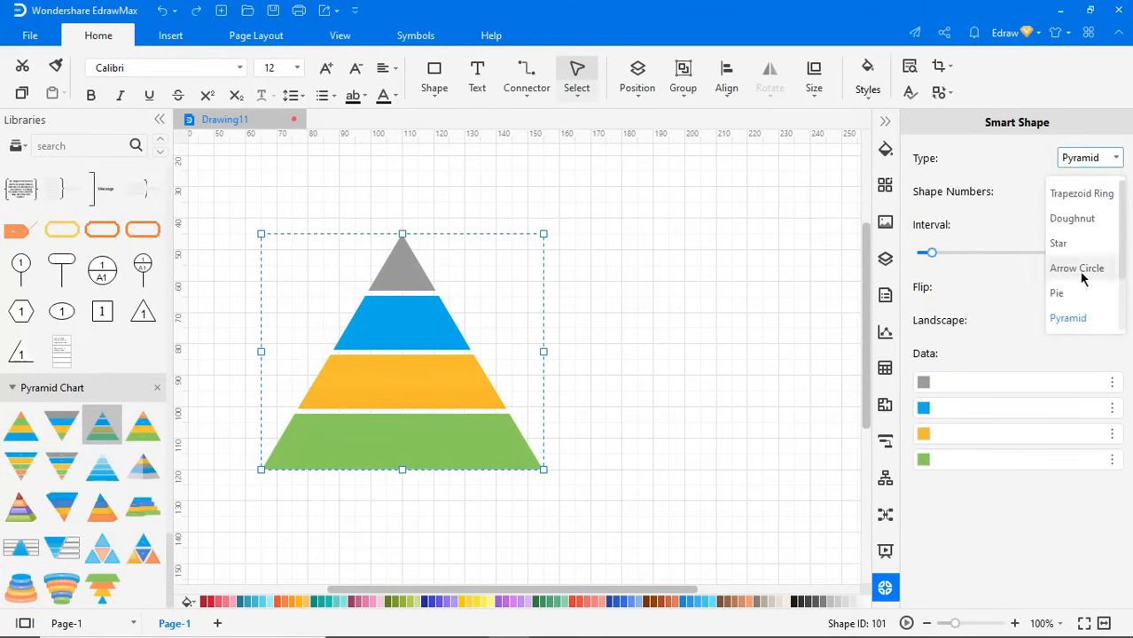
{"action": "left_click", "coordinate": [1070, 218]}
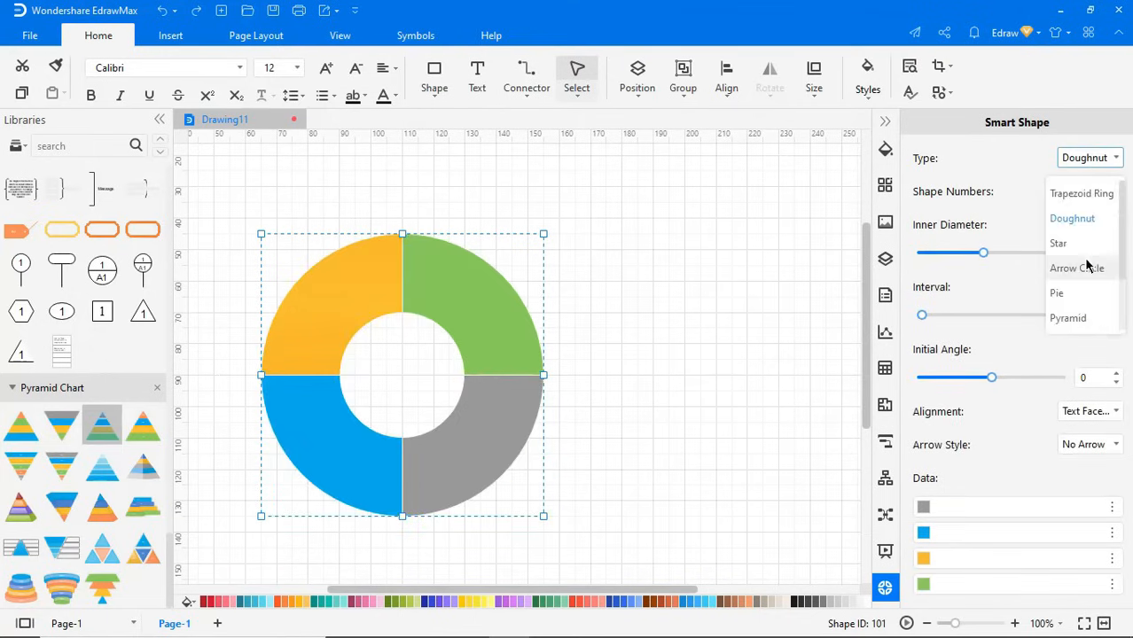
{"action": "left_click", "coordinate": [1077, 268]}
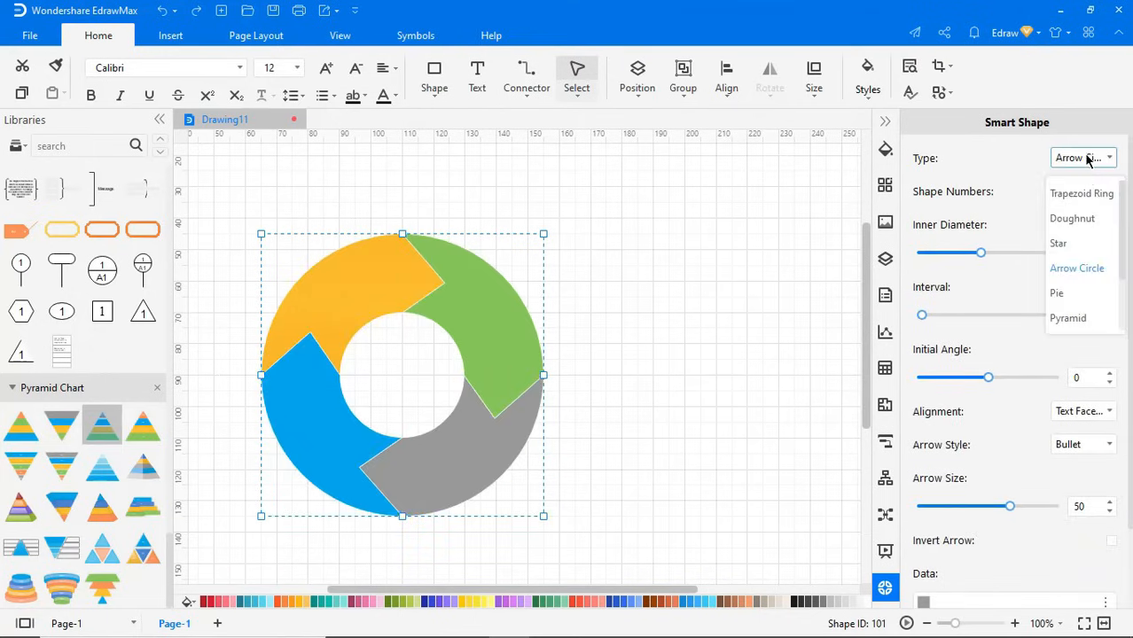
{"action": "left_click", "coordinate": [1067, 318]}
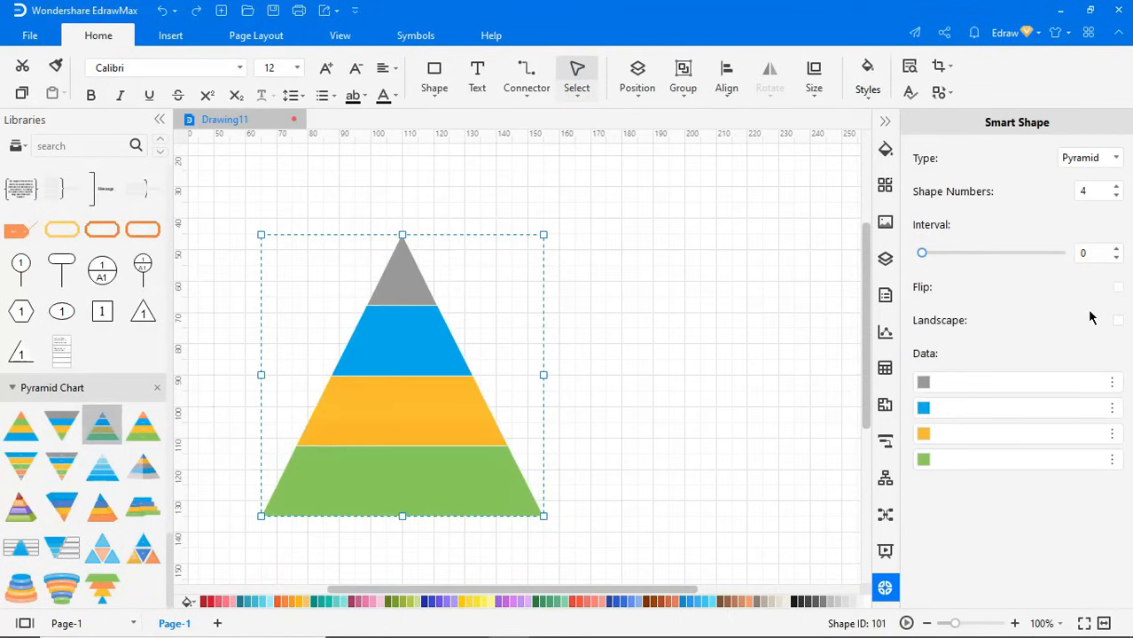
Step: Set the pyramid to 7 layers with interval 10, toggle Flip, and adjust the top layer's entry
{"action": "left_click", "coordinate": [1116, 188]}
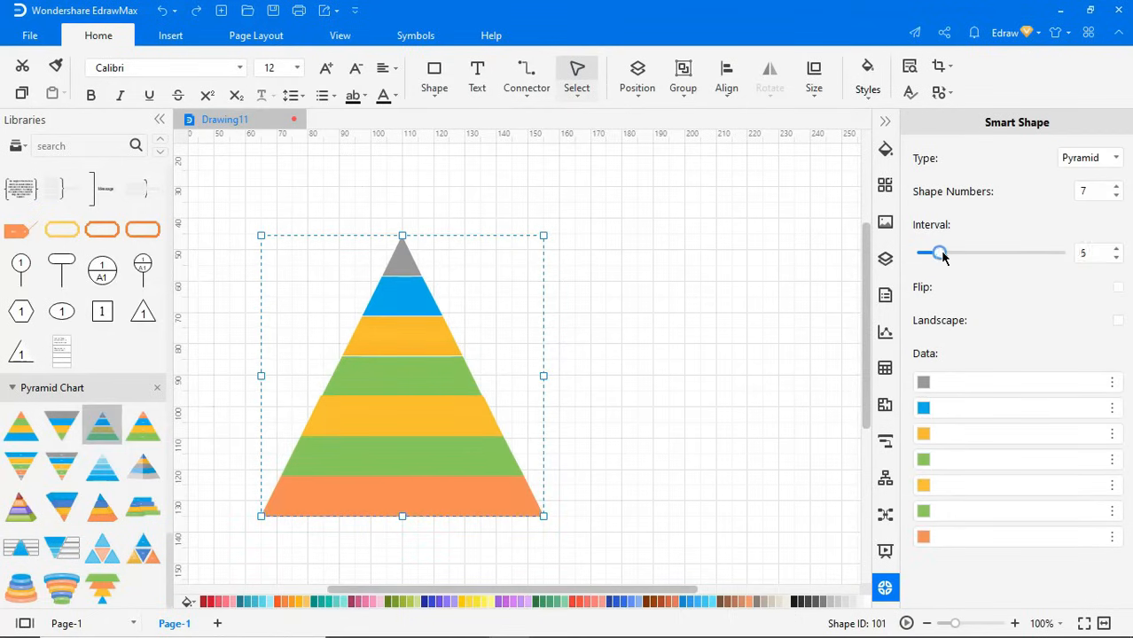
{"action": "left_click_drag", "start_coordinate": [939, 253], "coordinate": [954, 253]}
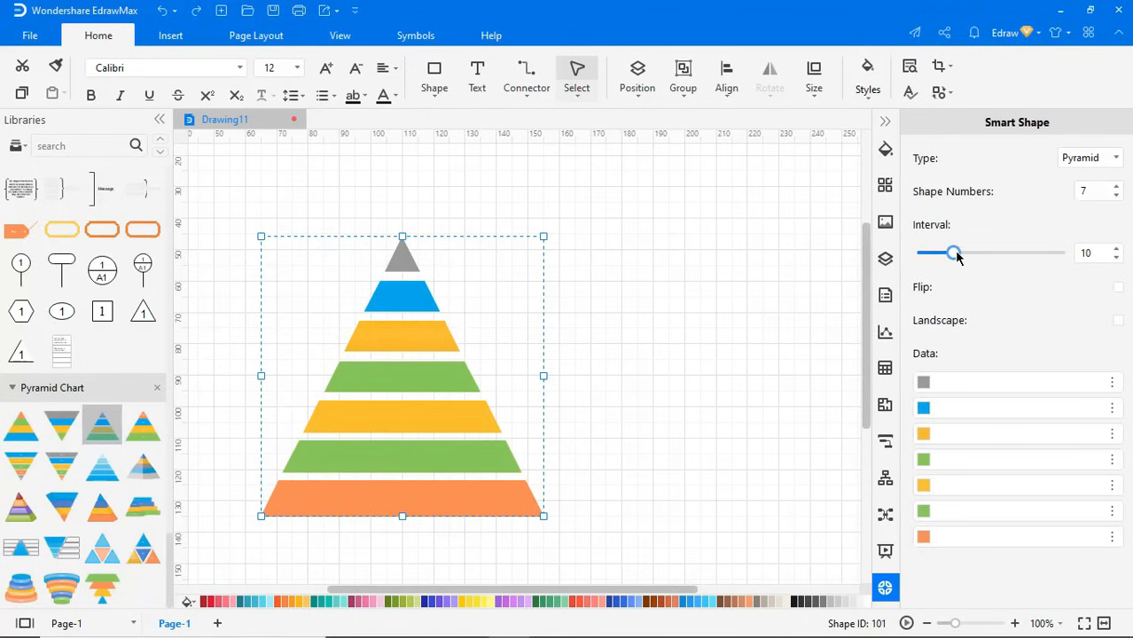
{"action": "left_click", "coordinate": [1115, 287]}
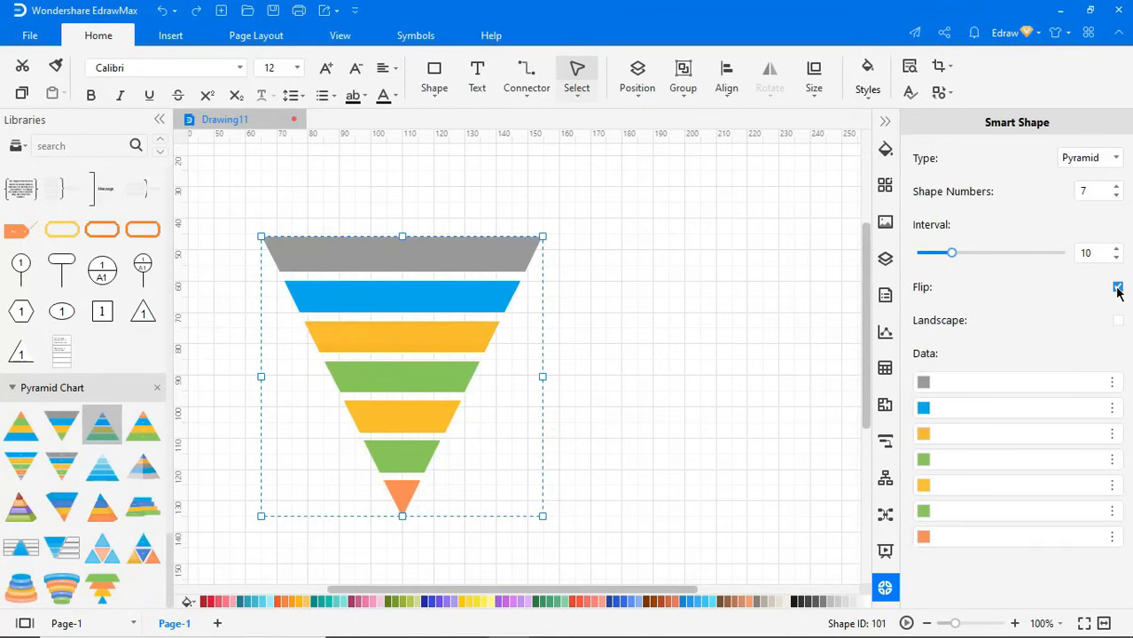
{"action": "left_click", "coordinate": [1115, 287]}
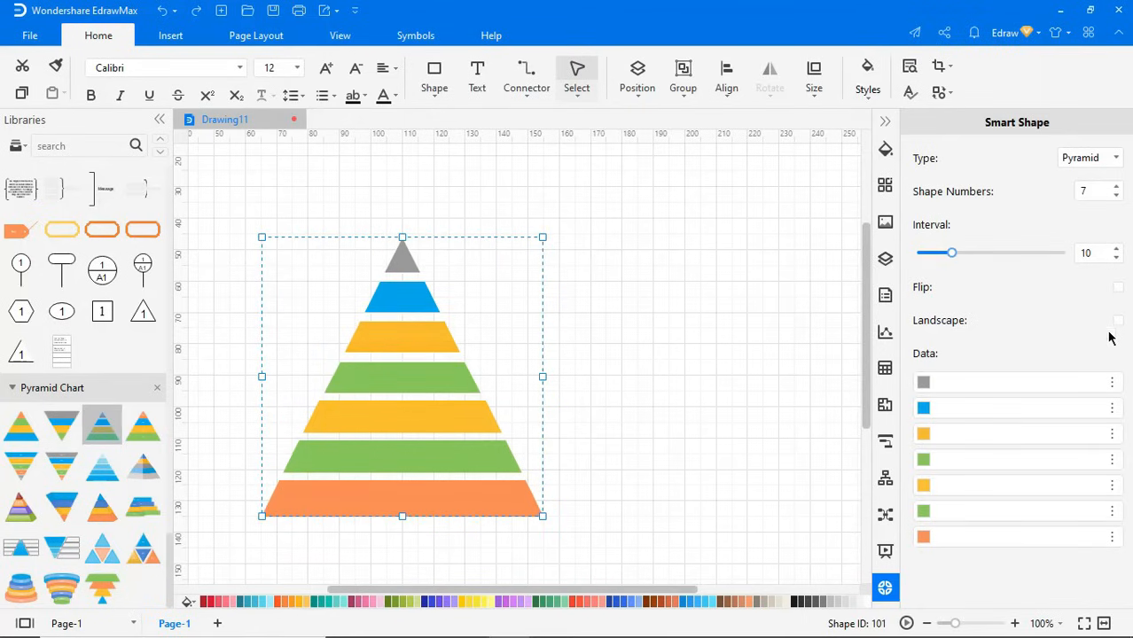
{"action": "left_click", "coordinate": [1110, 383]}
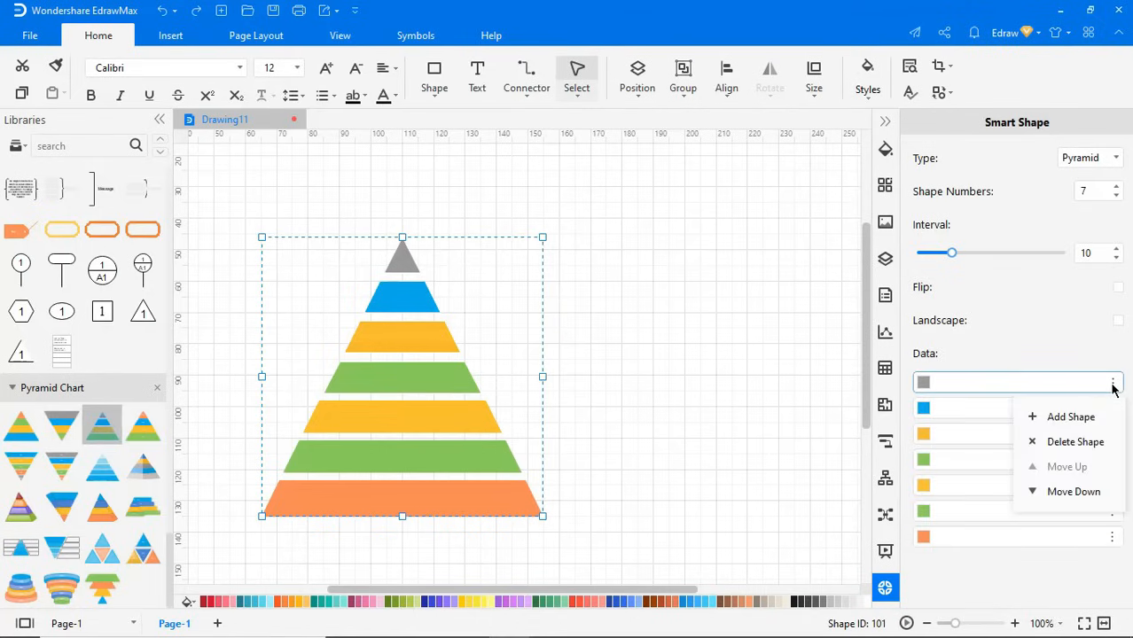
{"action": "left_click", "coordinate": [1065, 416]}
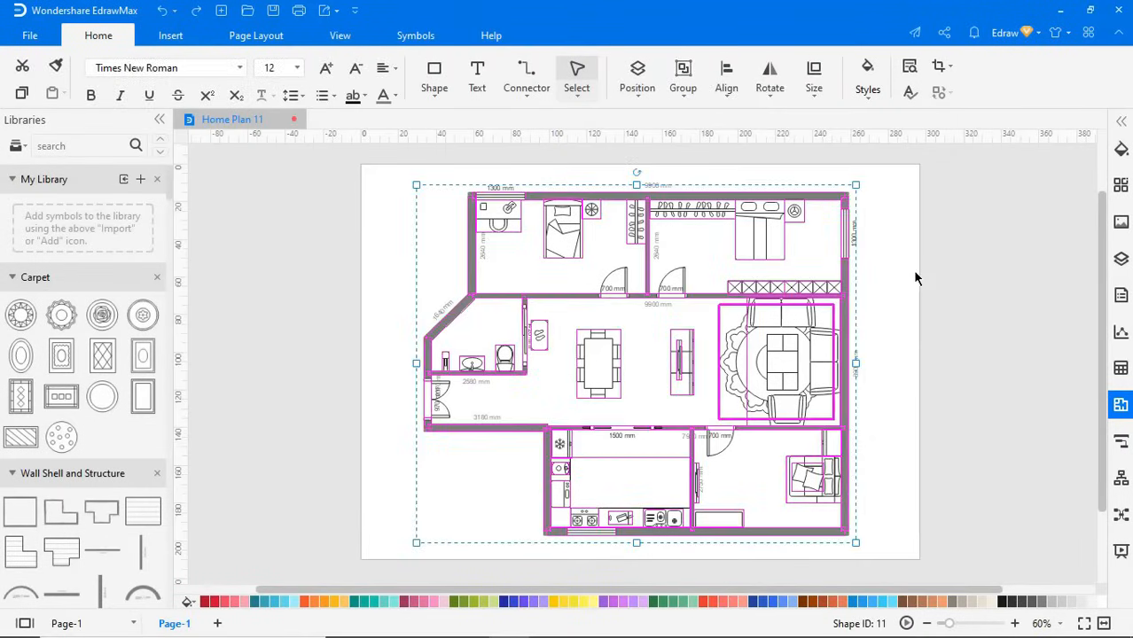
Step: Ungroup the home plan into separate shapes and align the selected room pieces
{"action": "left_click", "coordinate": [682, 74]}
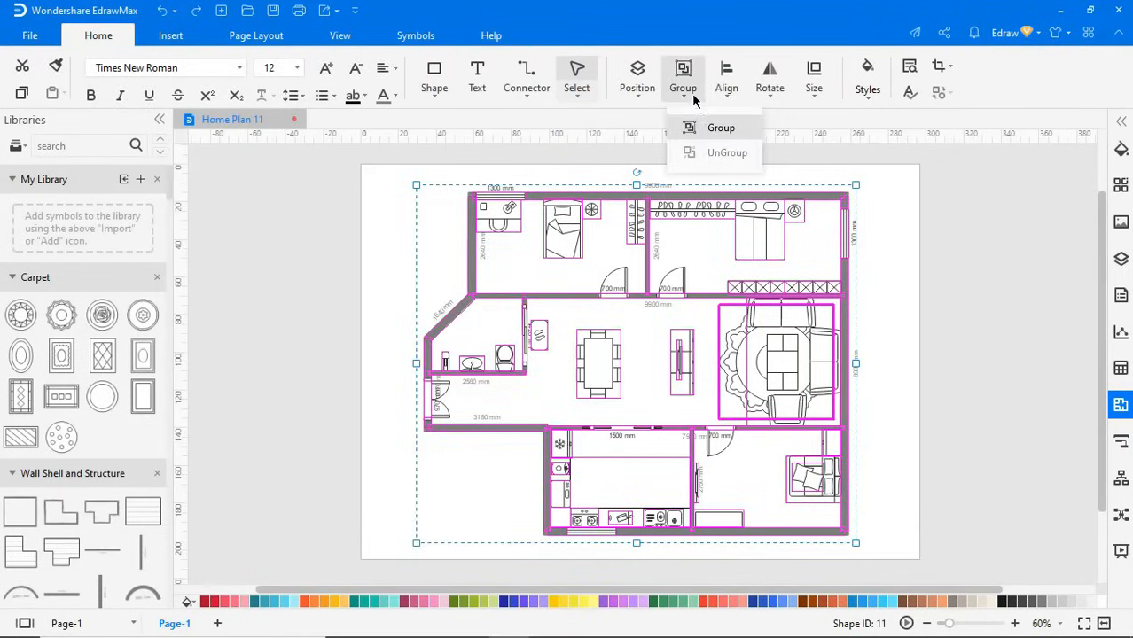
{"action": "left_click", "coordinate": [720, 127]}
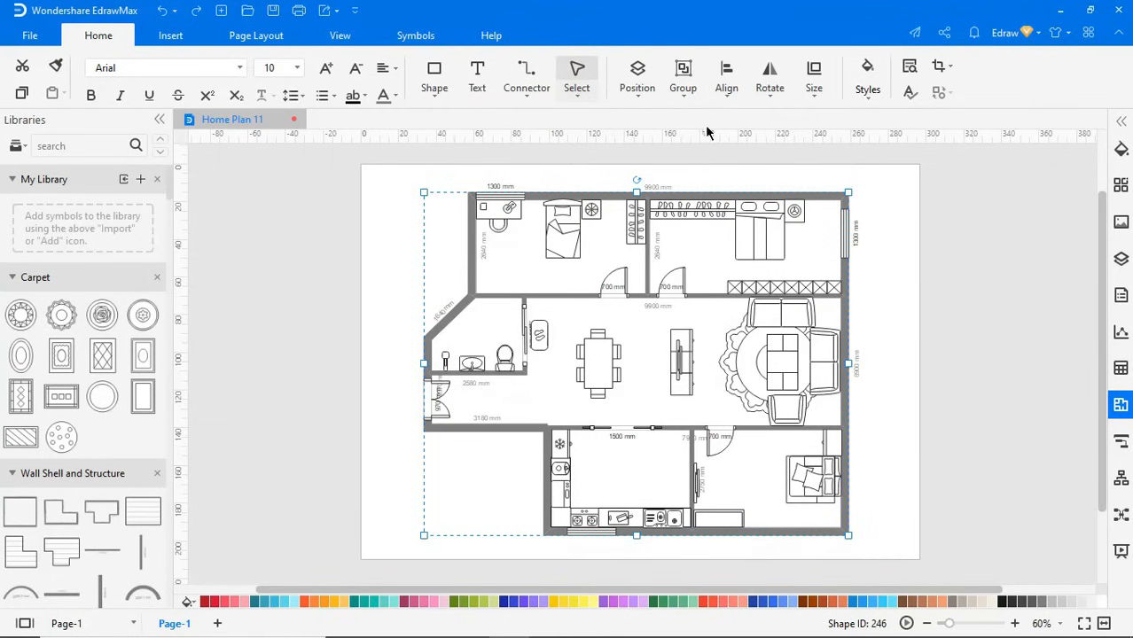
{"action": "left_click", "coordinate": [727, 78]}
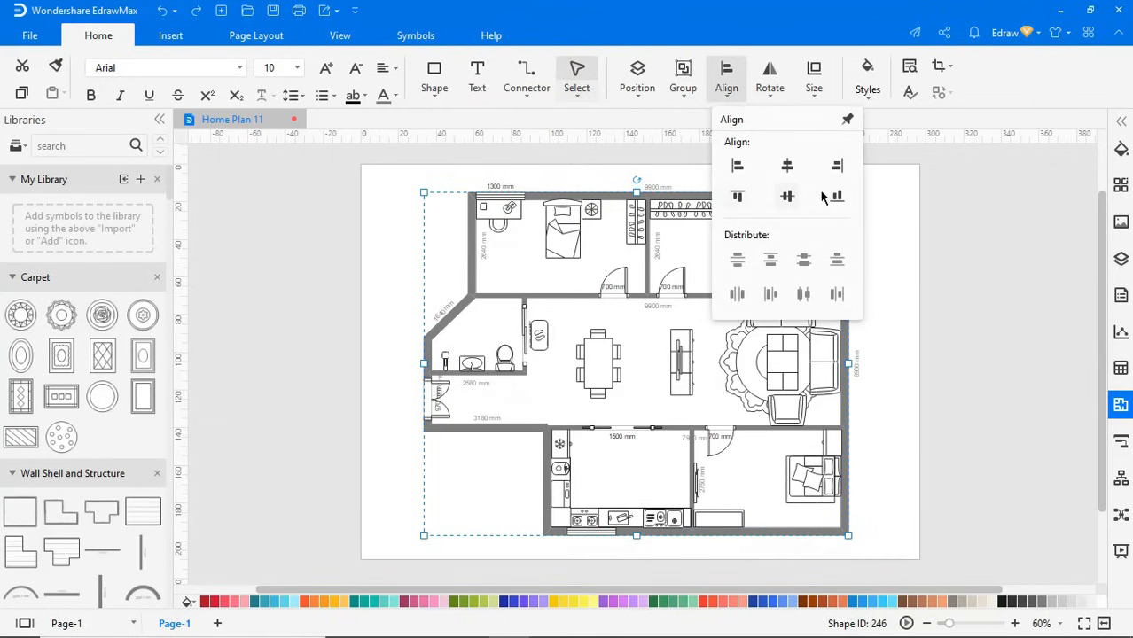
{"action": "mouse_move", "coordinate": [872, 251]}
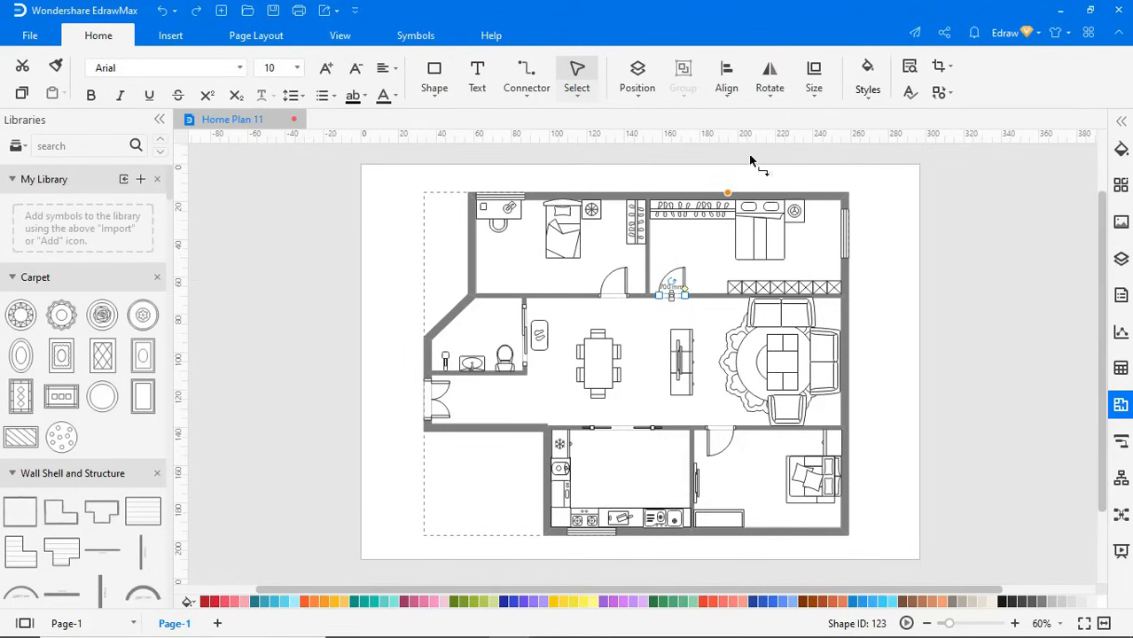
Step: Rotate the dining table and resize the whole plan to 234 by 192 mm
{"action": "left_click", "coordinate": [769, 78]}
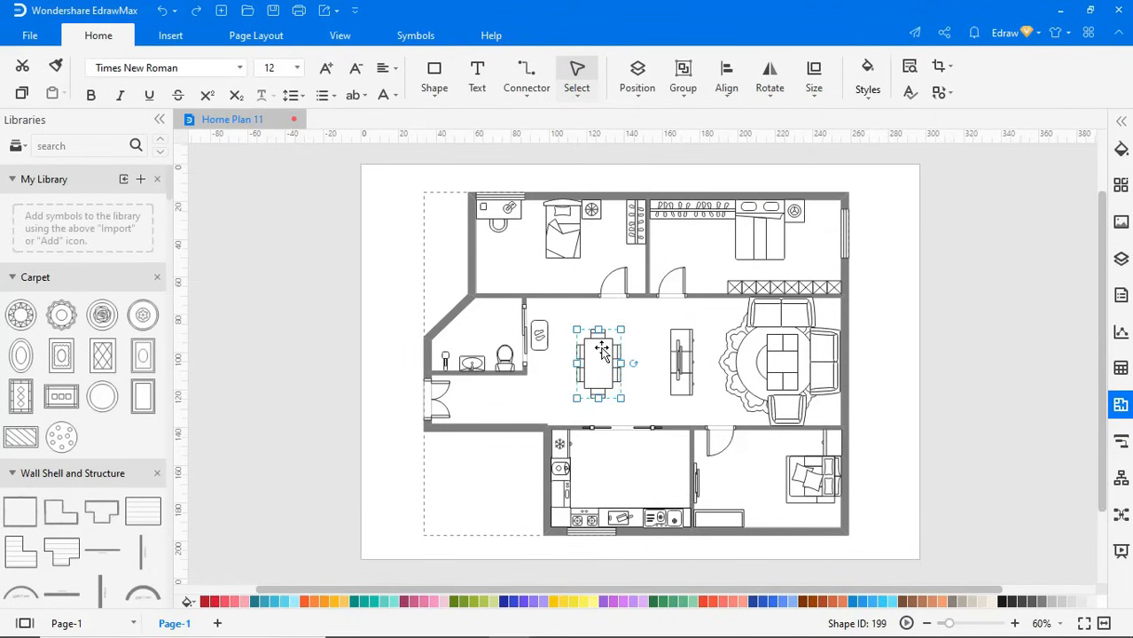
{"action": "left_click", "coordinate": [769, 75]}
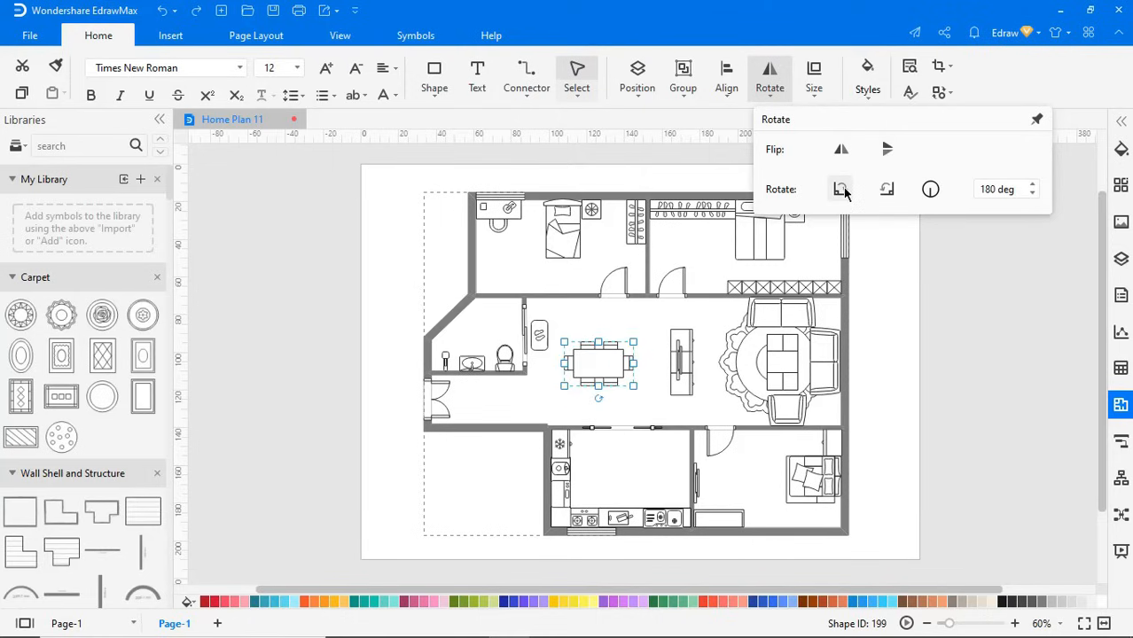
{"action": "mouse_move", "coordinate": [887, 188]}
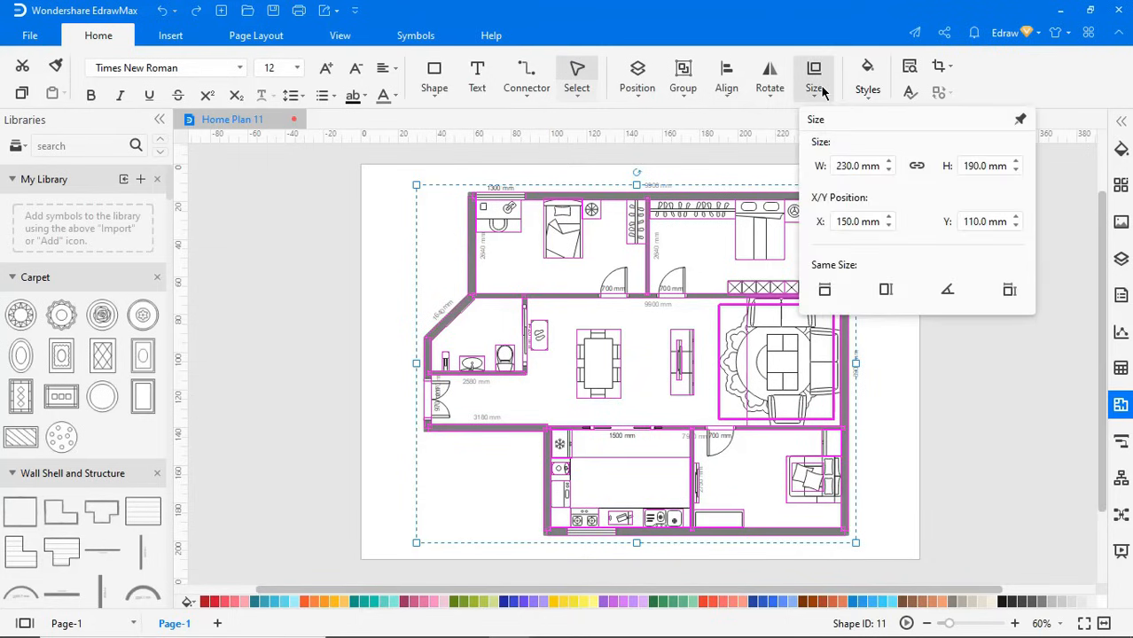
{"action": "mouse_move", "coordinate": [936, 191]}
{"action": "type", "text": "112"}
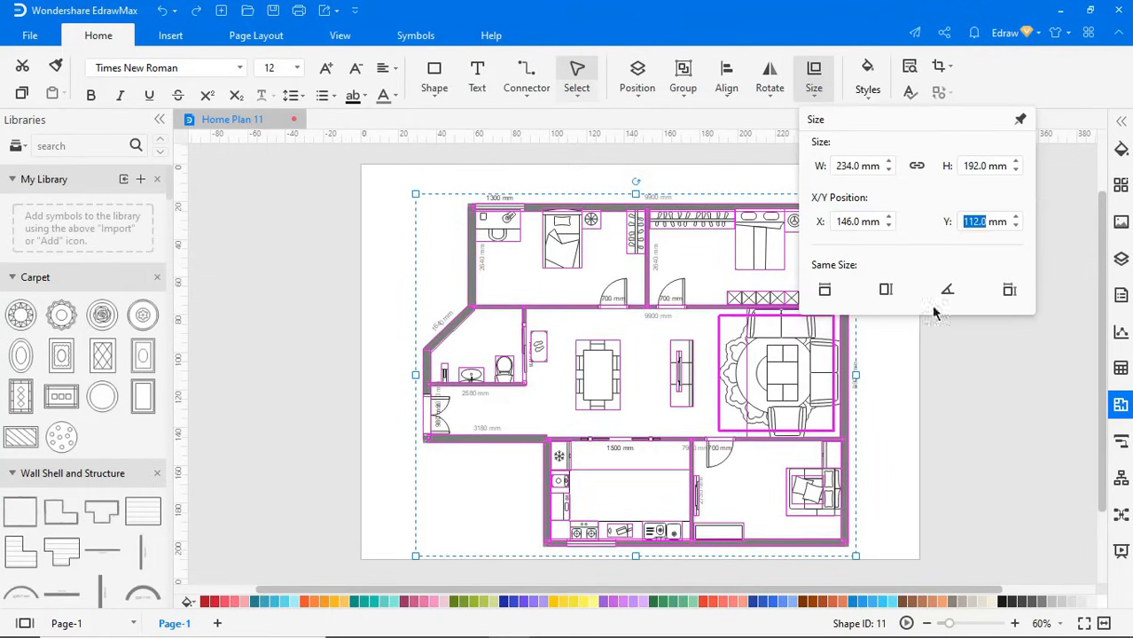
{"action": "left_click", "coordinate": [911, 340]}
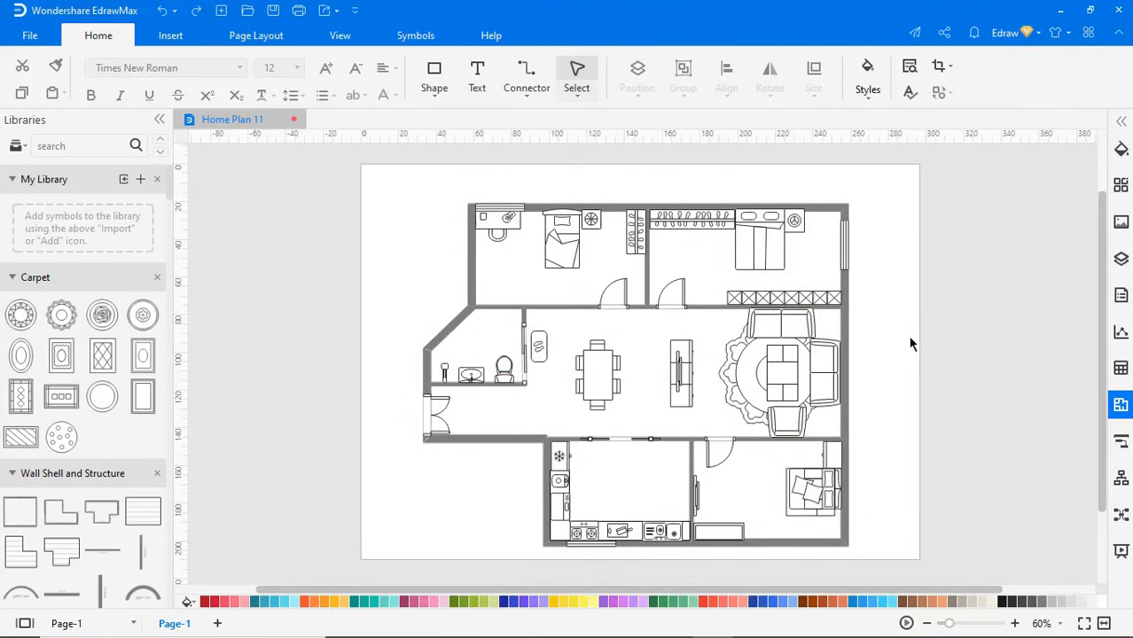
Step: Browse the Export & Send formats, comparing PDF/PS/EPS, SVG and Visio for the home plan
{"action": "left_click", "coordinate": [36, 35]}
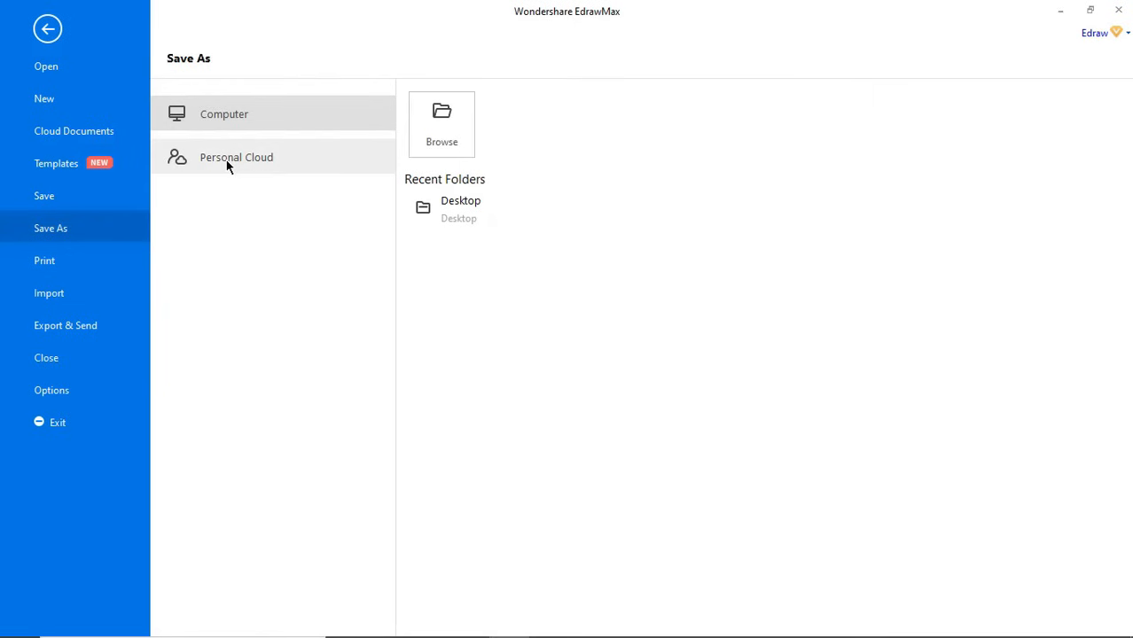
{"action": "left_click", "coordinate": [64, 326]}
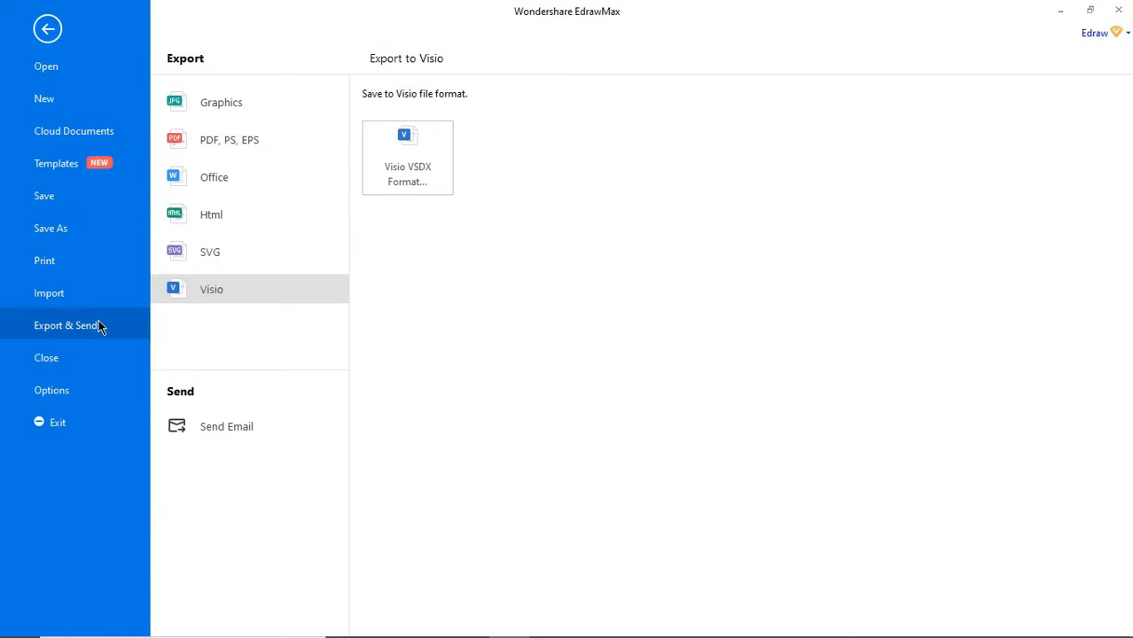
{"action": "left_click", "coordinate": [230, 139]}
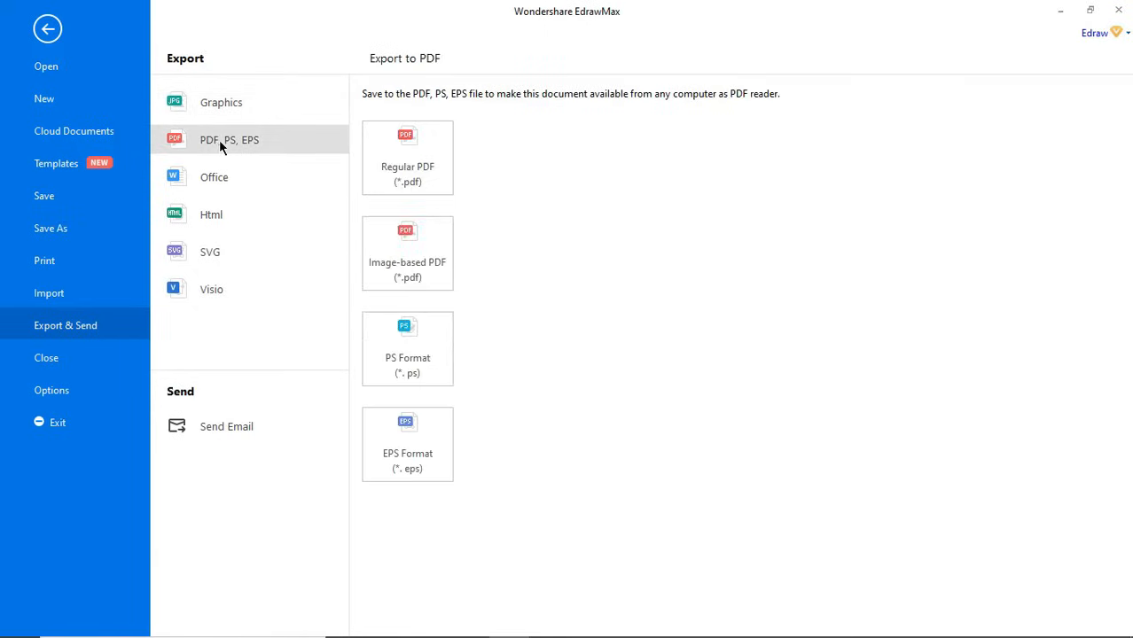
{"action": "left_click", "coordinate": [211, 251]}
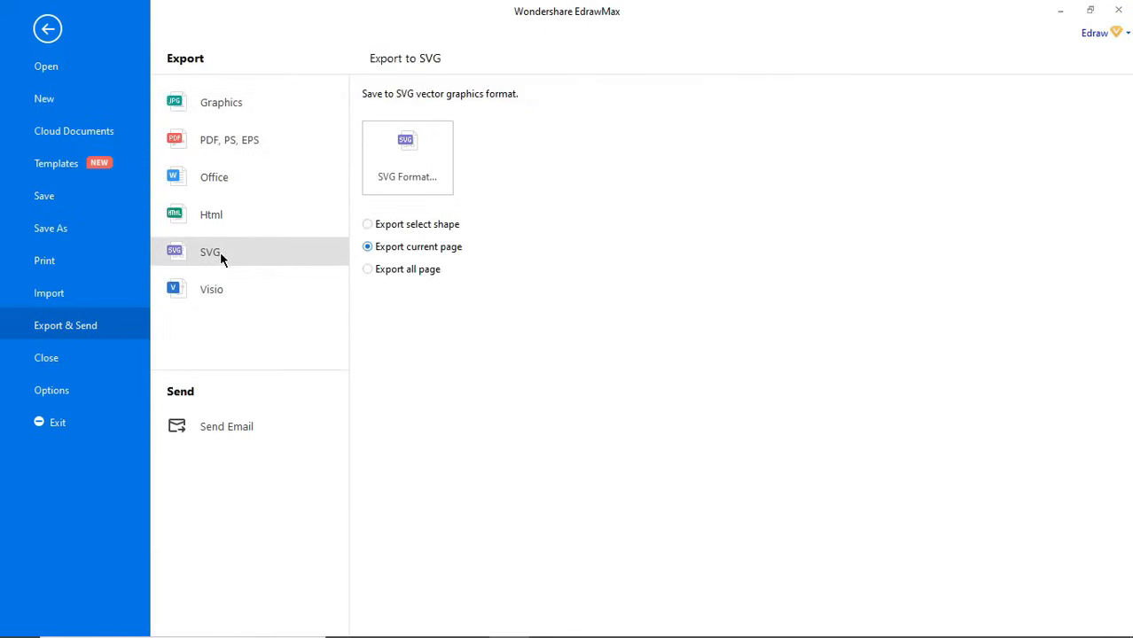
{"action": "left_click", "coordinate": [211, 289]}
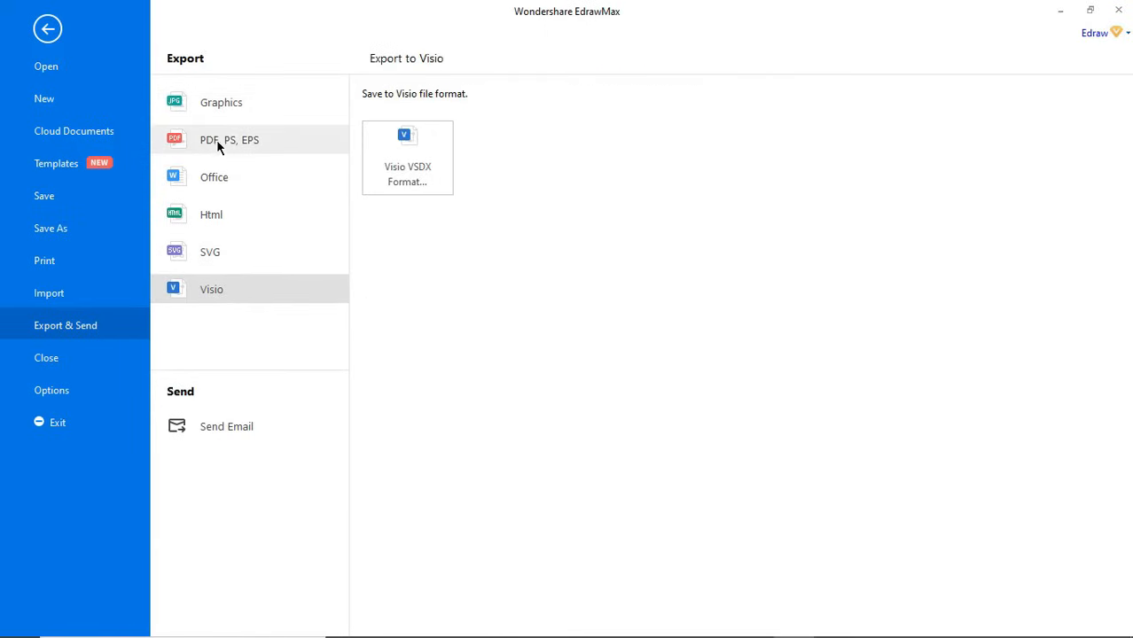
Step: Return to the PDF formats and start a Regular PDF export
{"action": "left_click", "coordinate": [231, 138]}
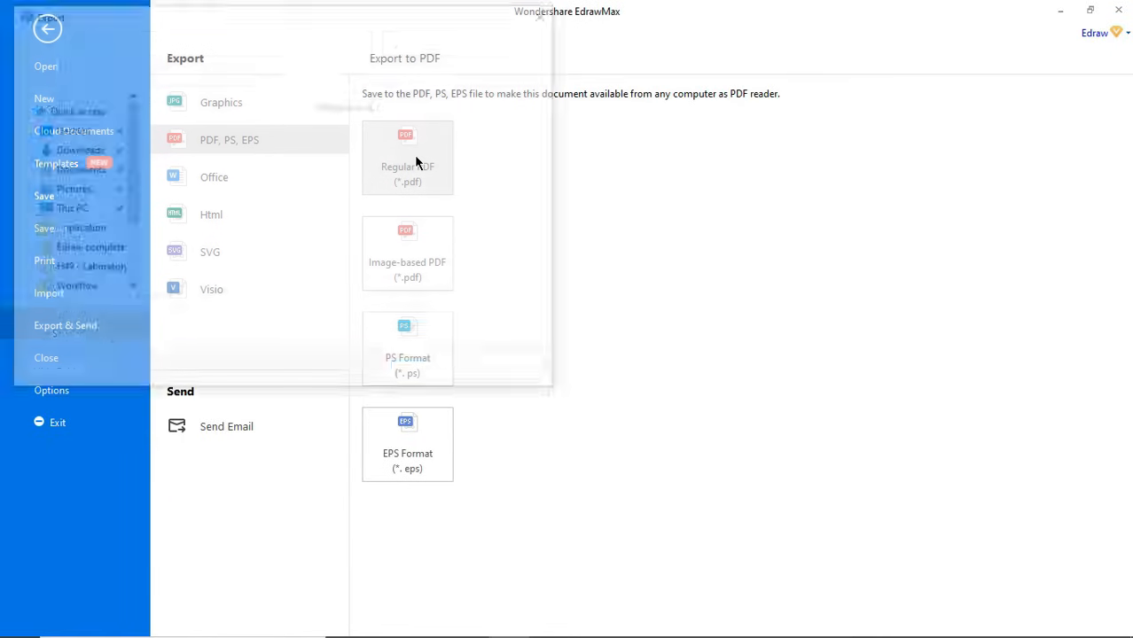
{"action": "left_click", "coordinate": [408, 158]}
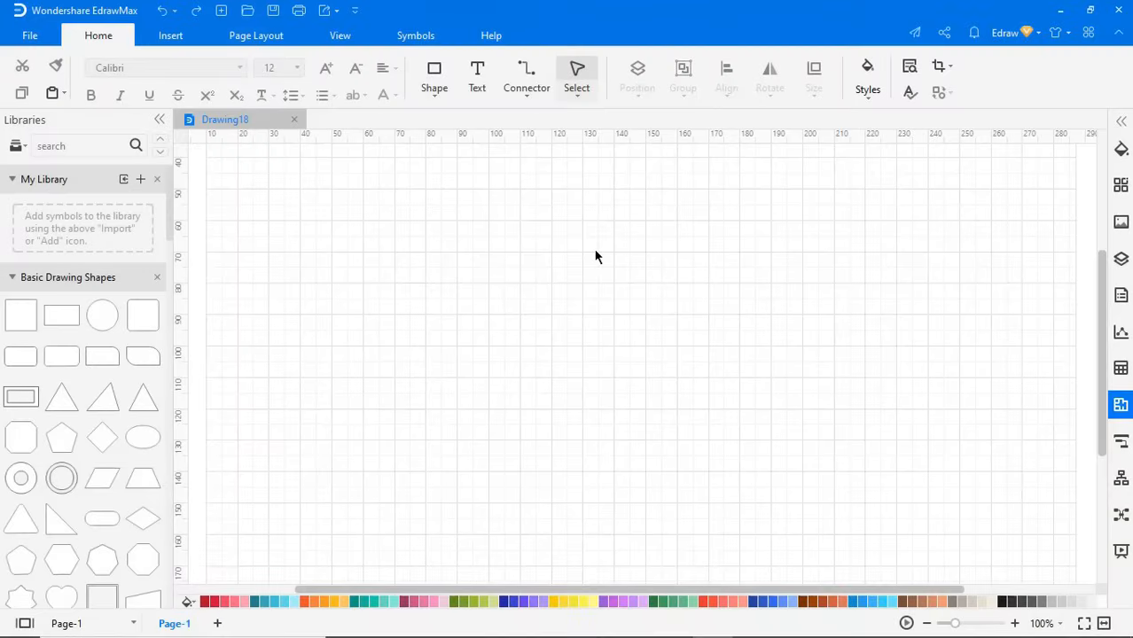
Step: Step through every tip of the guided interface walkthrough on the blank drawing and dismiss it
{"action": "left_click", "coordinate": [489, 35]}
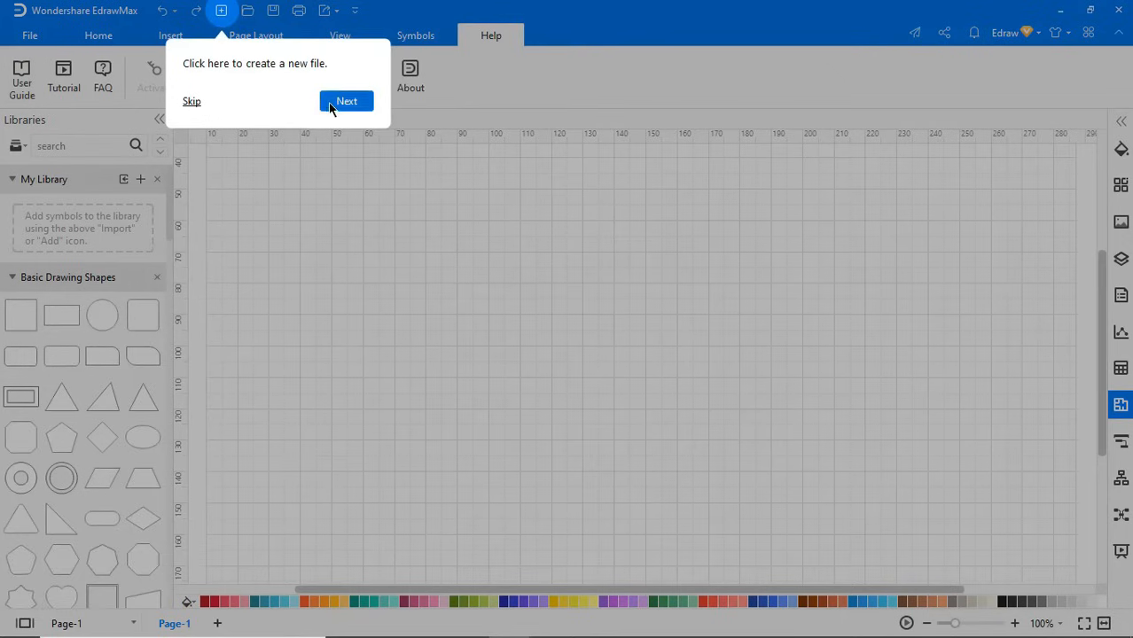
{"action": "left_click", "coordinate": [345, 99]}
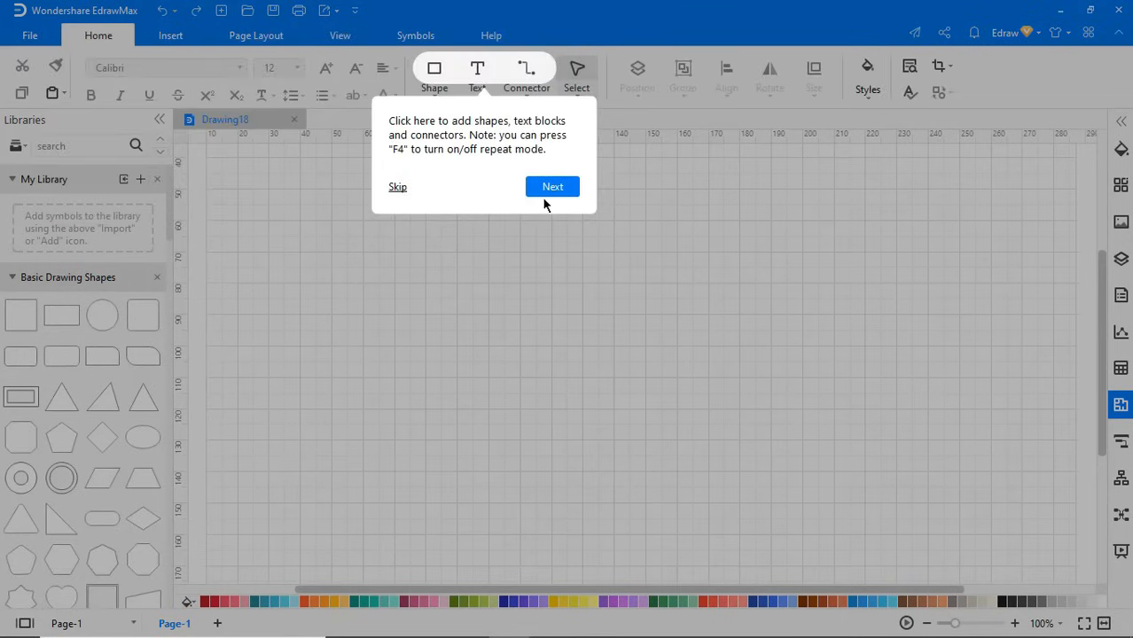
{"action": "left_click", "coordinate": [552, 186]}
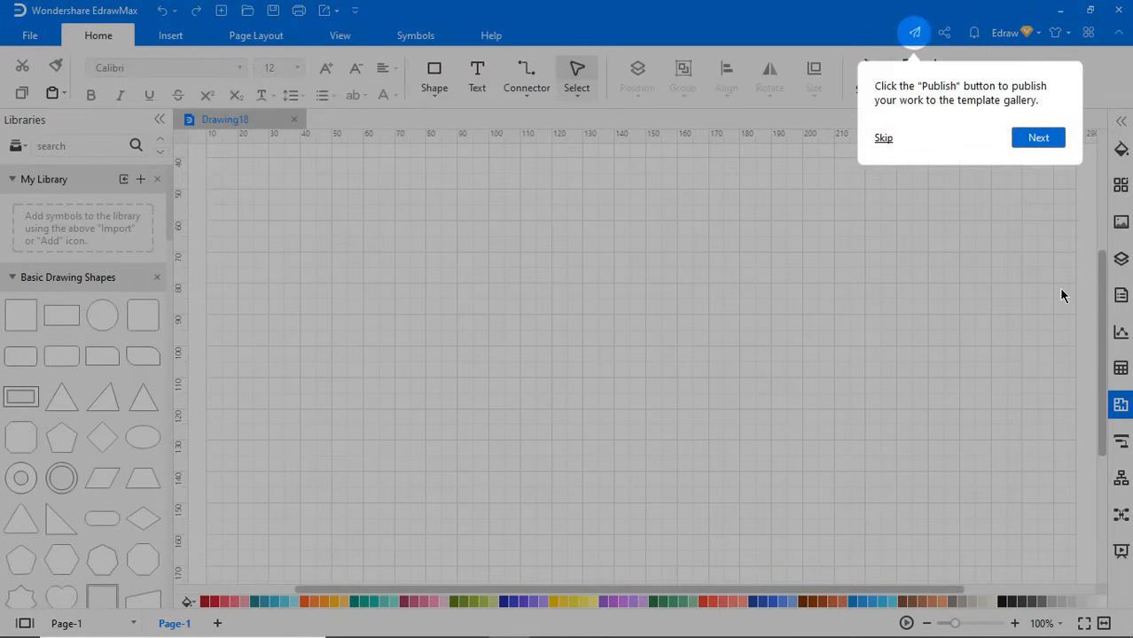
{"action": "left_click", "coordinate": [1039, 138]}
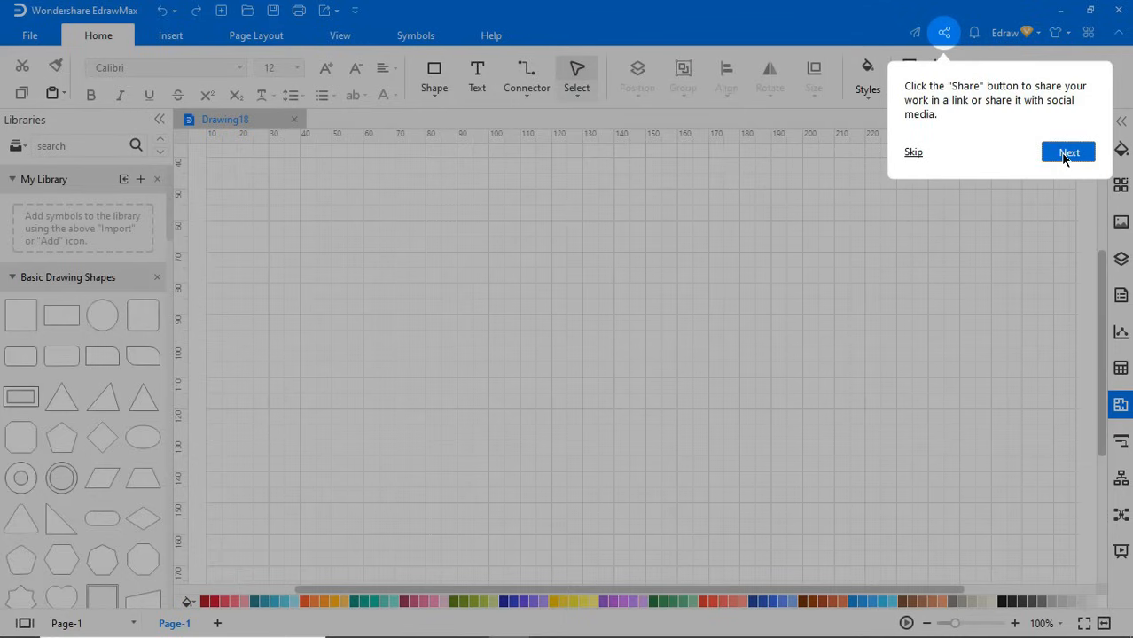
{"action": "left_click", "coordinate": [1067, 152]}
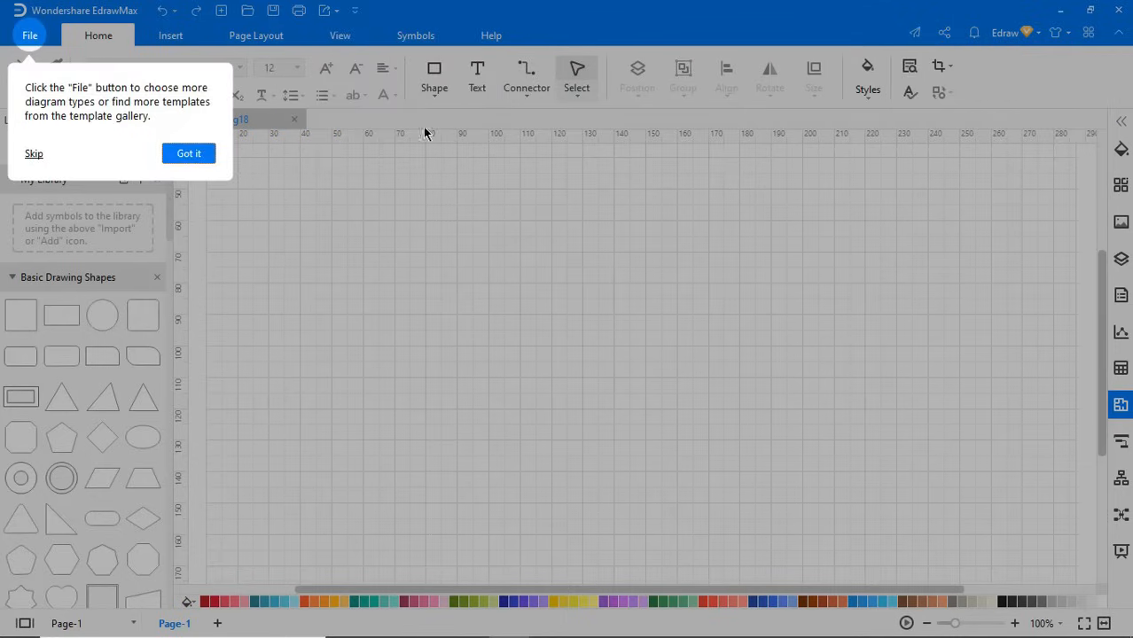
{"action": "left_click", "coordinate": [188, 152]}
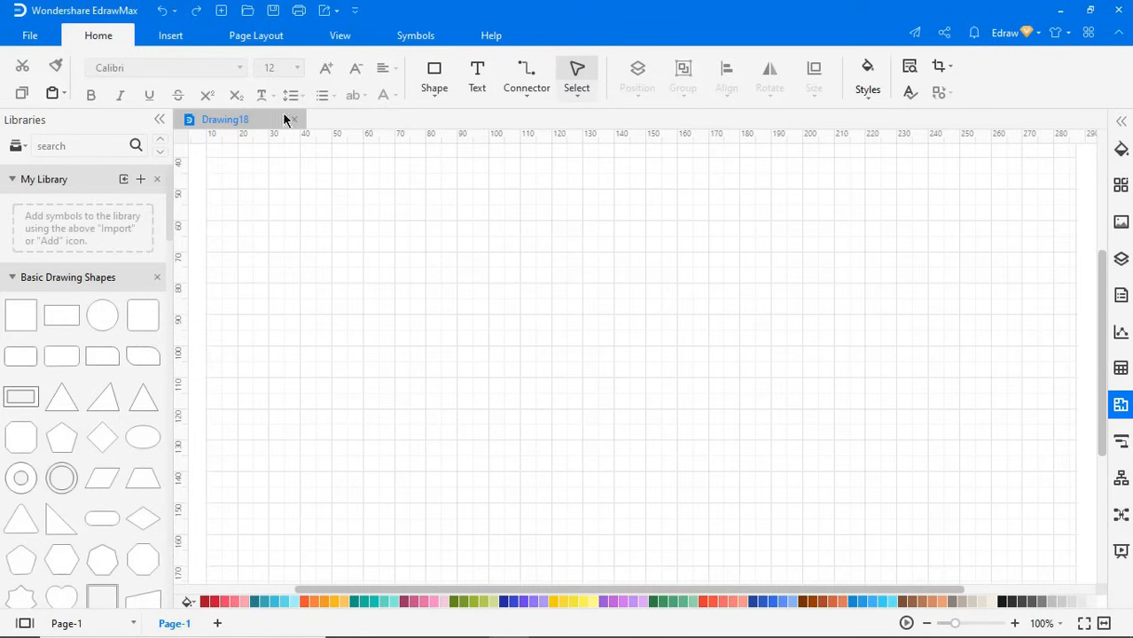
Step: Show the Help tab's help and support commands
{"action": "left_click", "coordinate": [489, 36]}
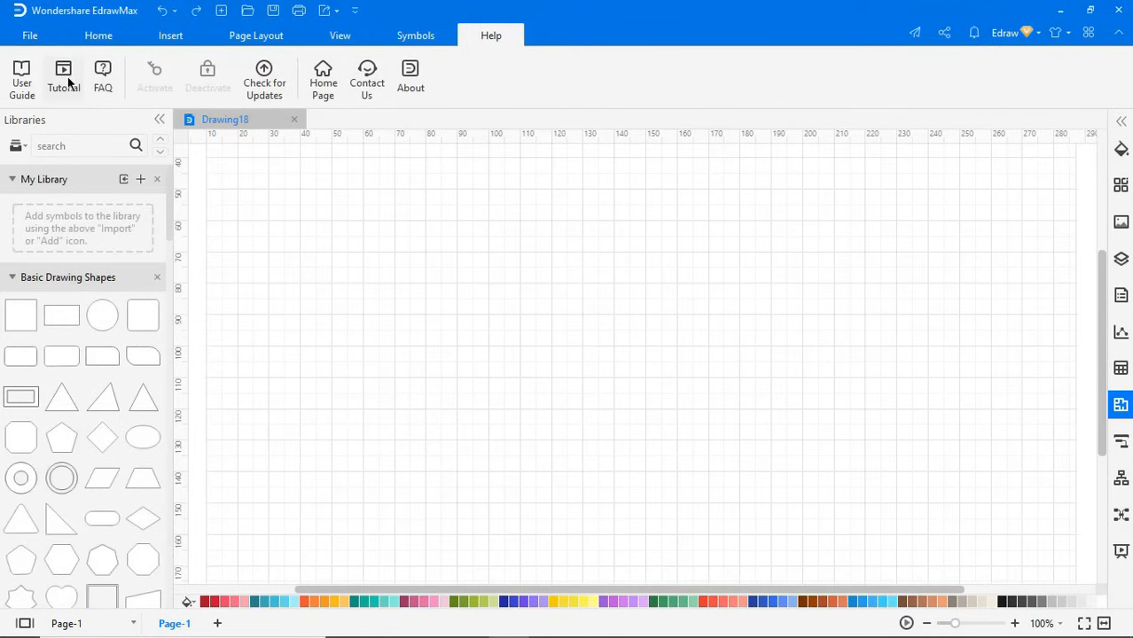
Step: Browse the Video Center's Shape Basic and Document and Printing tutorial videos
{"action": "left_click", "coordinate": [60, 69]}
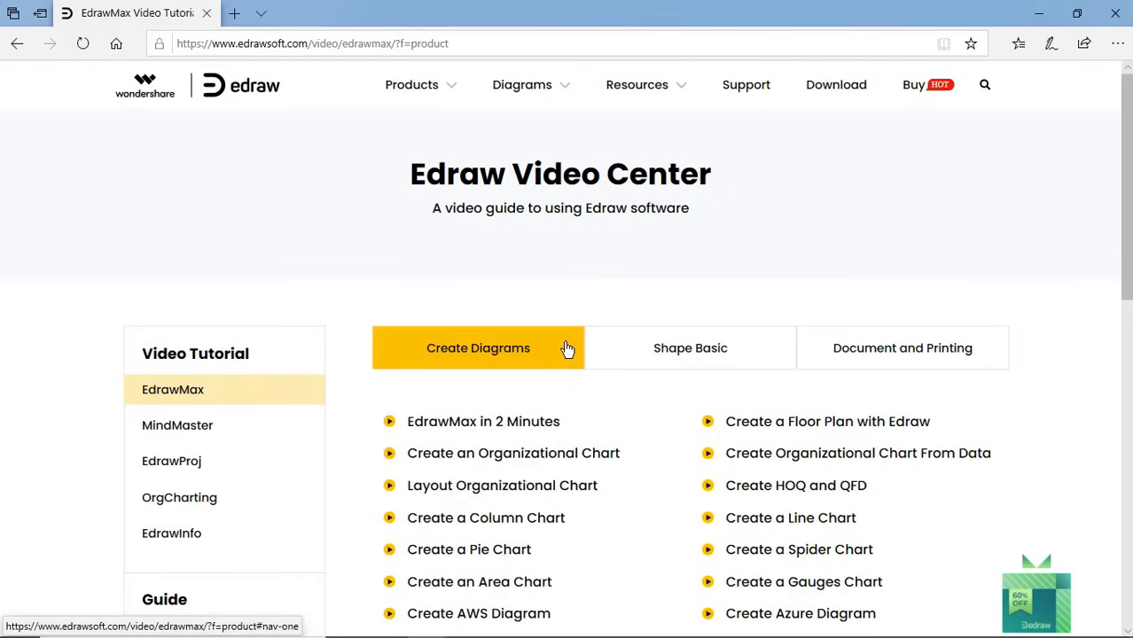
{"action": "left_click", "coordinate": [690, 347]}
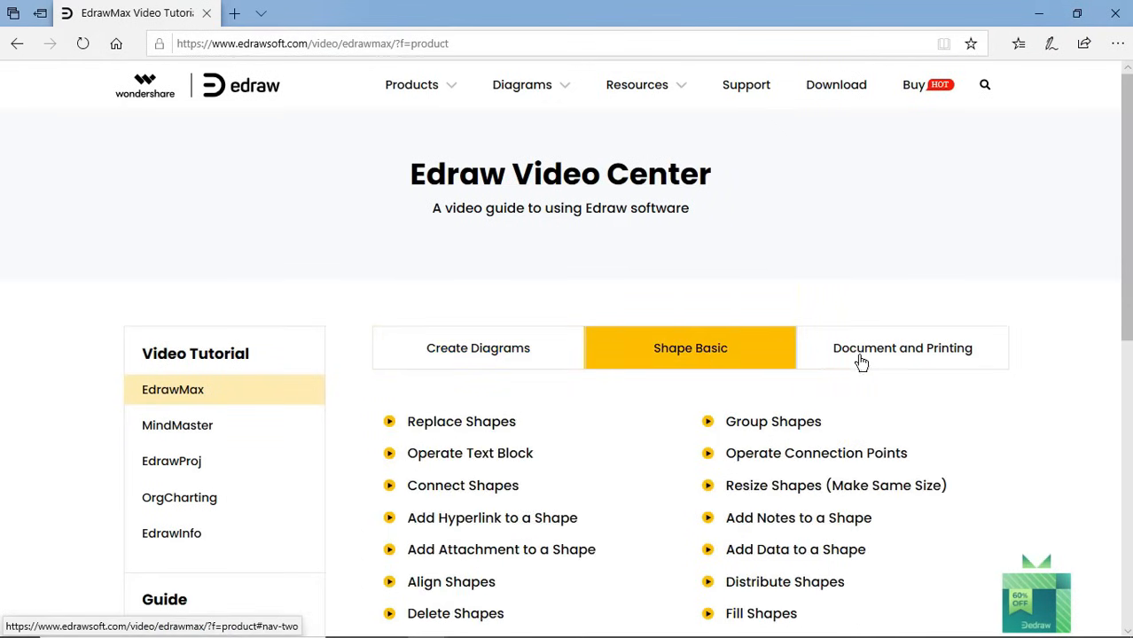
{"action": "left_click", "coordinate": [902, 348]}
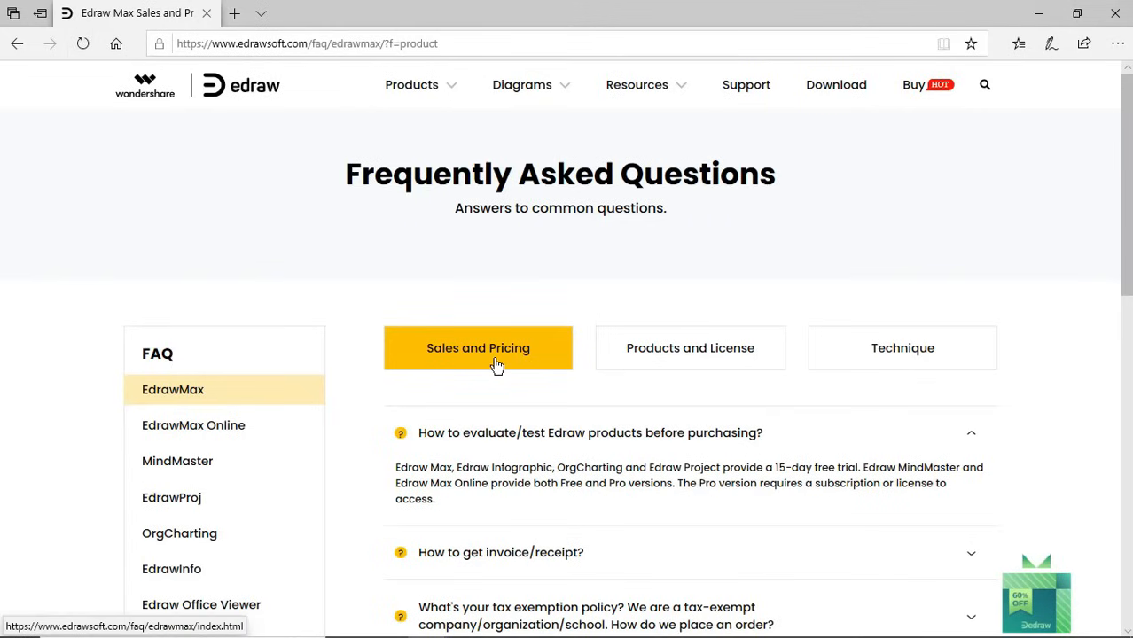
Step: Review the FAQ's Products and License and Technique questions, reaching the Support Center
{"action": "left_click", "coordinate": [689, 347]}
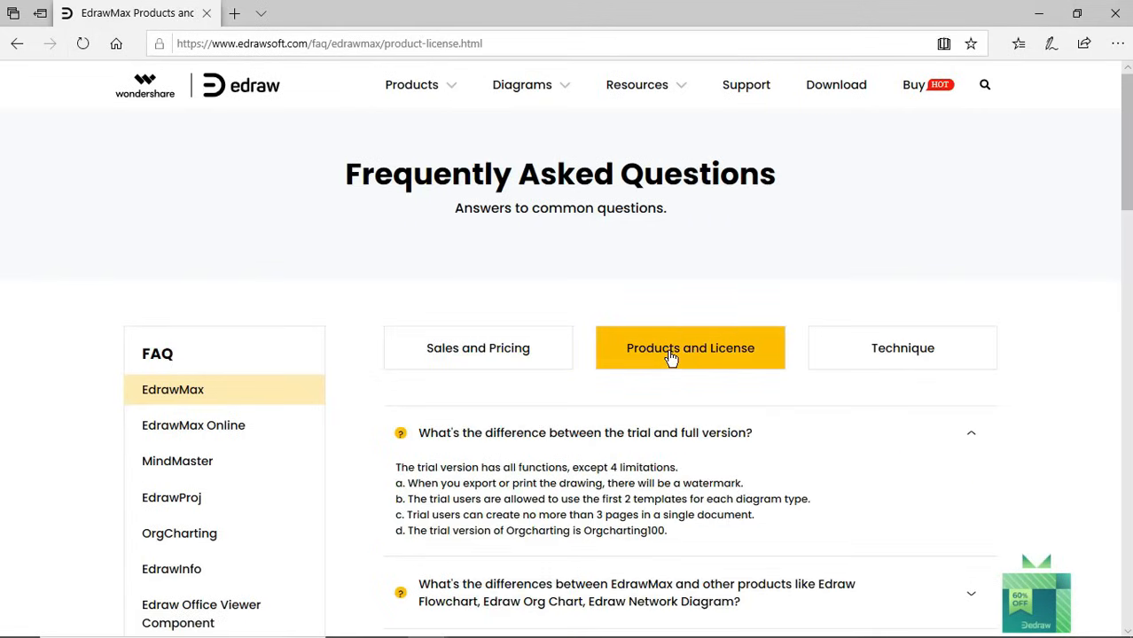
{"action": "left_click", "coordinate": [903, 347]}
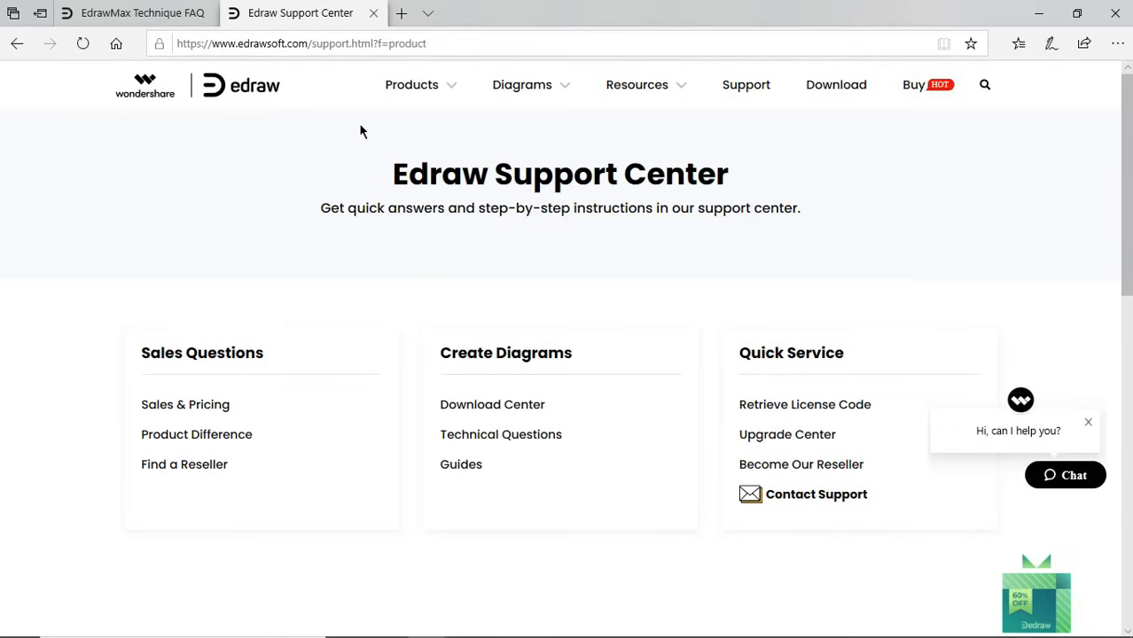
{"action": "mouse_move", "coordinate": [293, 331]}
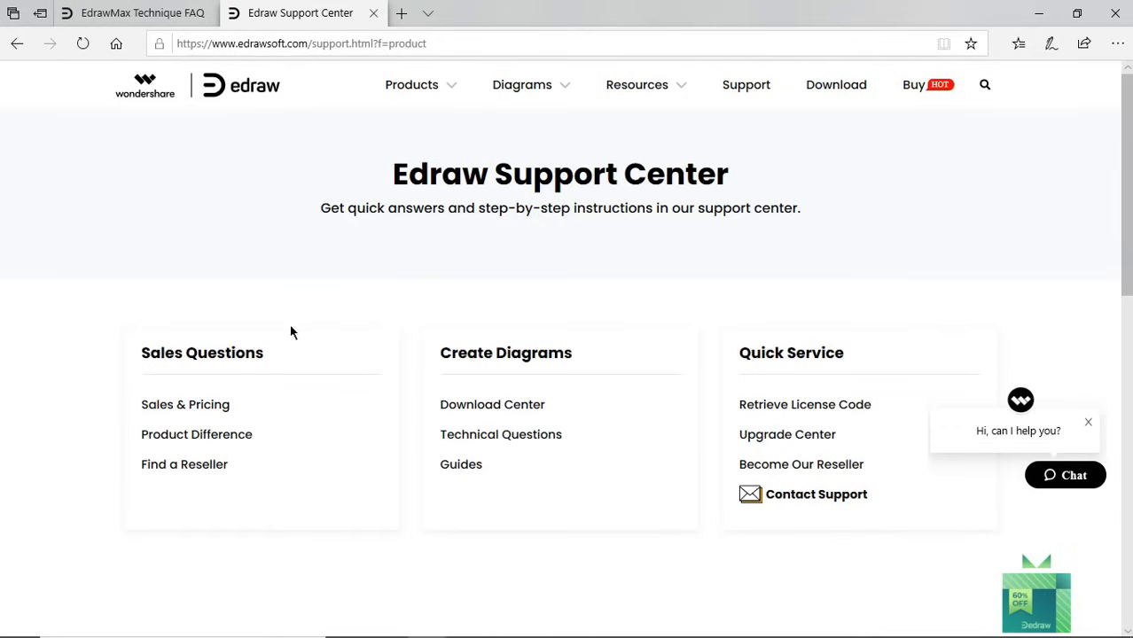
{"action": "mouse_move", "coordinate": [493, 372]}
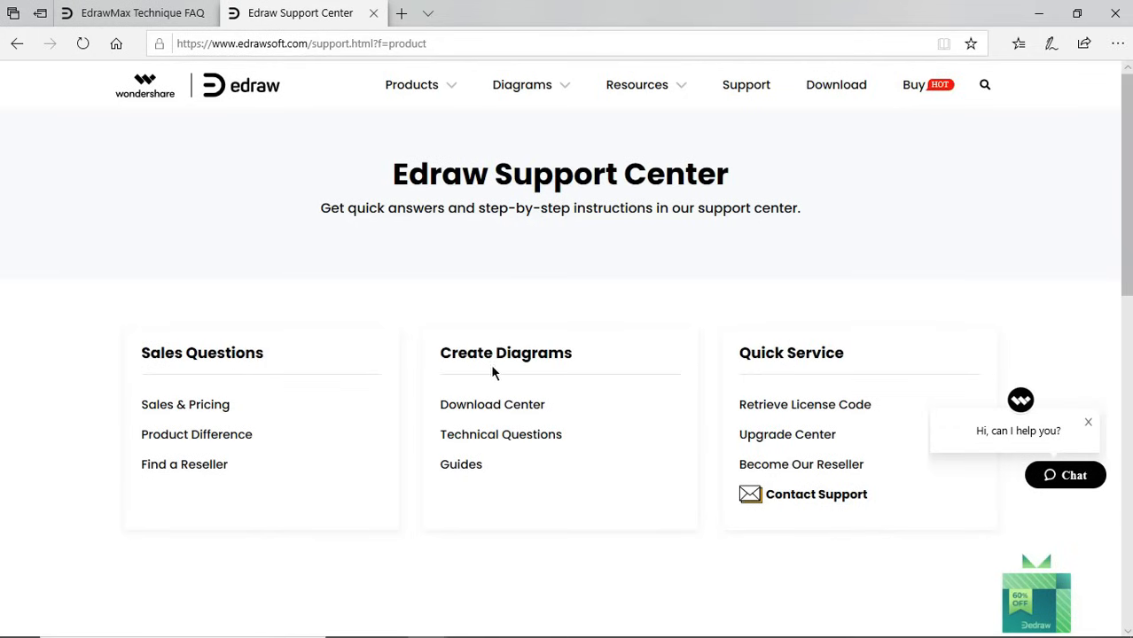
{"action": "mouse_move", "coordinate": [812, 500]}
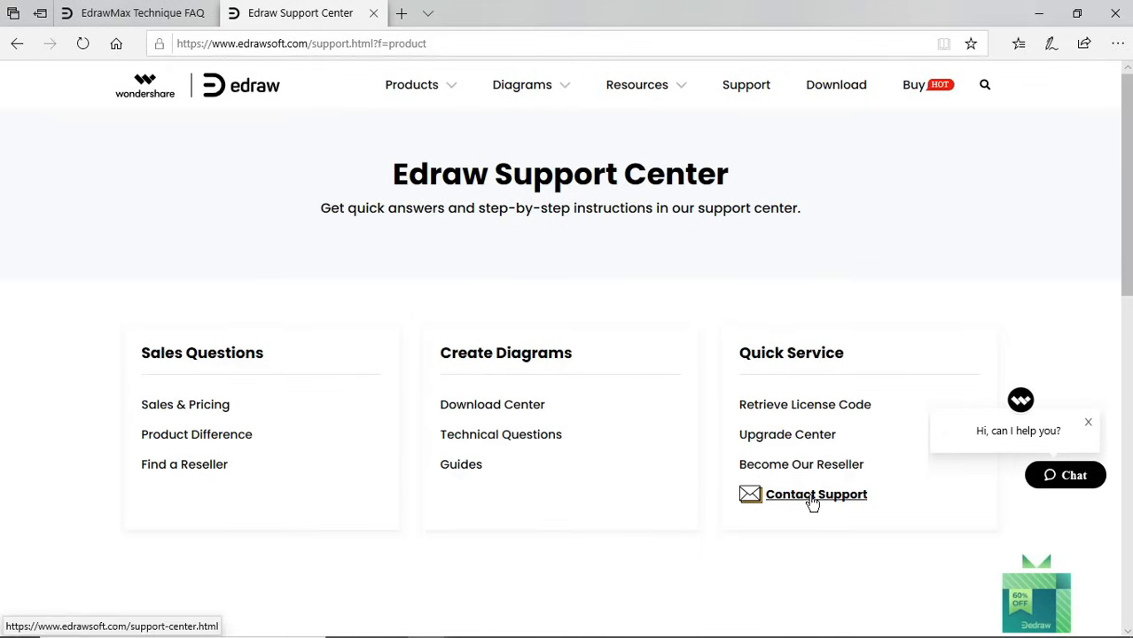